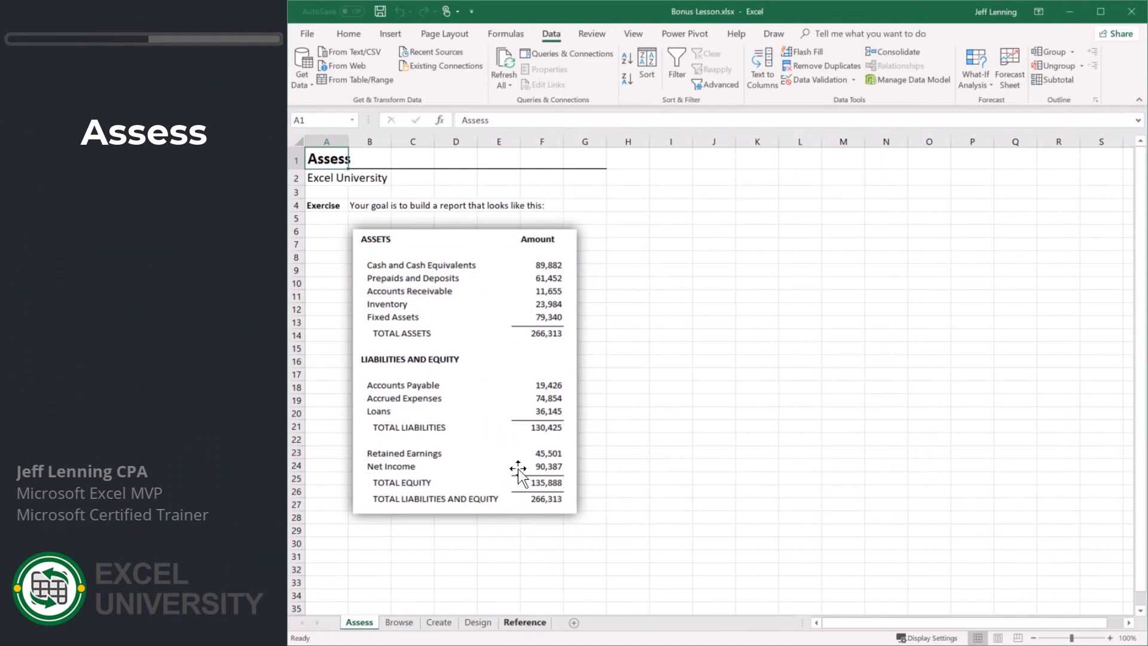
mouse_move(625, 469)
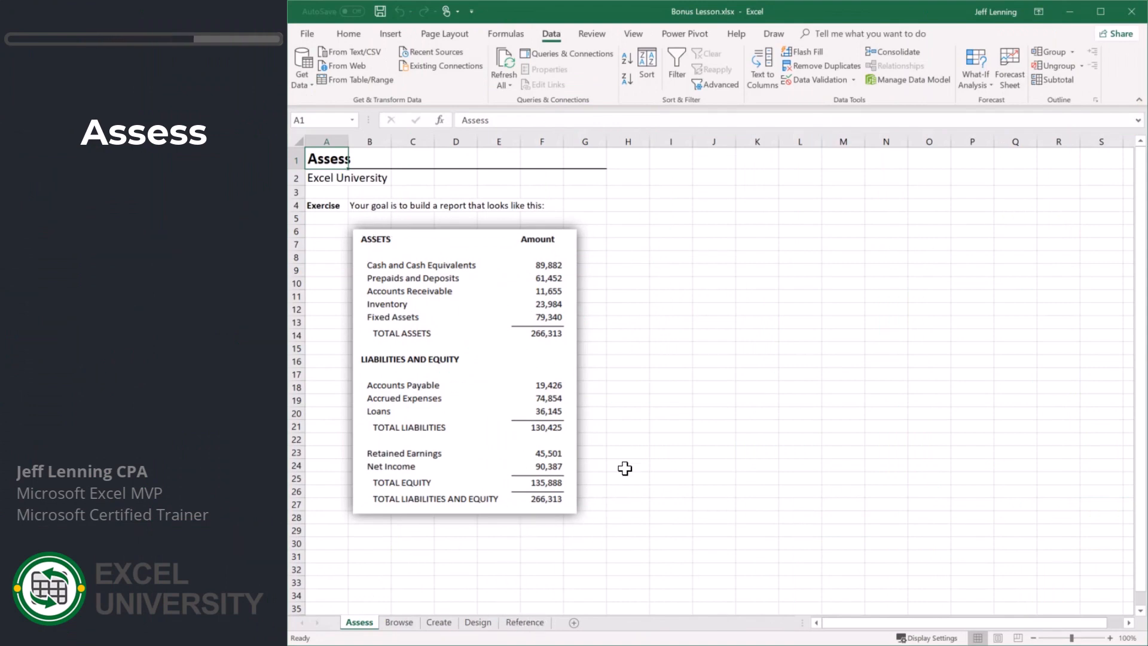
mouse_move(439, 289)
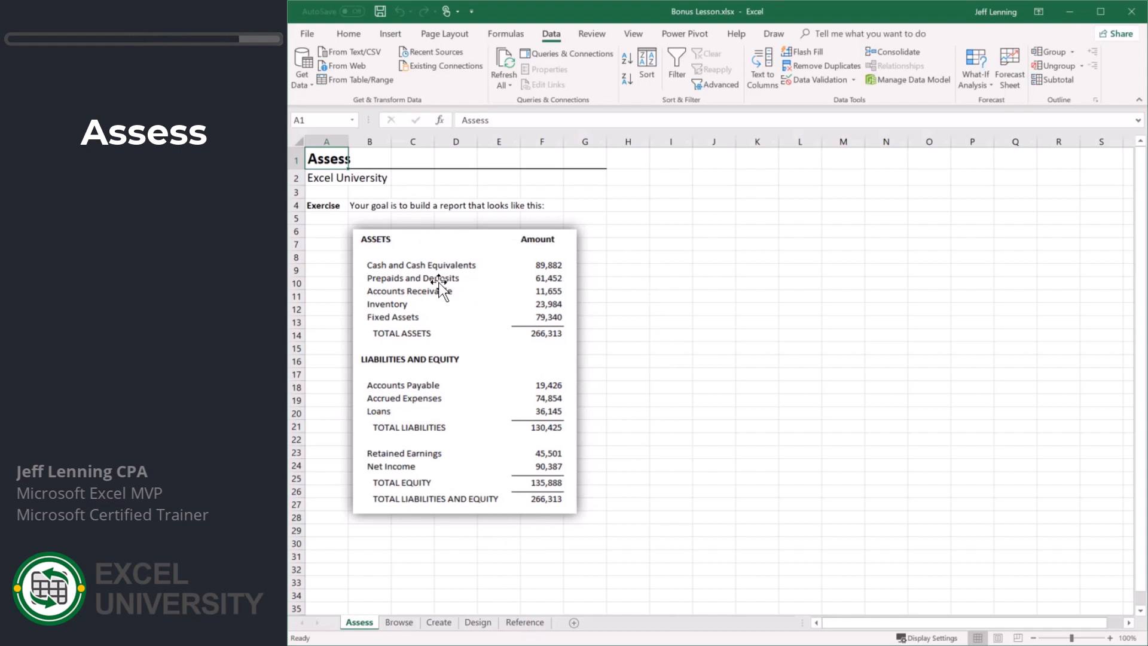
Switch to the Browse sheet that lists the three source CSV files
left_click(398, 622)
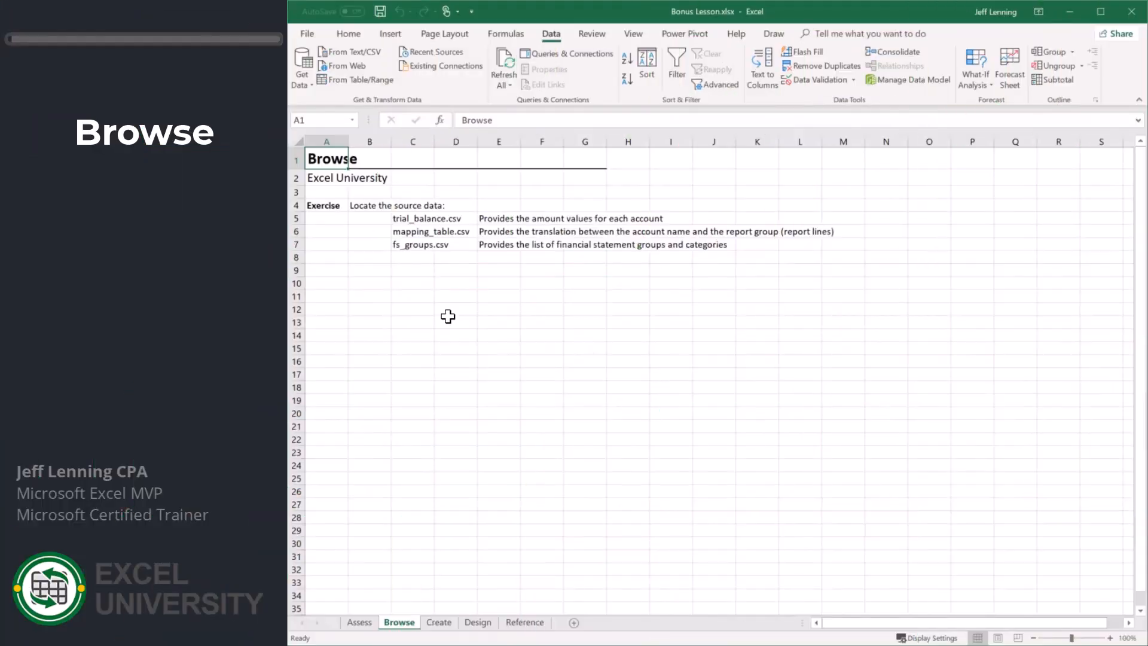
mouse_move(422, 329)
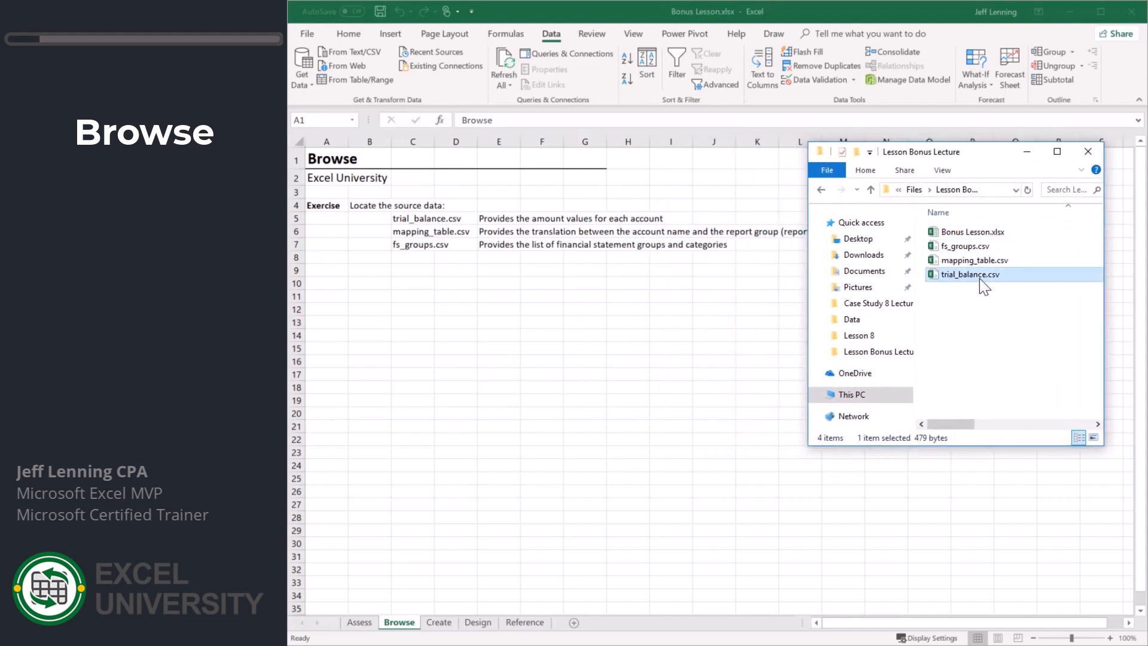
double_click(970, 274)
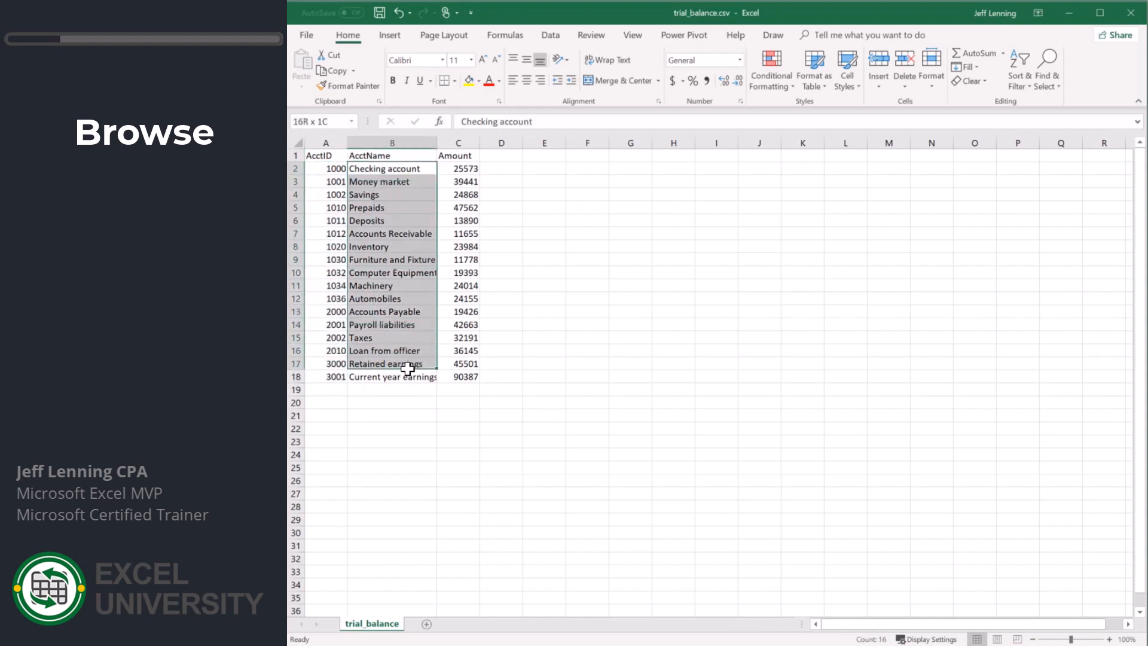
left_click(457, 154)
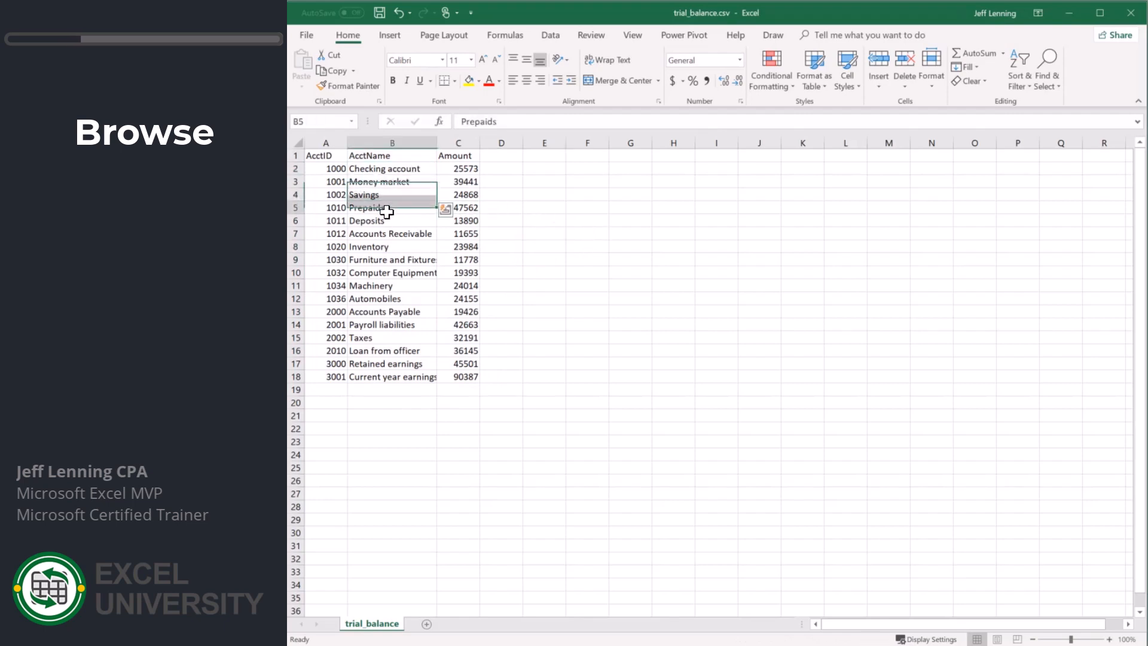
left_click(392, 168)
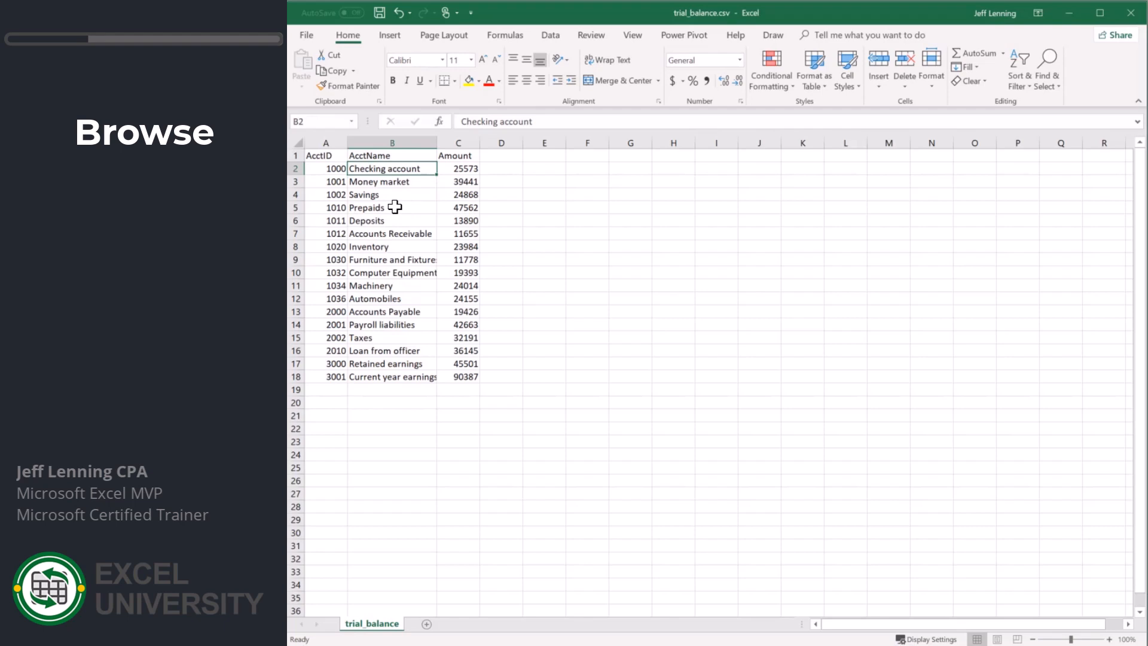
mouse_move(399, 182)
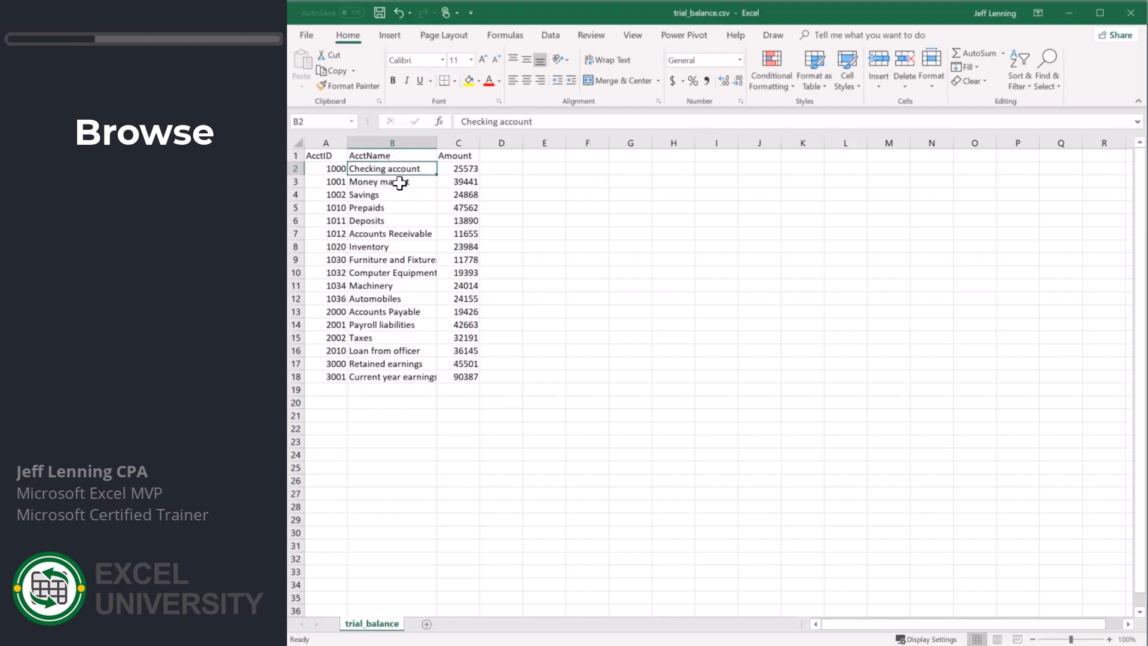
left_click(306, 35)
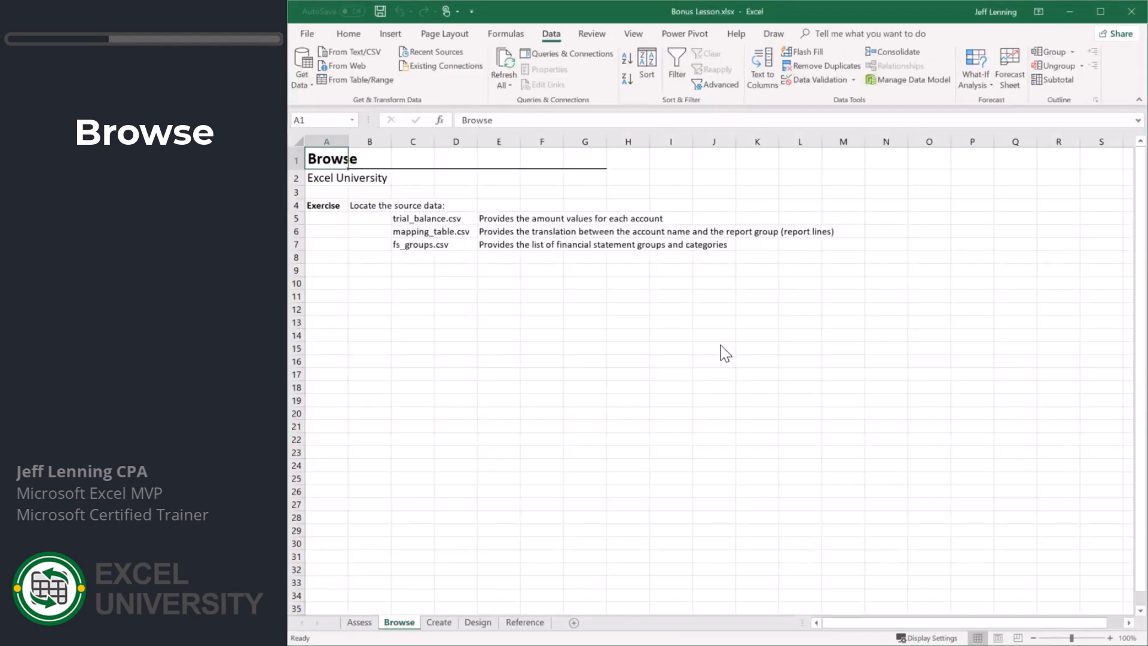
mouse_move(485, 238)
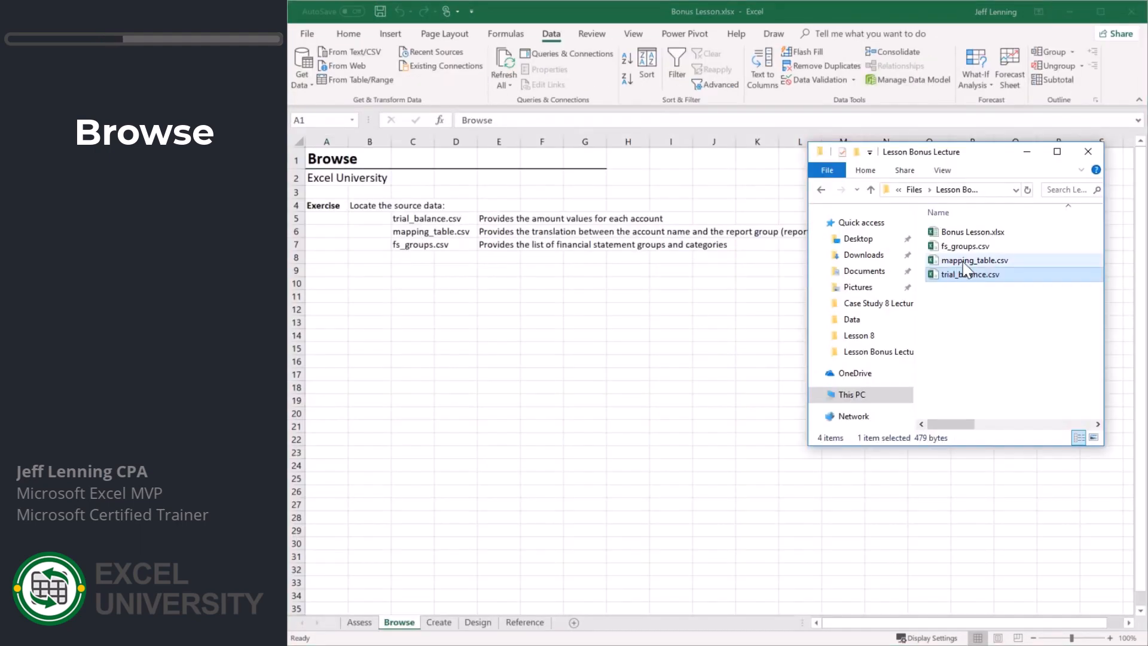
Inspect mapping_table.csv's AcctID and FS Line ID columns, then go to the Create sheet
double_click(975, 260)
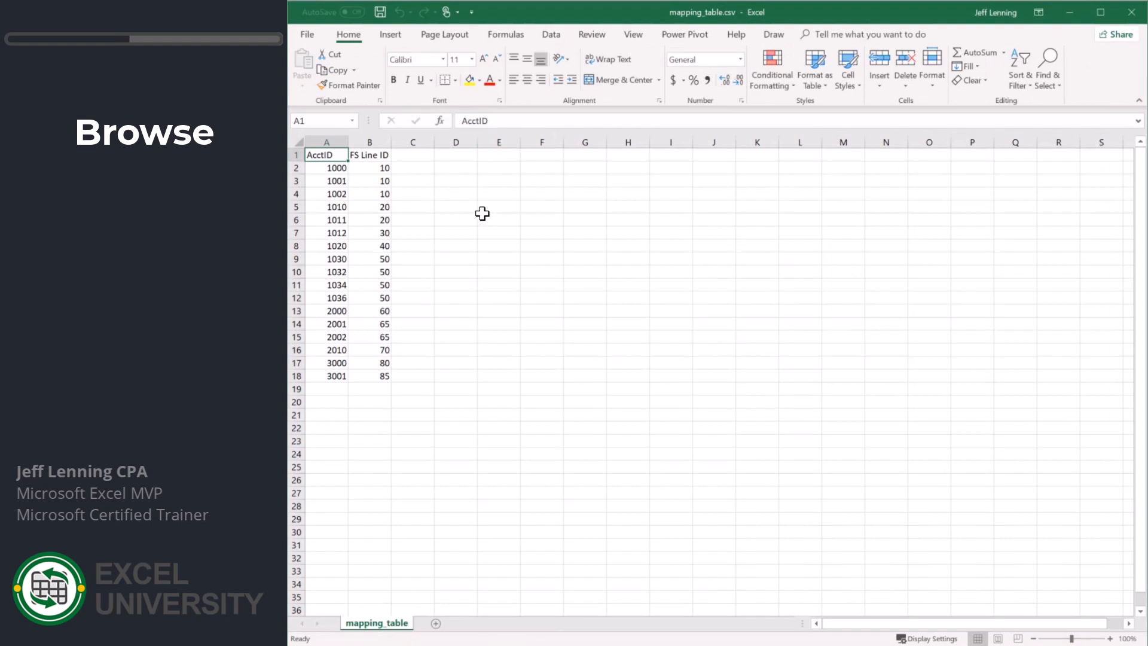
mouse_move(332, 181)
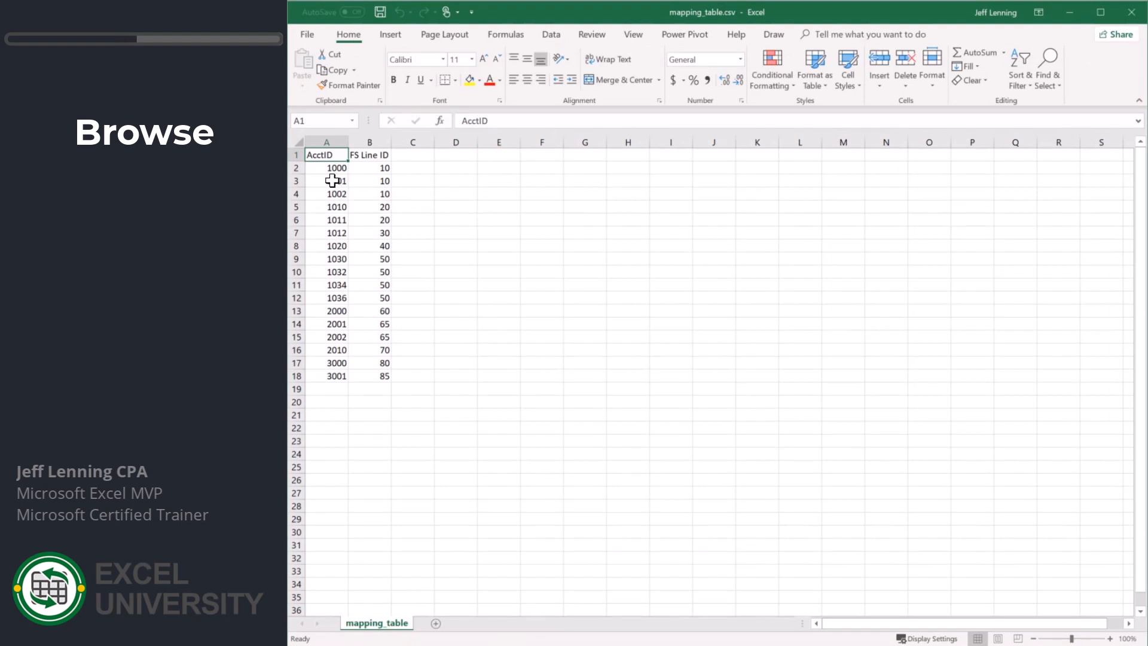
left_click(327, 167)
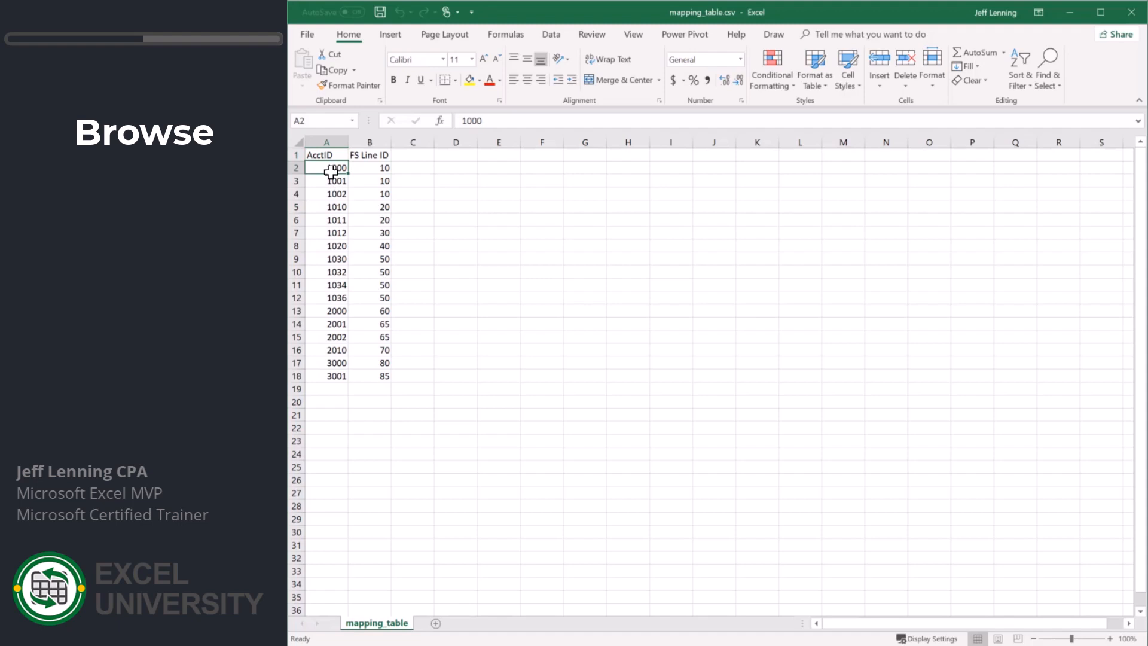
left_click_drag(326, 167, 325, 376)
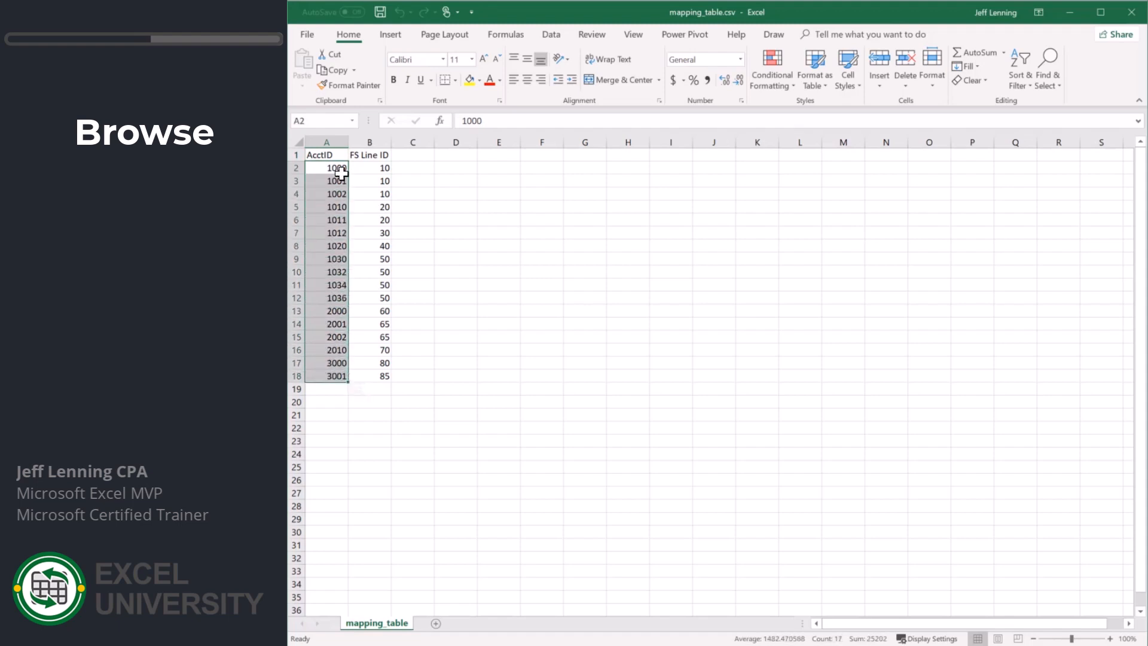
left_click_drag(369, 167, 369, 362)
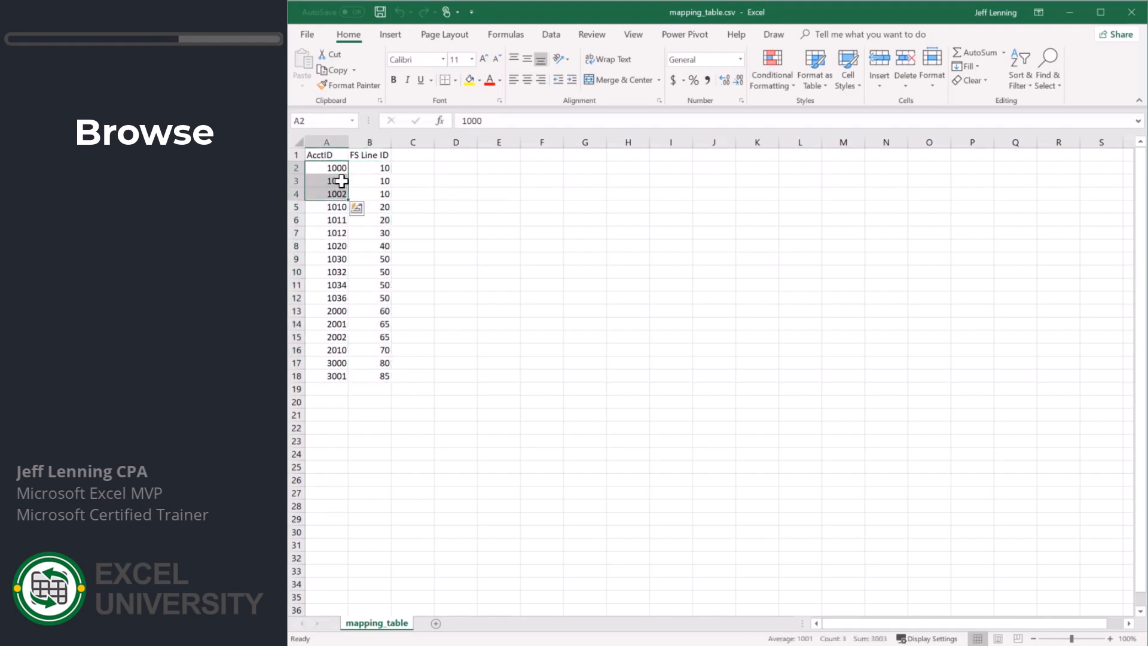
left_click(369, 167)
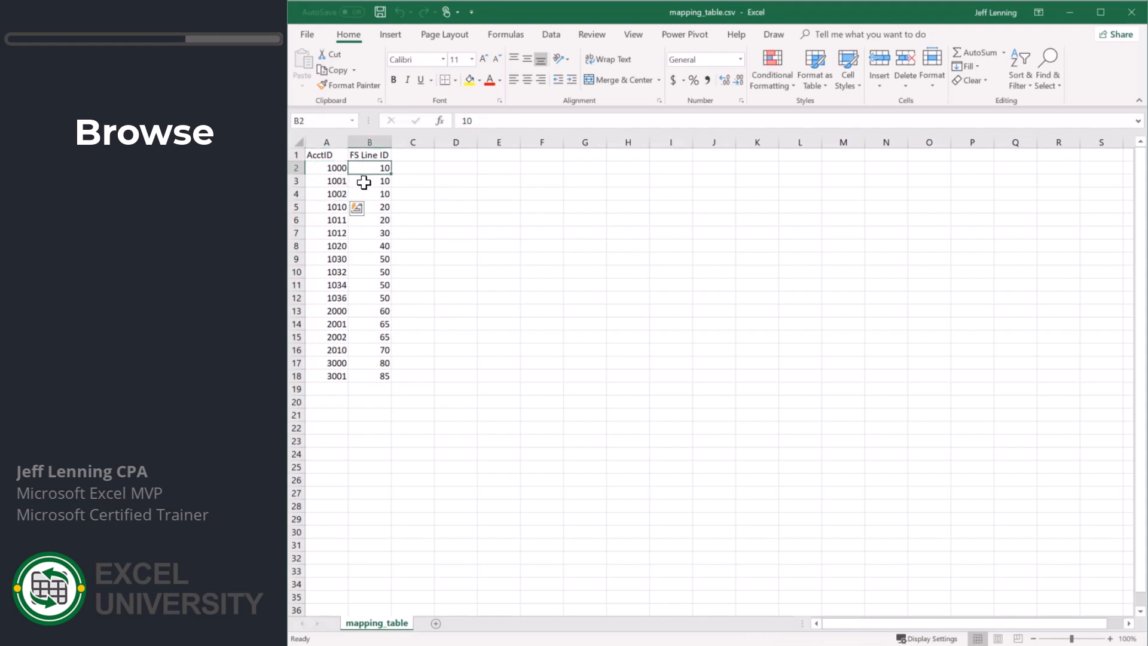
left_click(456, 194)
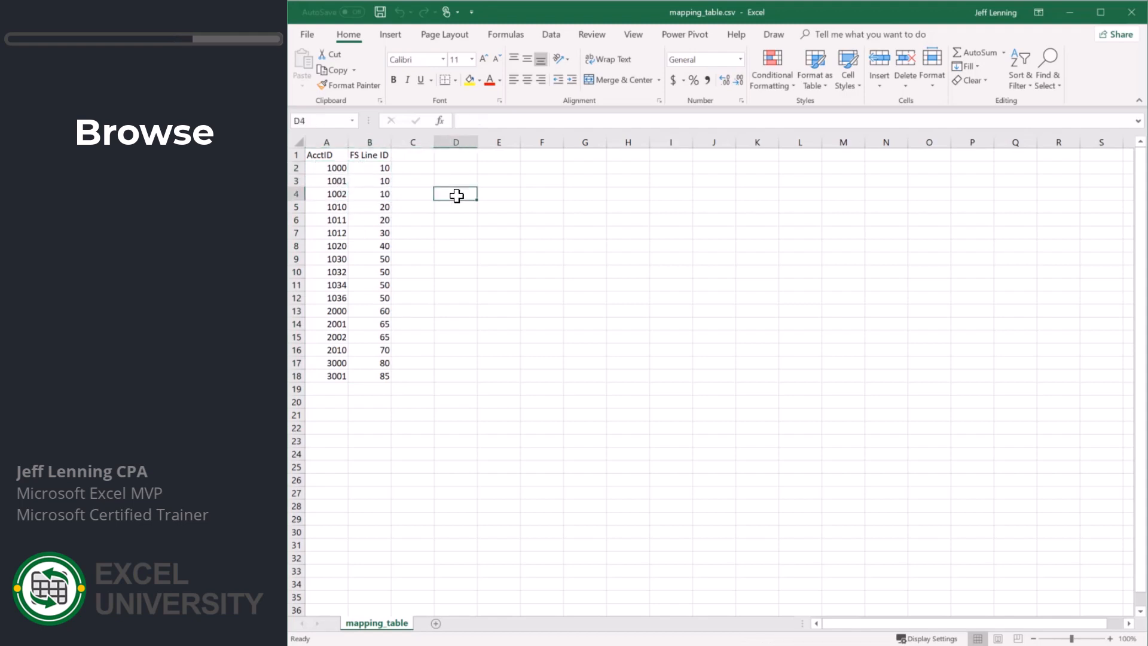
mouse_move(423, 223)
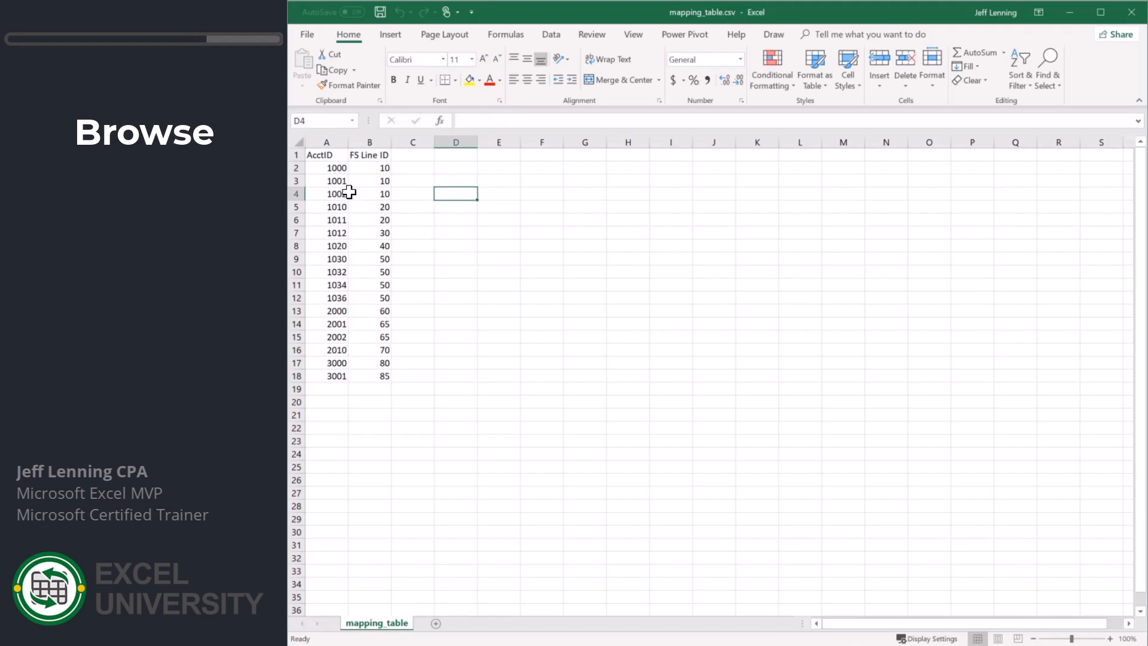
left_click(399, 622)
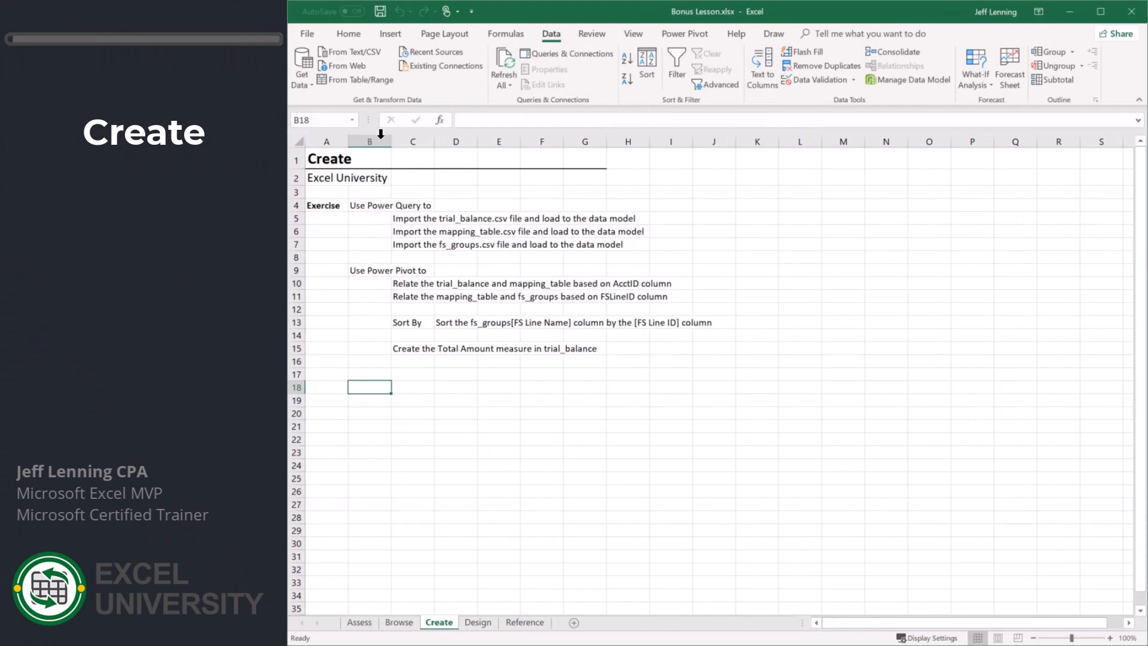
Import trial_balance.csv from Text/CSV with custom load destination settings
left_click(336, 51)
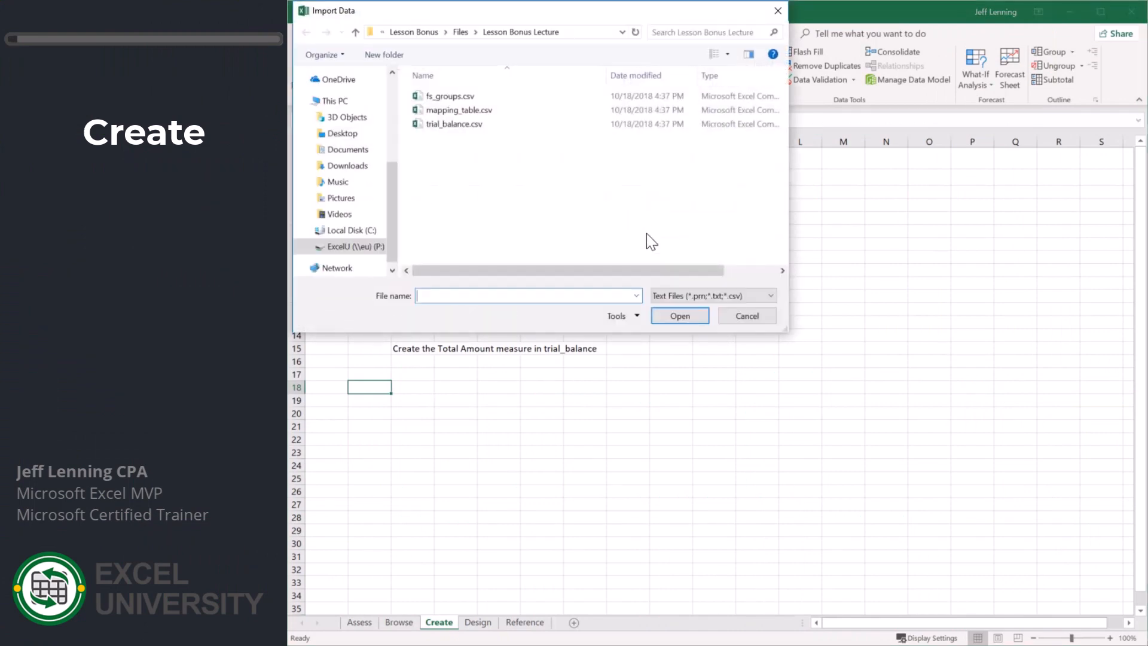
left_click(454, 124)
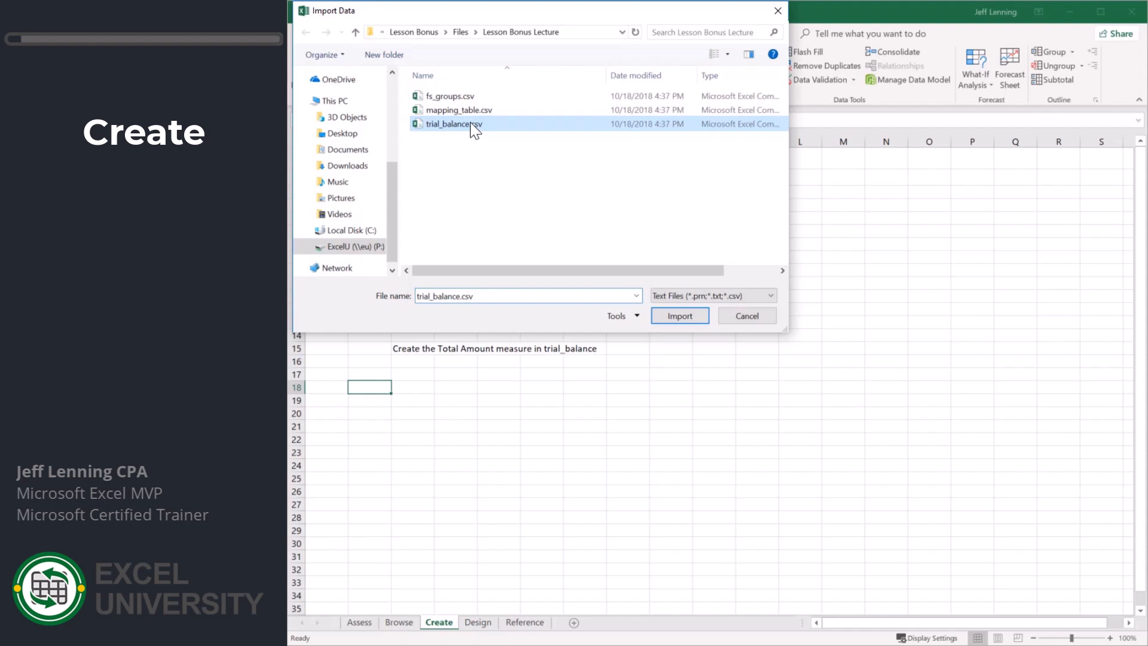
left_click(679, 316)
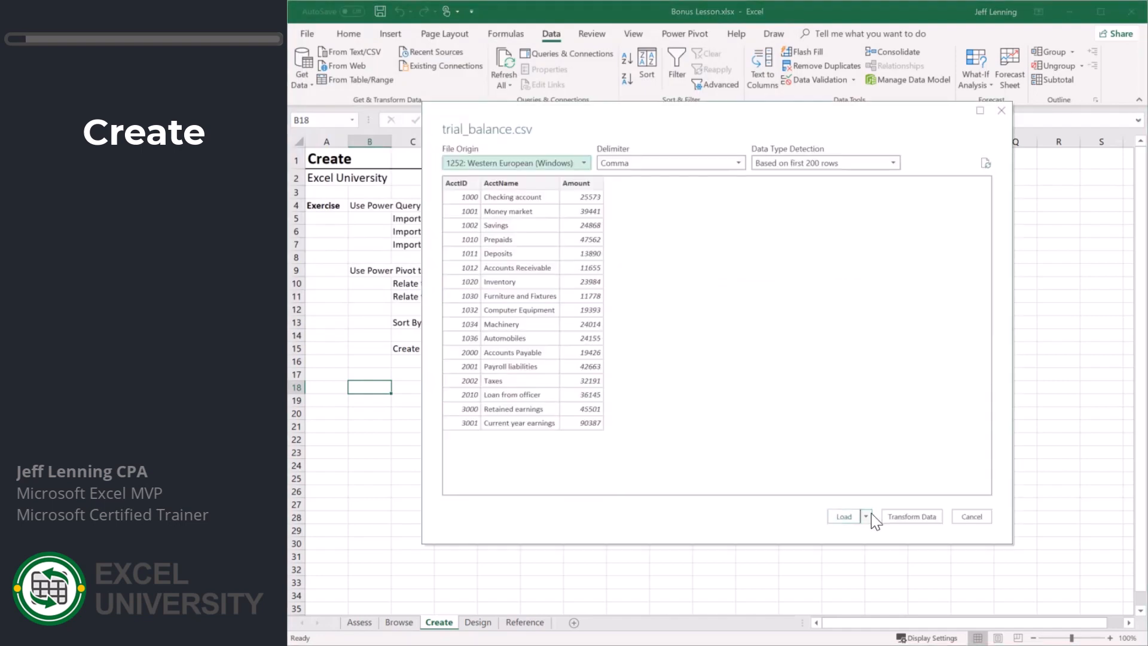
left_click(971, 516)
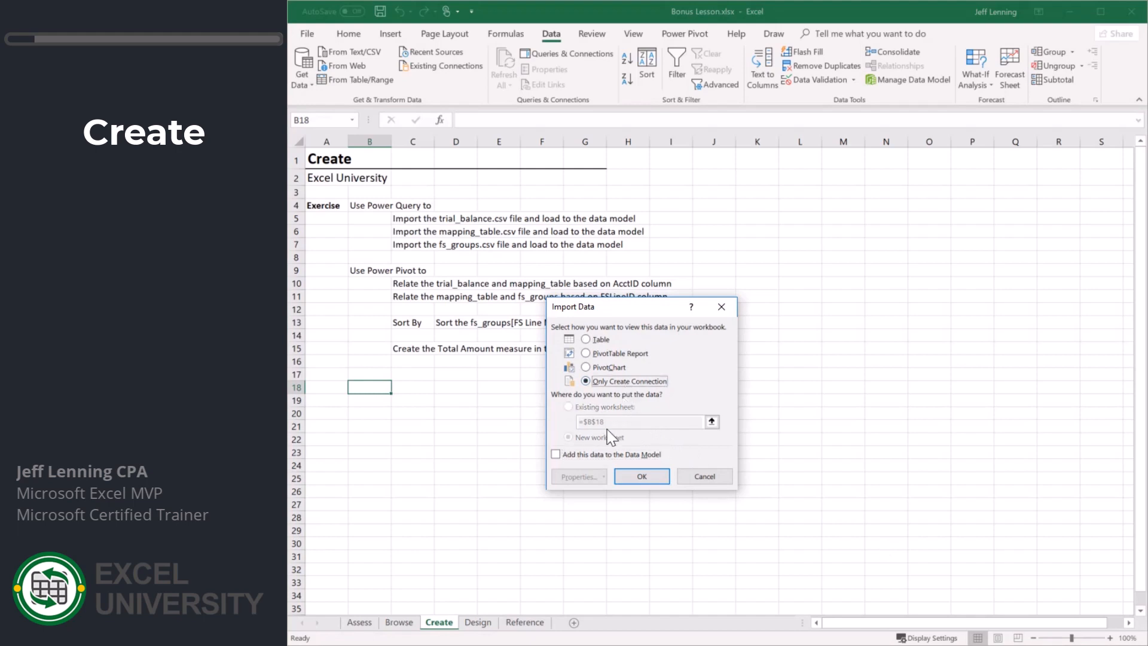
left_click(640, 476)
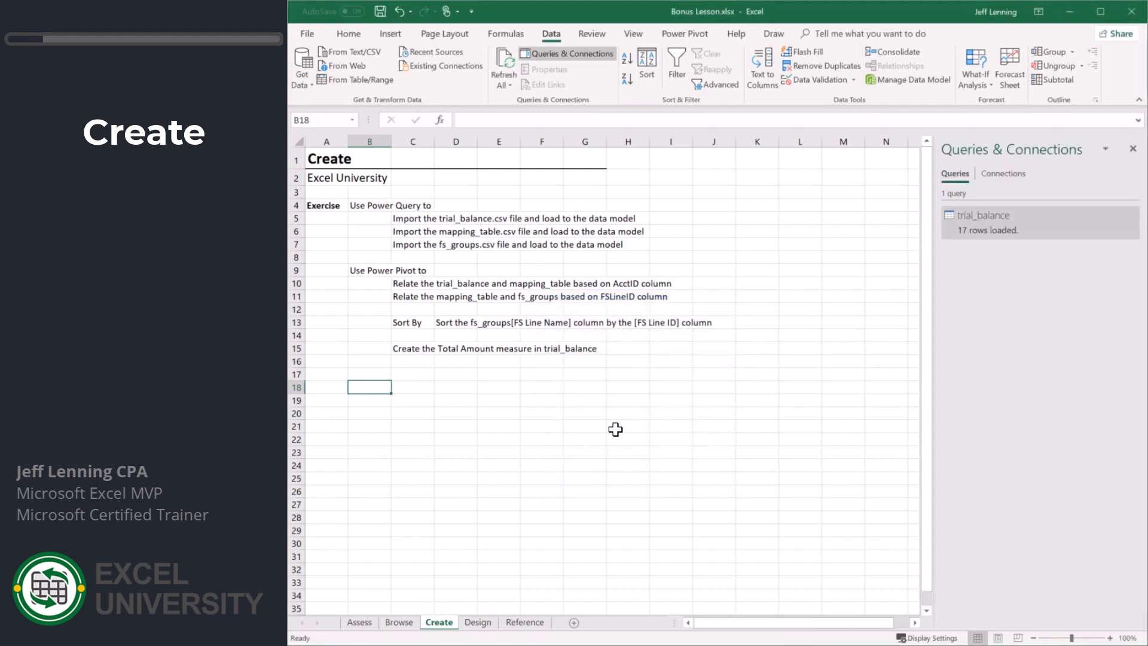
Import mapping_table.csv, choosing a custom load destination
left_click(351, 52)
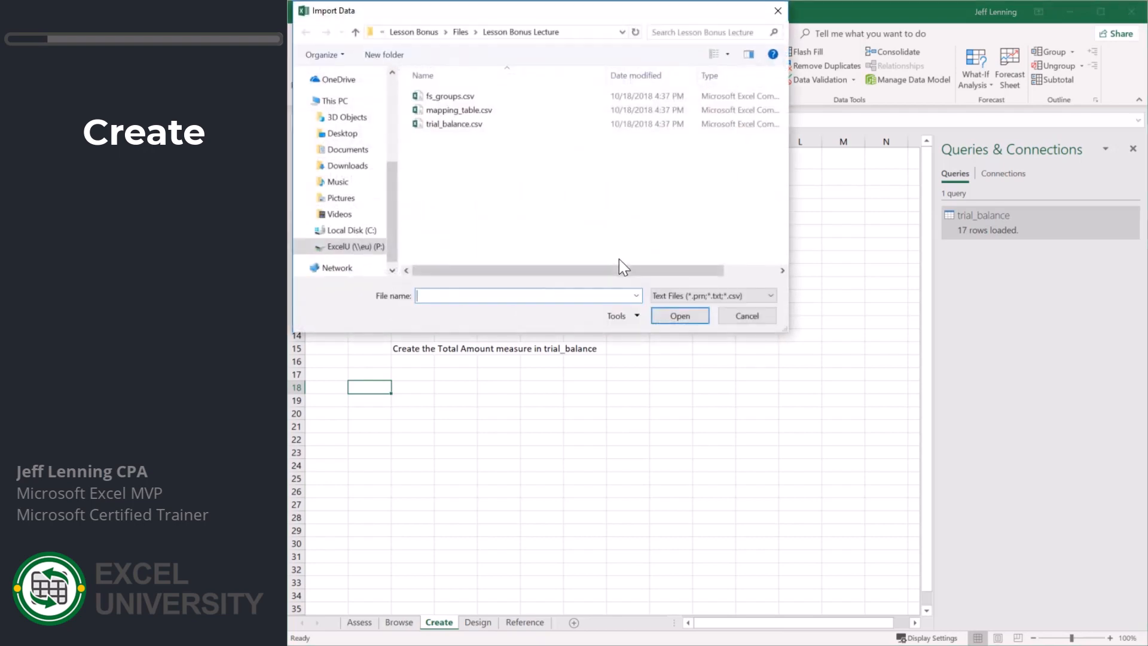
left_click(458, 110)
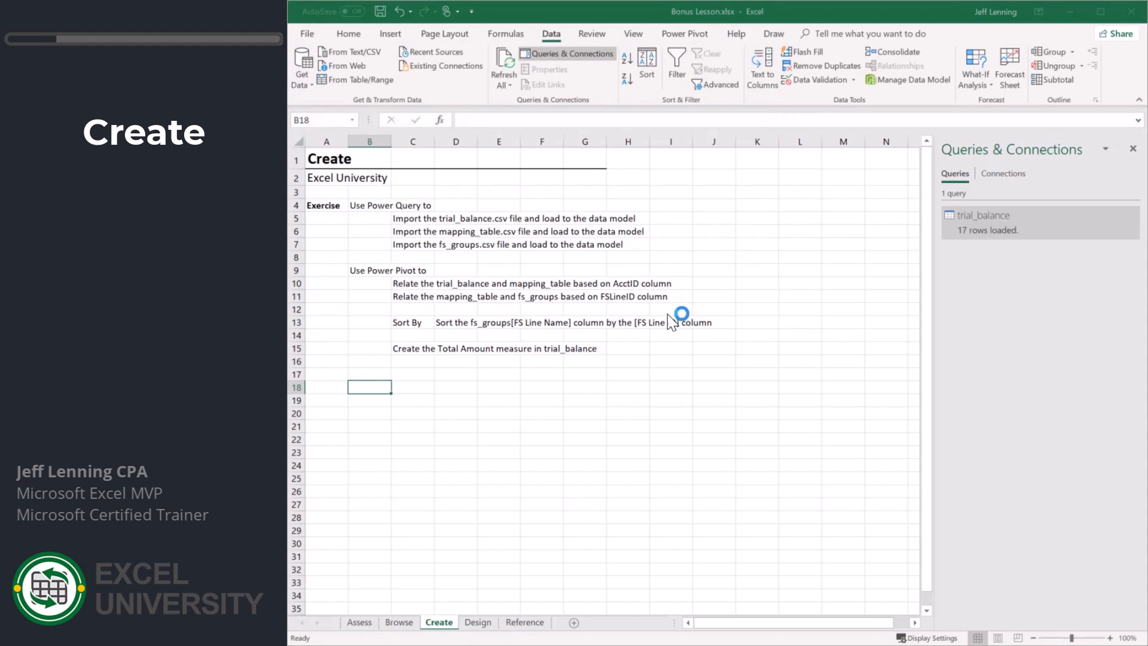
left_click(865, 516)
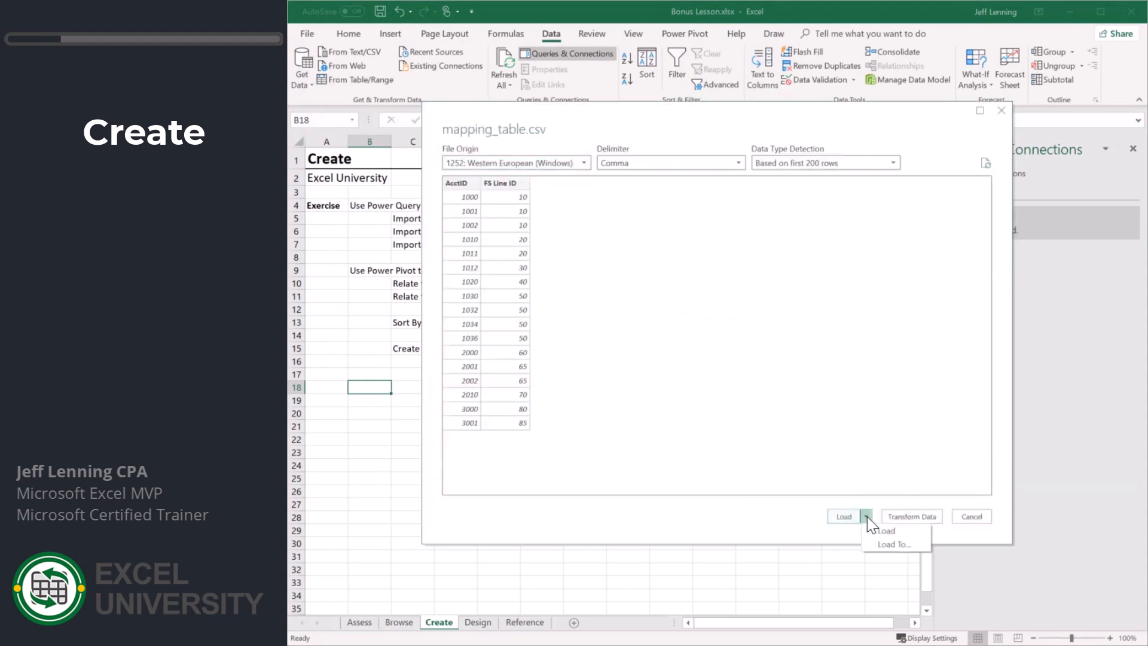
left_click(892, 544)
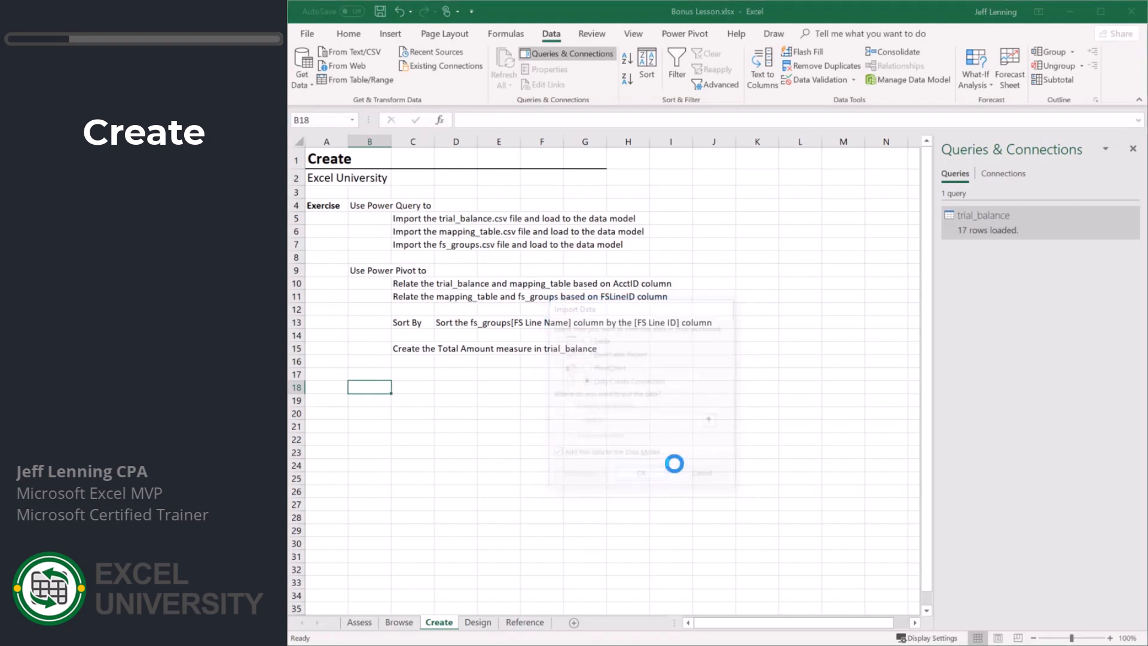
left_click(639, 472)
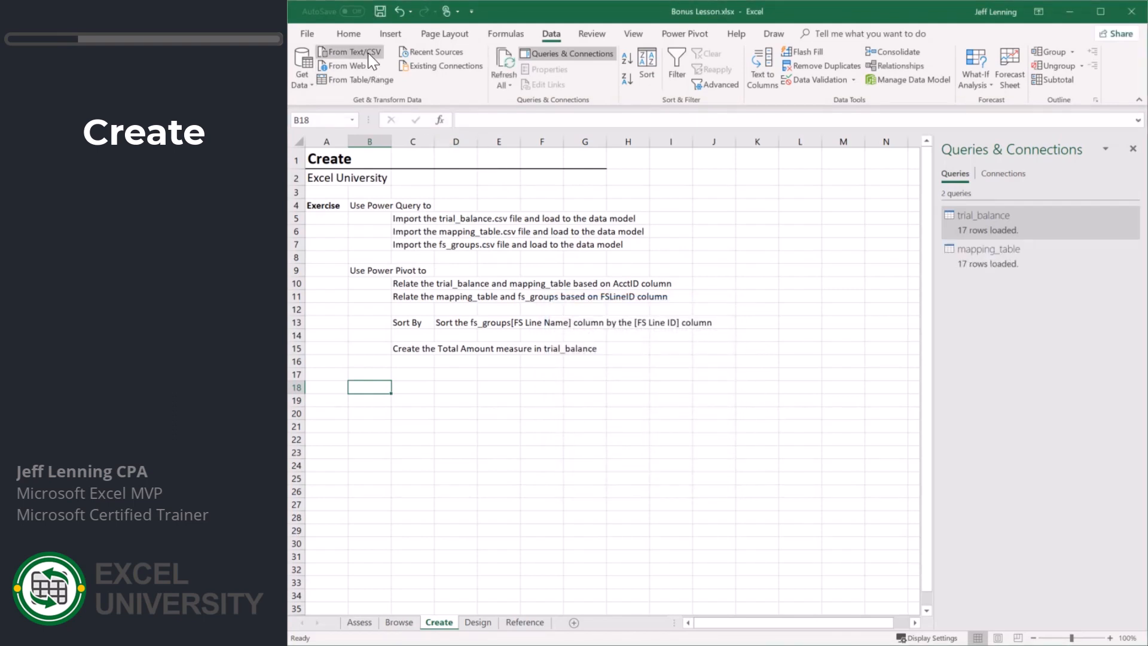
Import fs_groups.csv as a connection-only query added to the Data Model
left_click(348, 52)
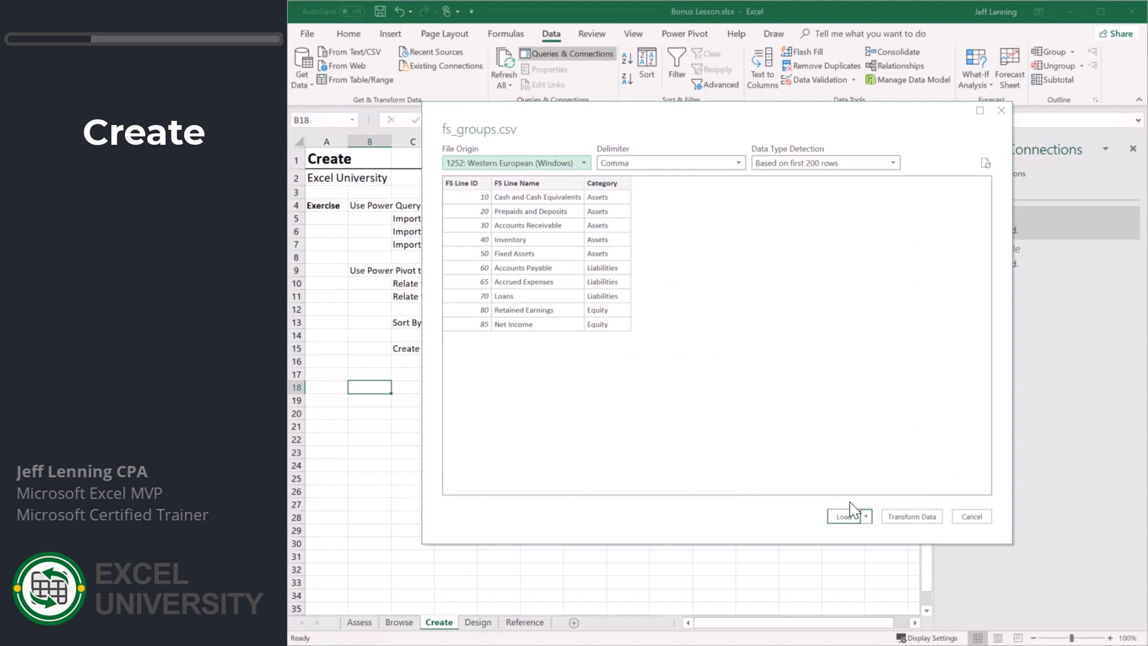
left_click(845, 516)
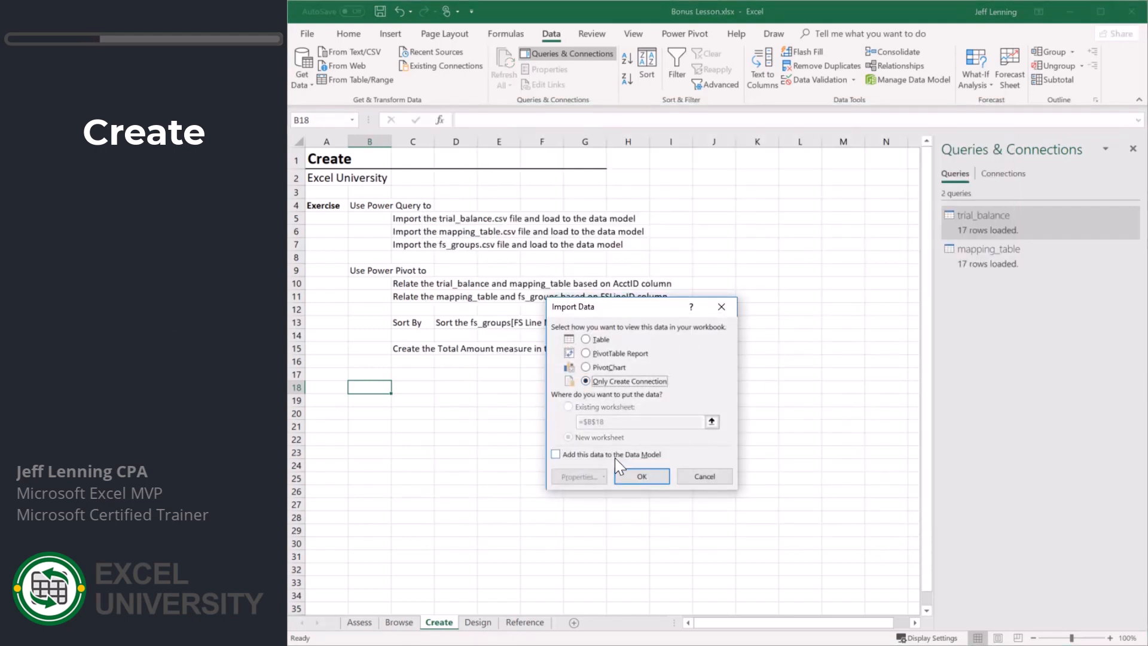
left_click(640, 476)
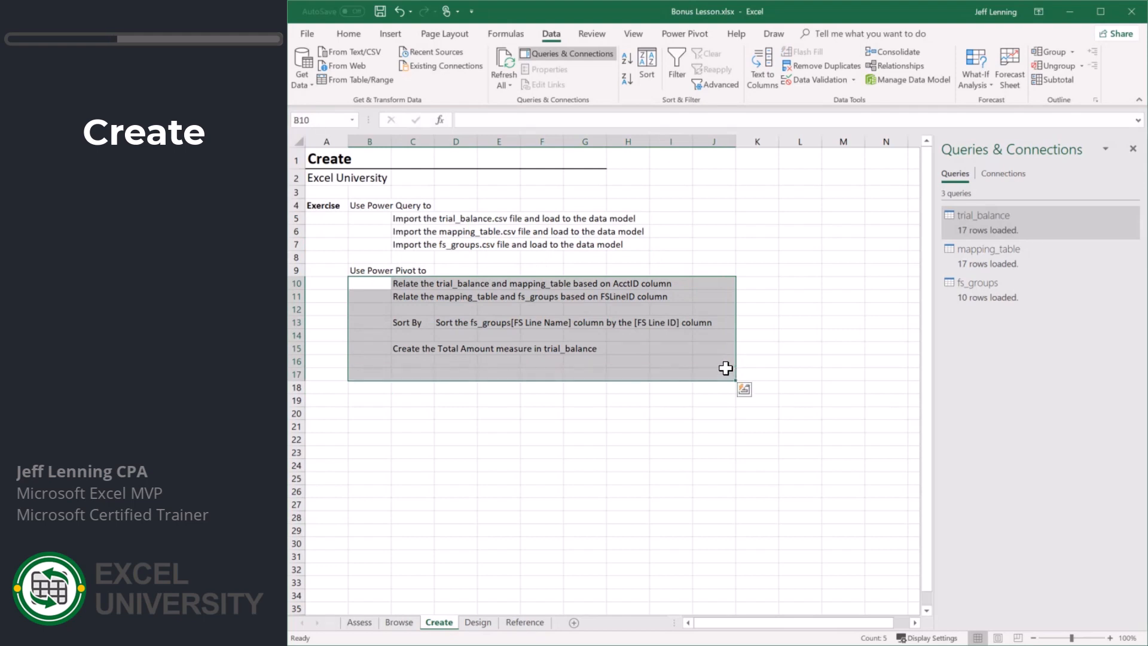
mouse_move(905, 95)
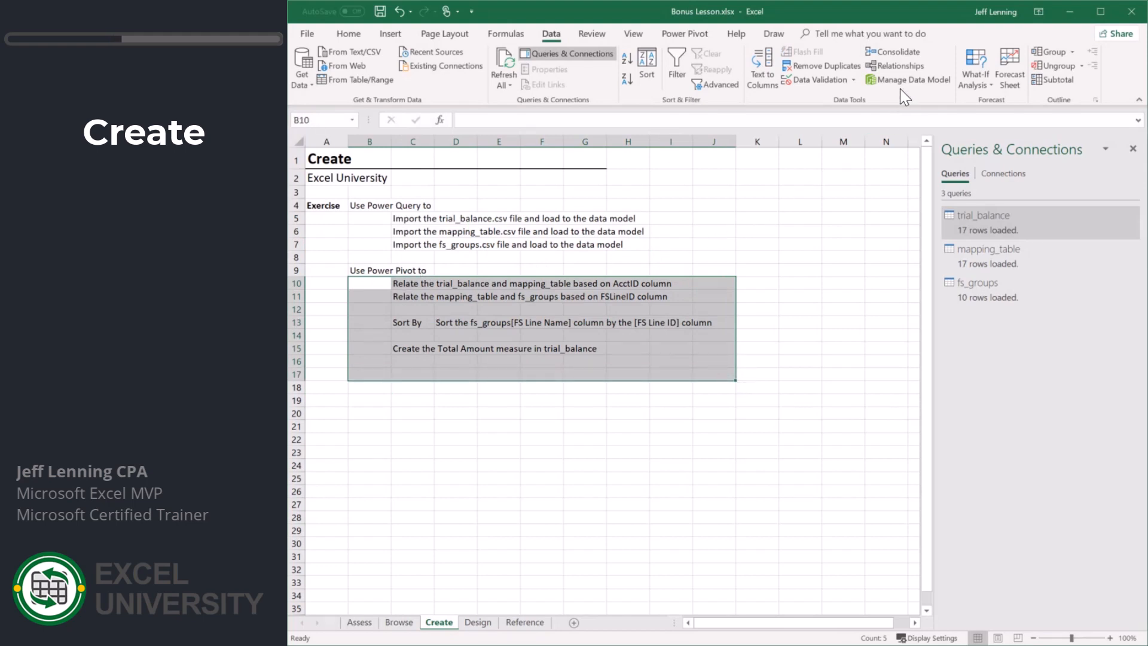
Open Power Pivot, view the mapping_table rows, and switch to Diagram View
left_click(914, 78)
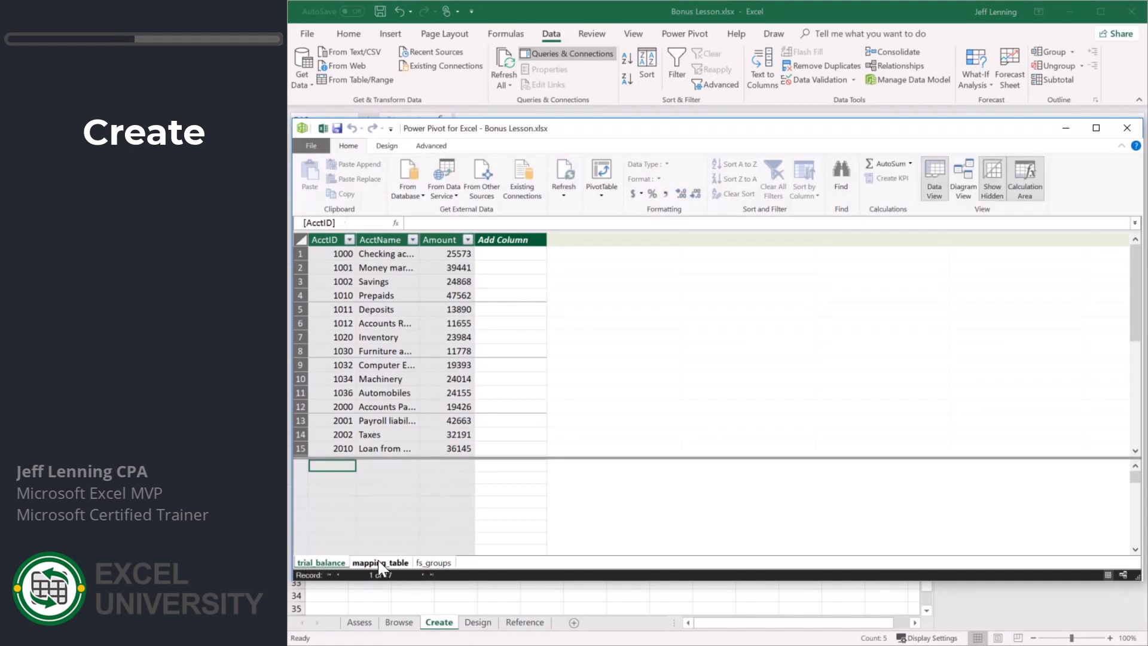
left_click(433, 562)
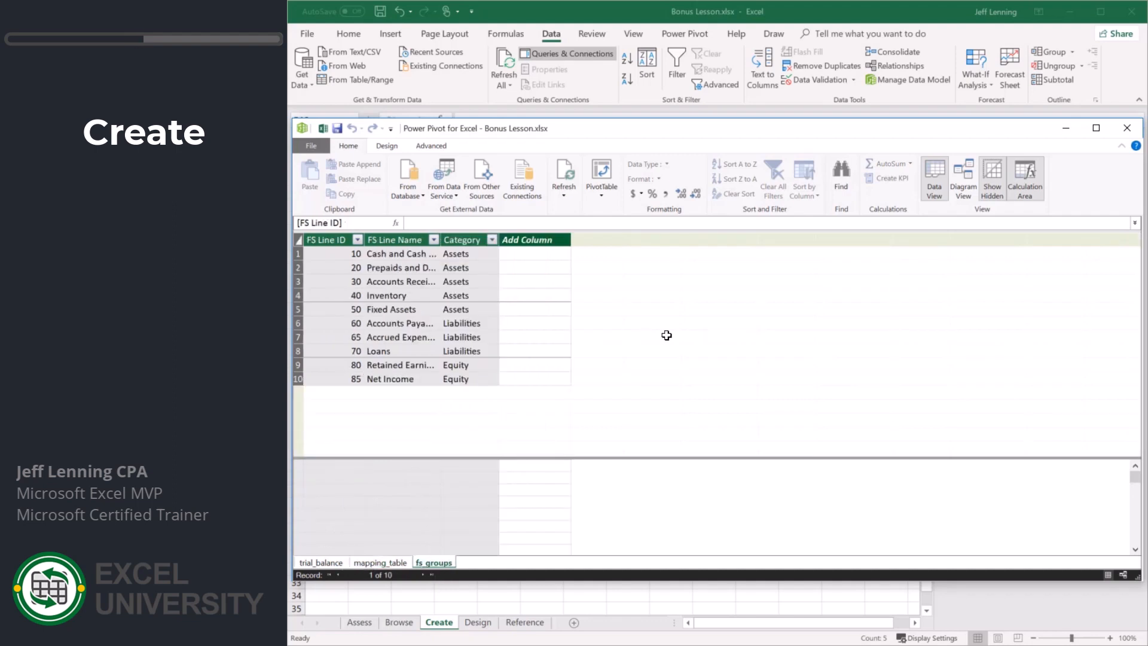
left_click(963, 177)
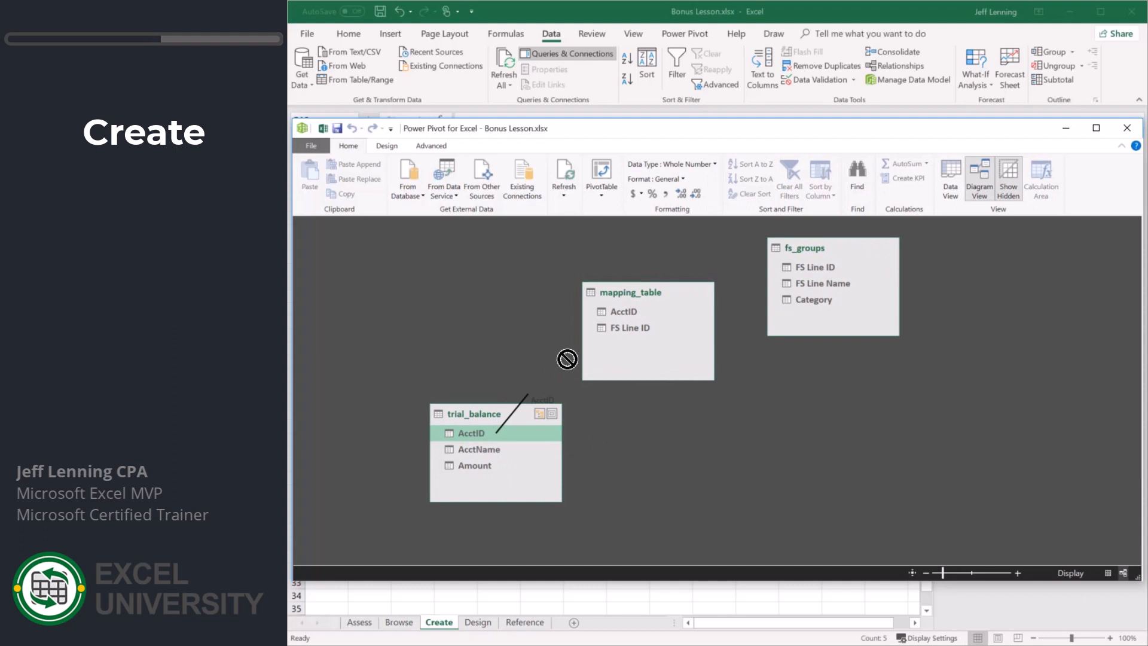
Relate trial_balance to mapping_table on AcctID and sort FS Line Name by FS Line ID
left_click_drag(472, 433, 622, 311)
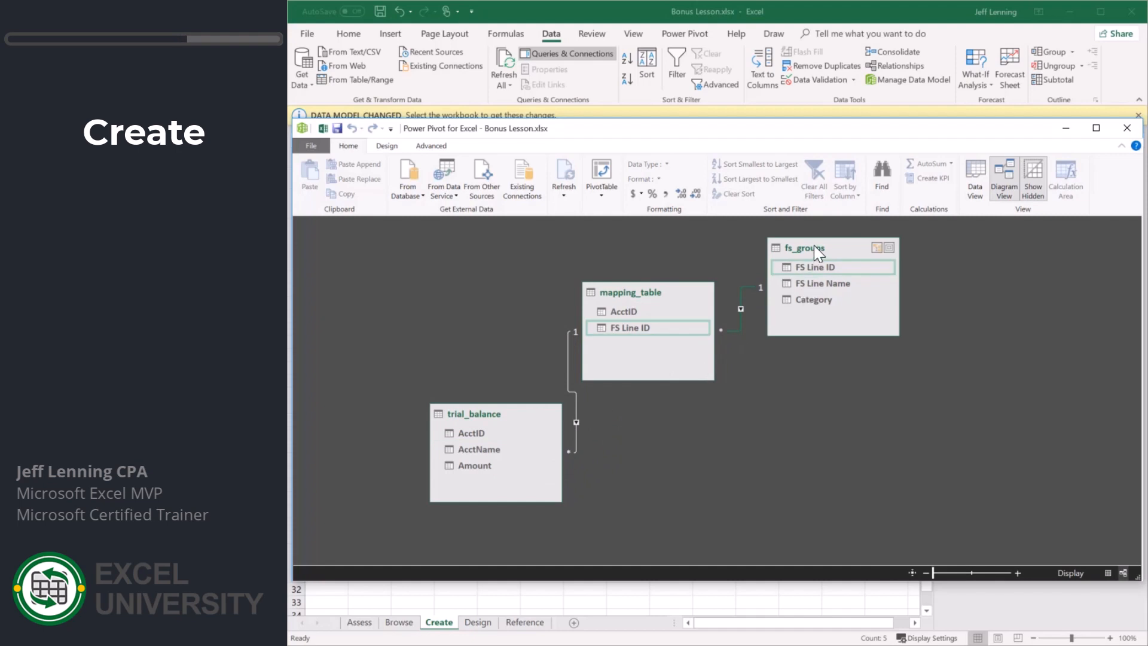
right_click(812, 266)
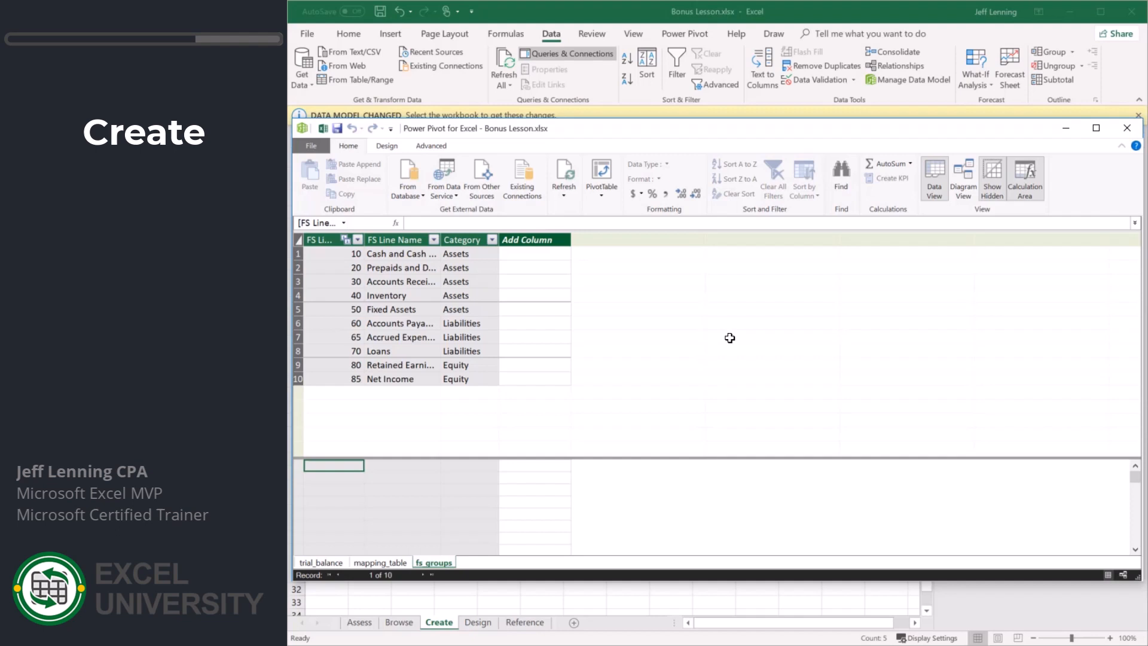
left_click(401, 238)
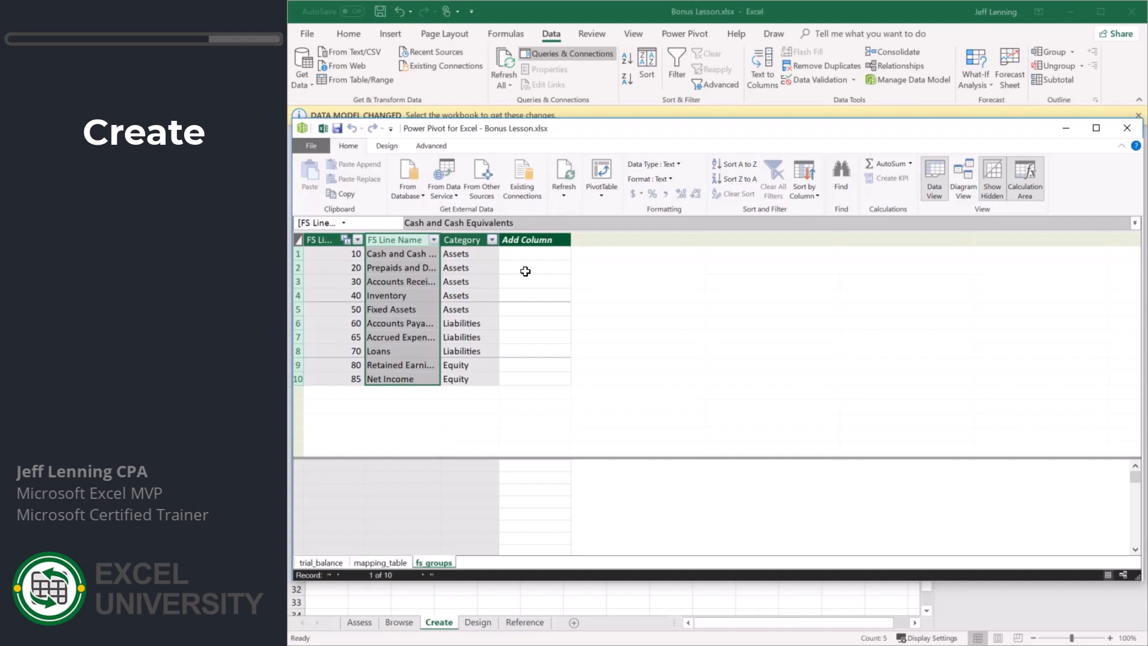
left_click(804, 180)
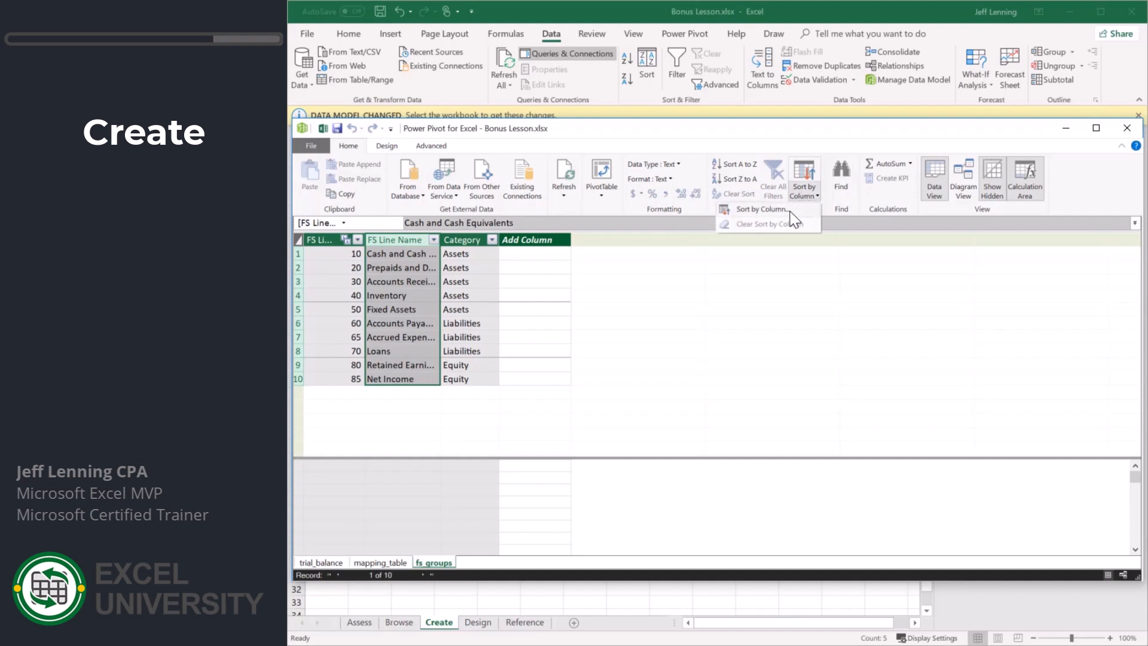
left_click(761, 208)
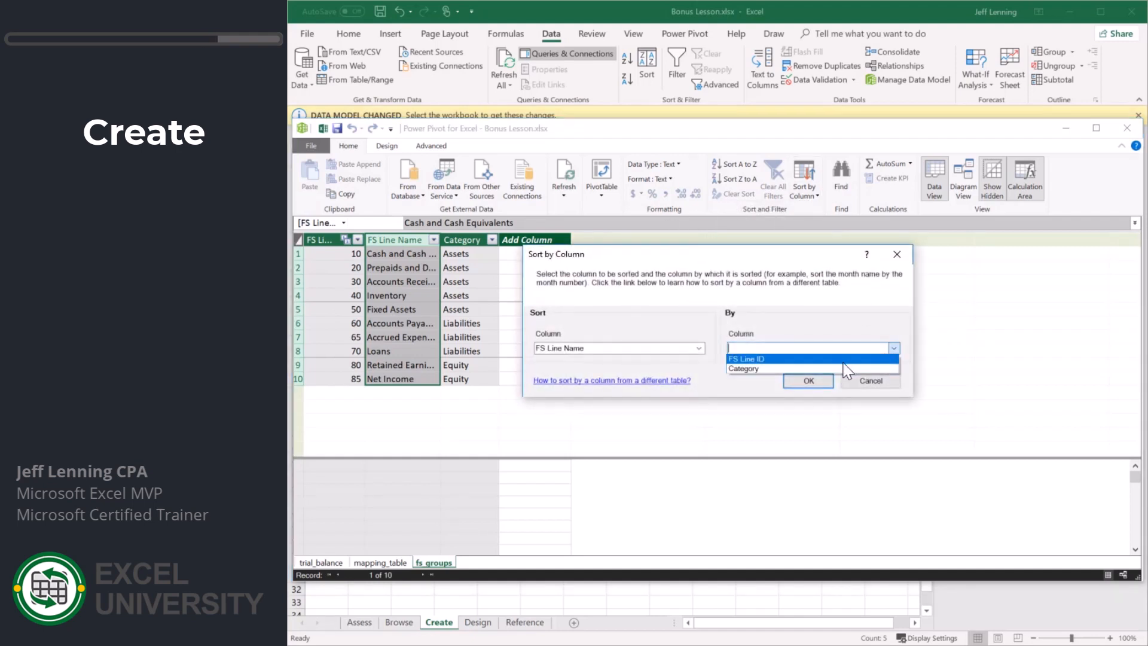
left_click(747, 359)
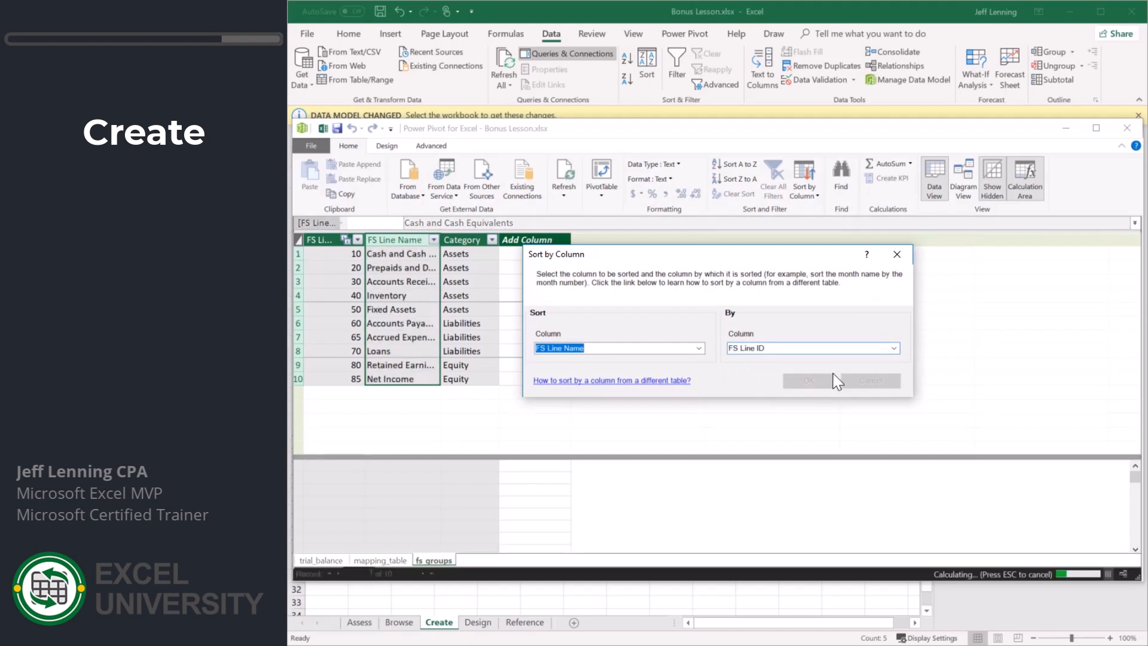
left_click(808, 381)
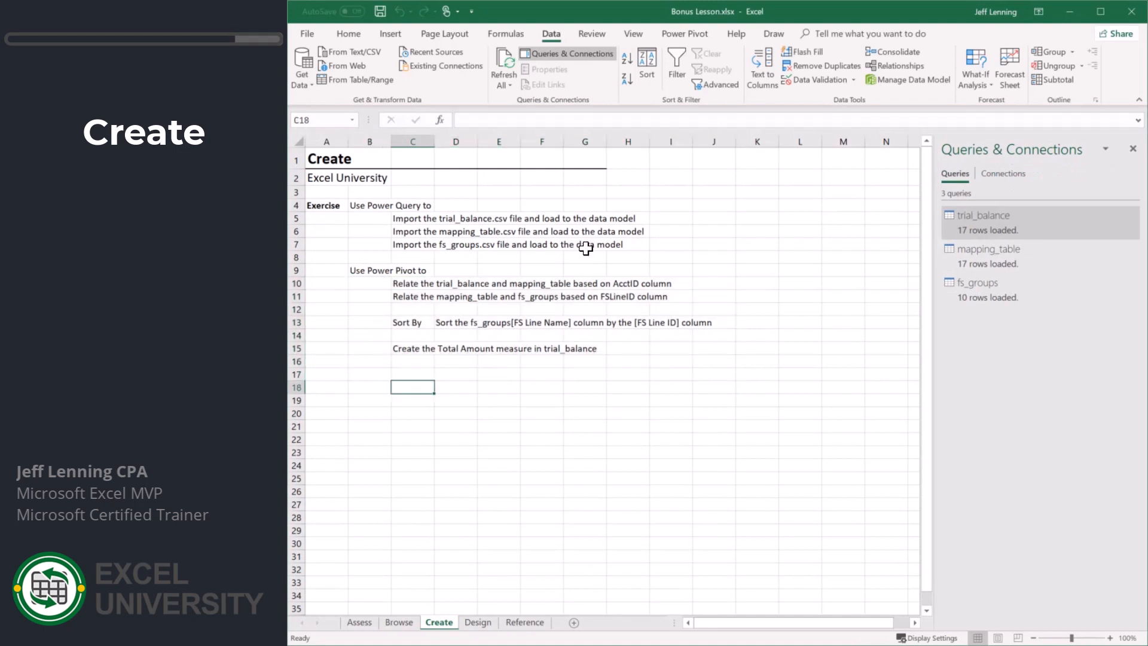
Create the Total Amount measure =SUM(trial_balance[Amount]), formatted as a whole number
left_click(685, 33)
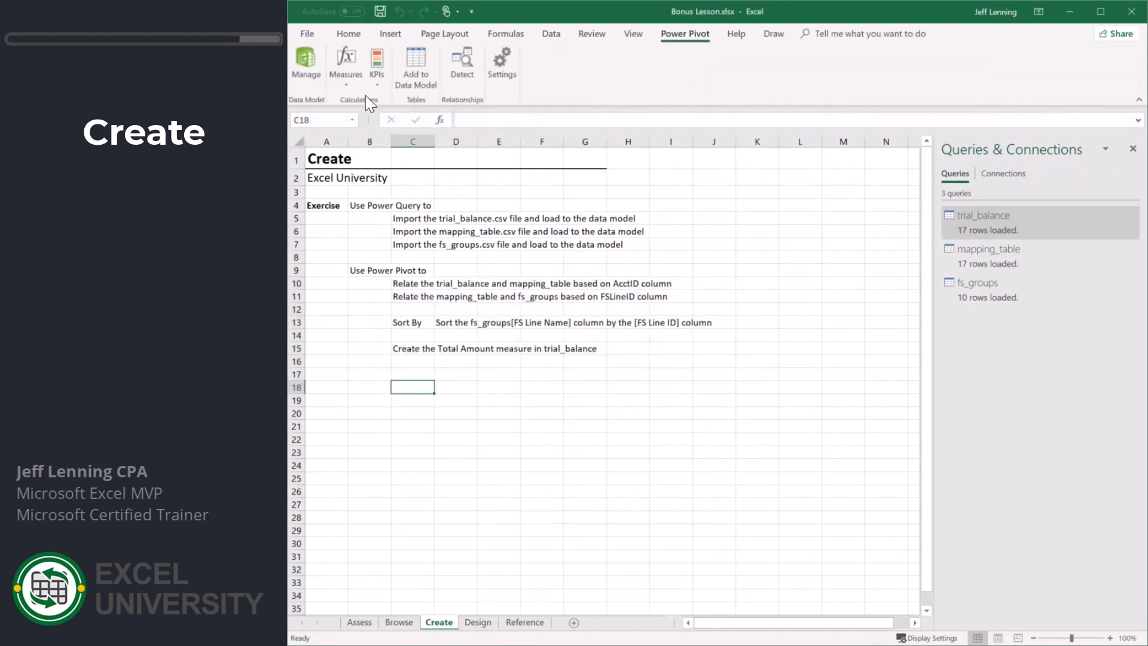
left_click(346, 66)
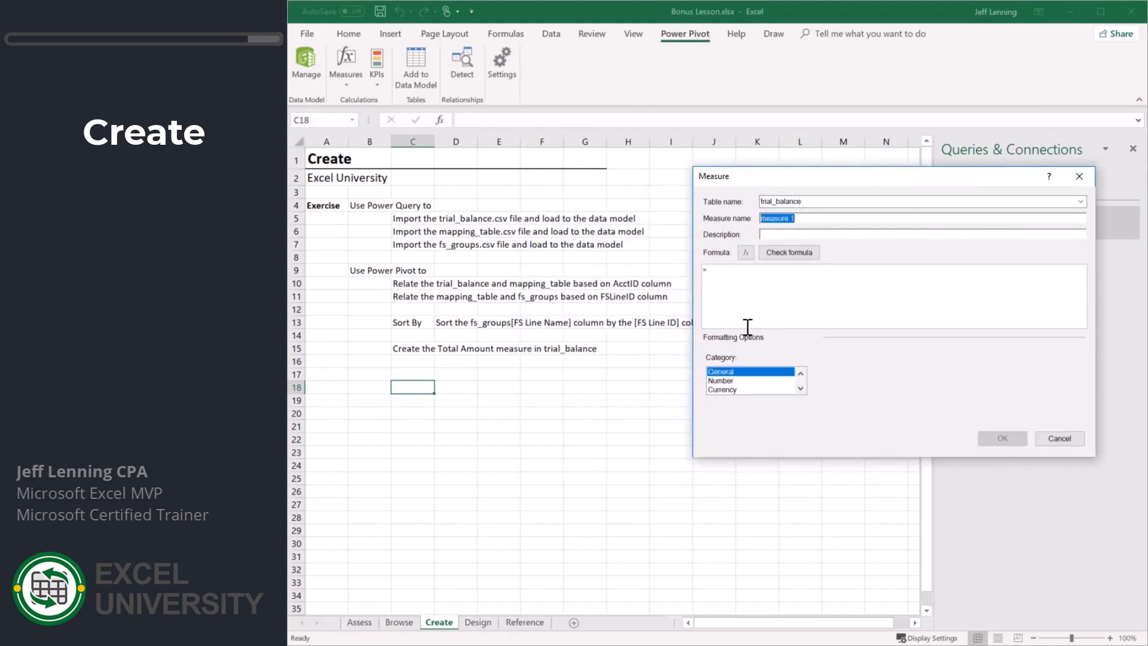
type("tOTA")
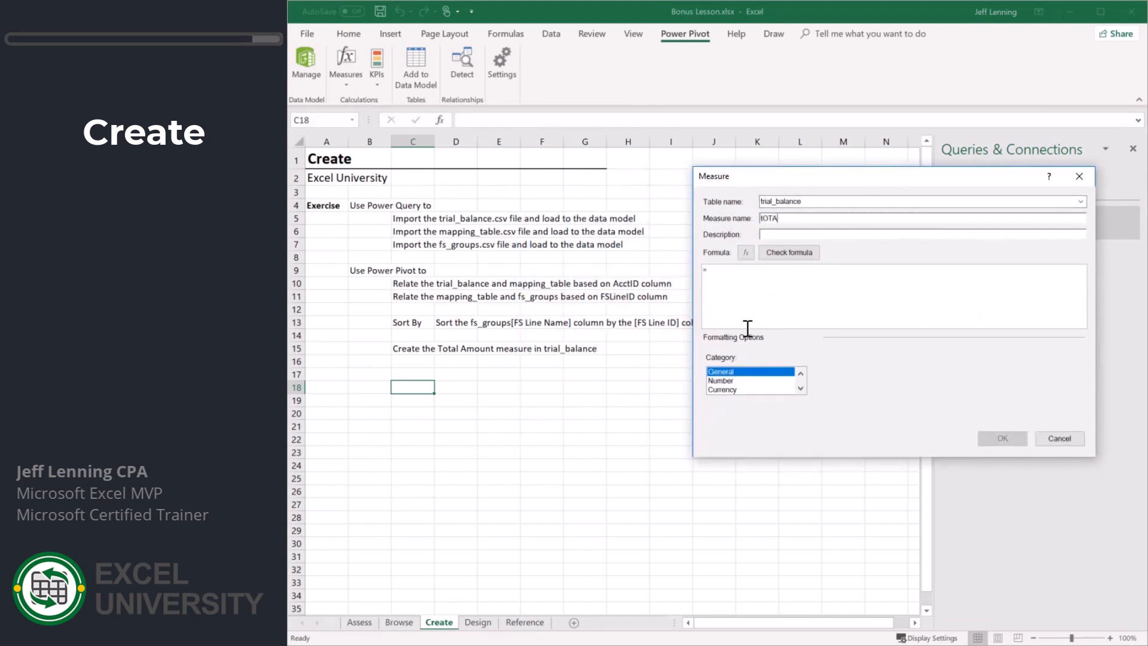
type("Total Amount")
left_click(894, 296)
type("SUM(trial_balance[Amount]")
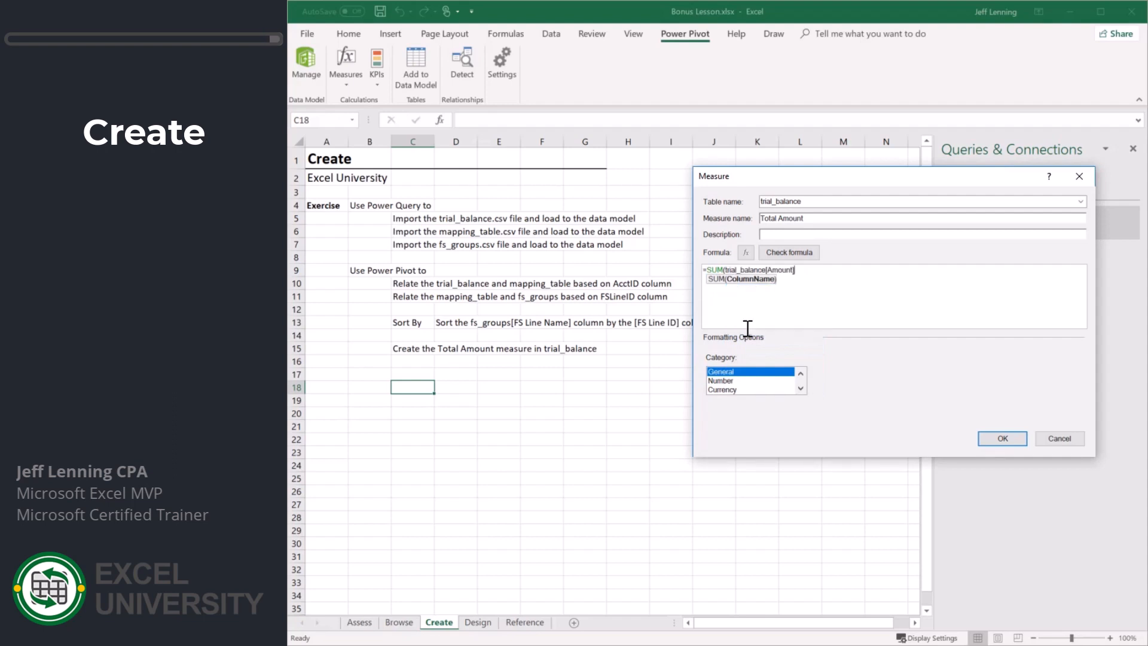
left_click(720, 380)
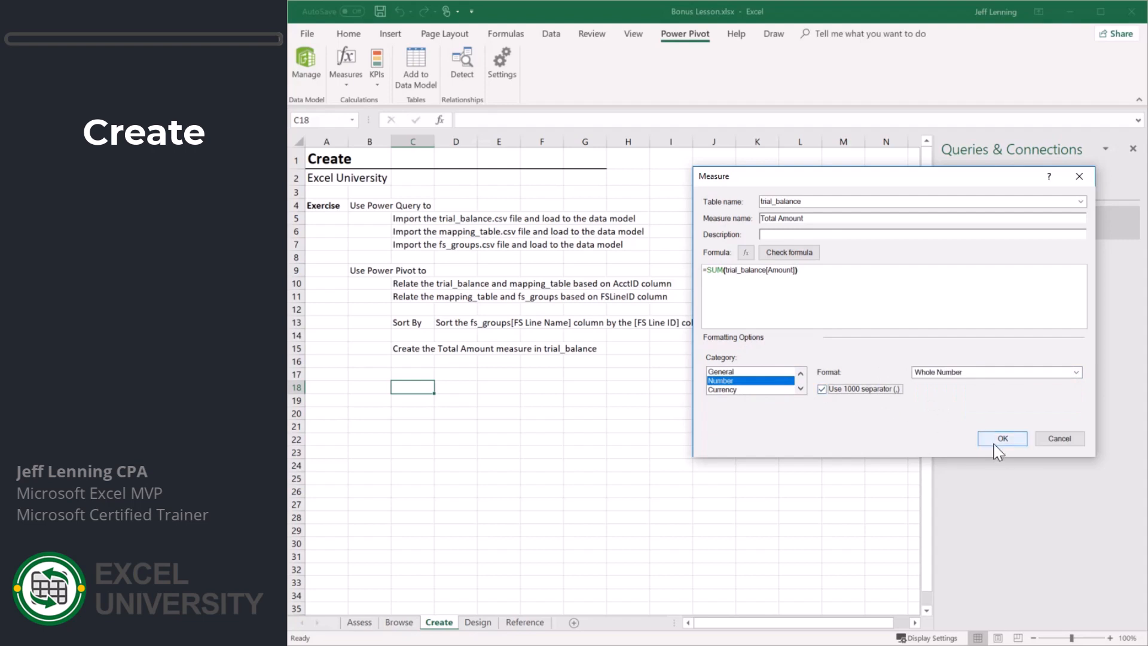
left_click(1001, 438)
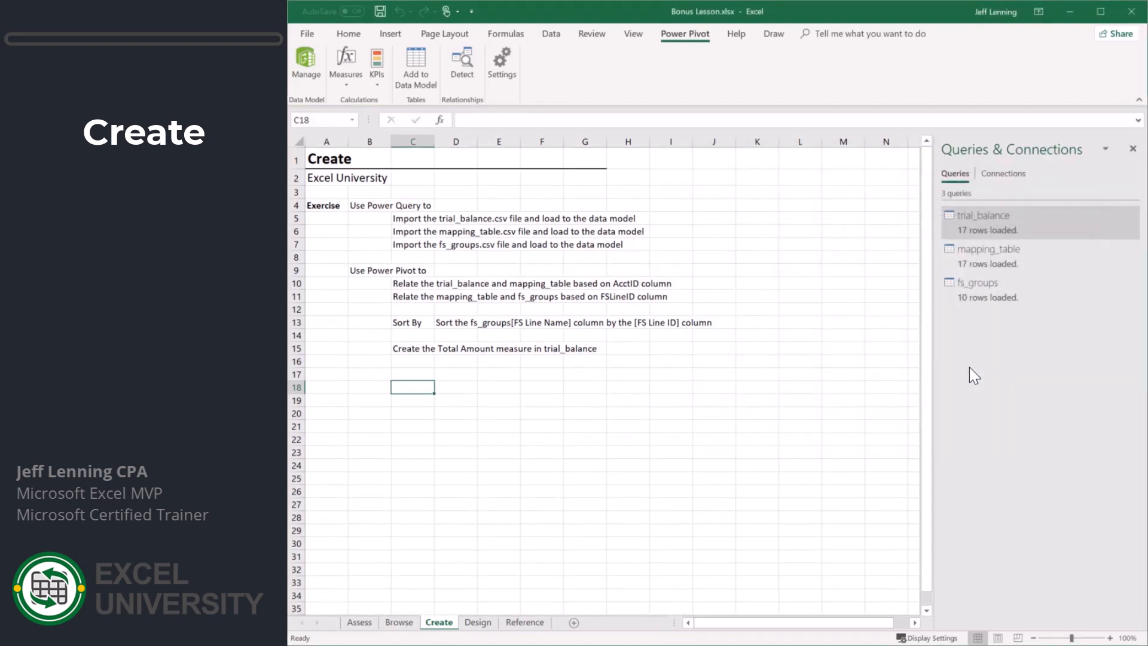
left_click(478, 623)
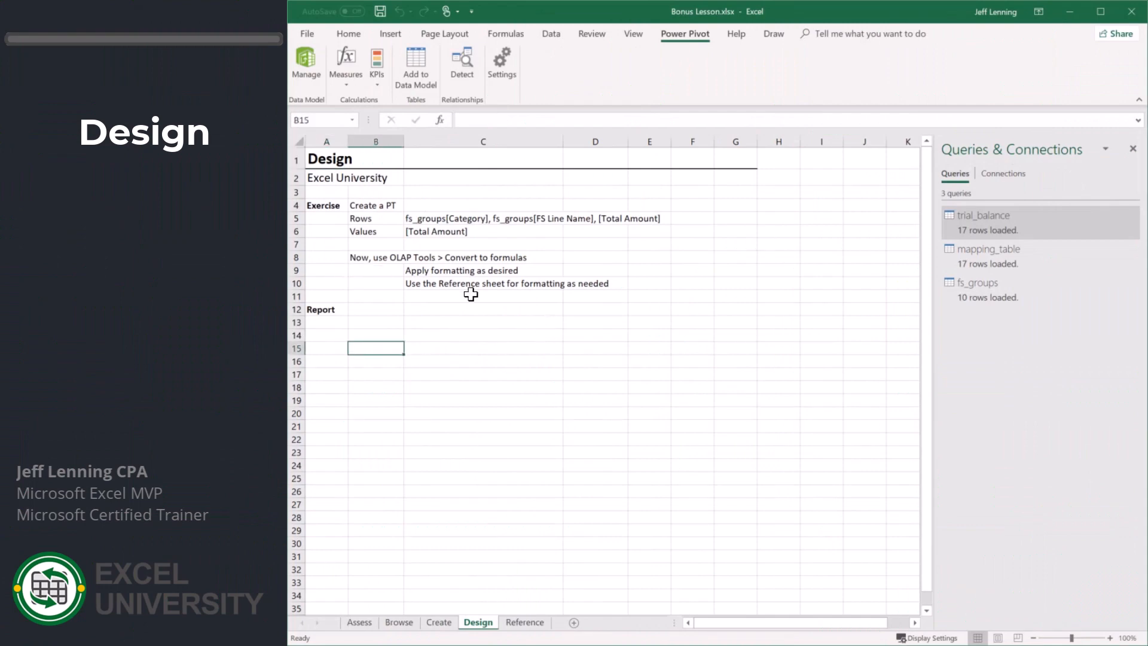
Insert a PivotTable from the workbook's Data Model at B15 on the Design sheet
left_click(391, 33)
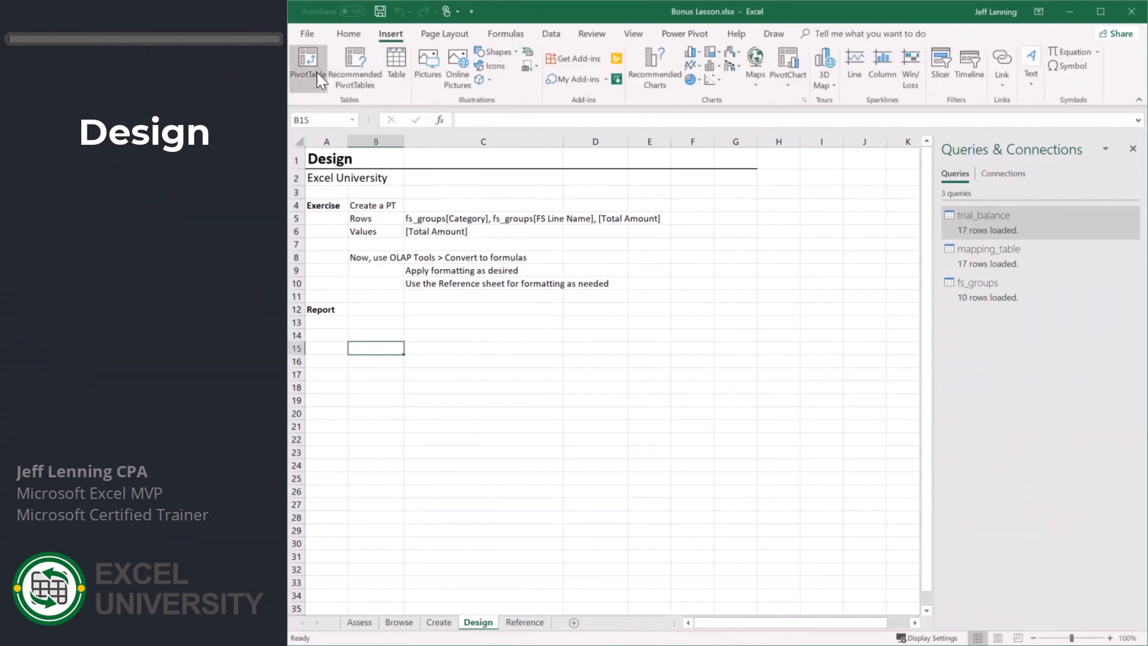
left_click(306, 62)
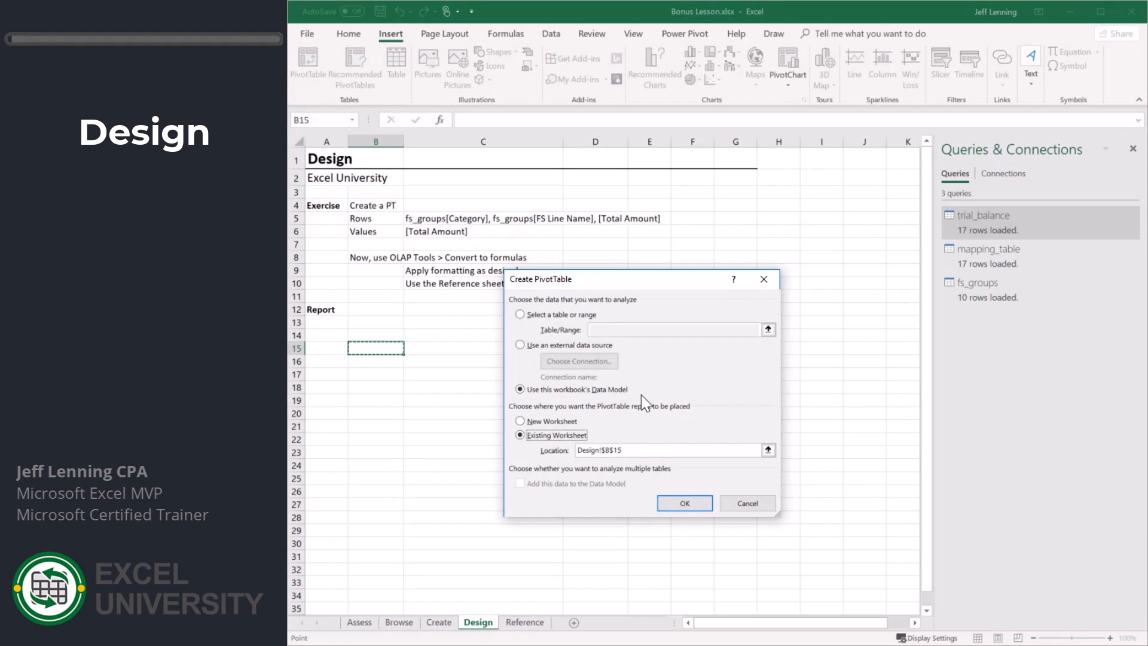
left_click(683, 503)
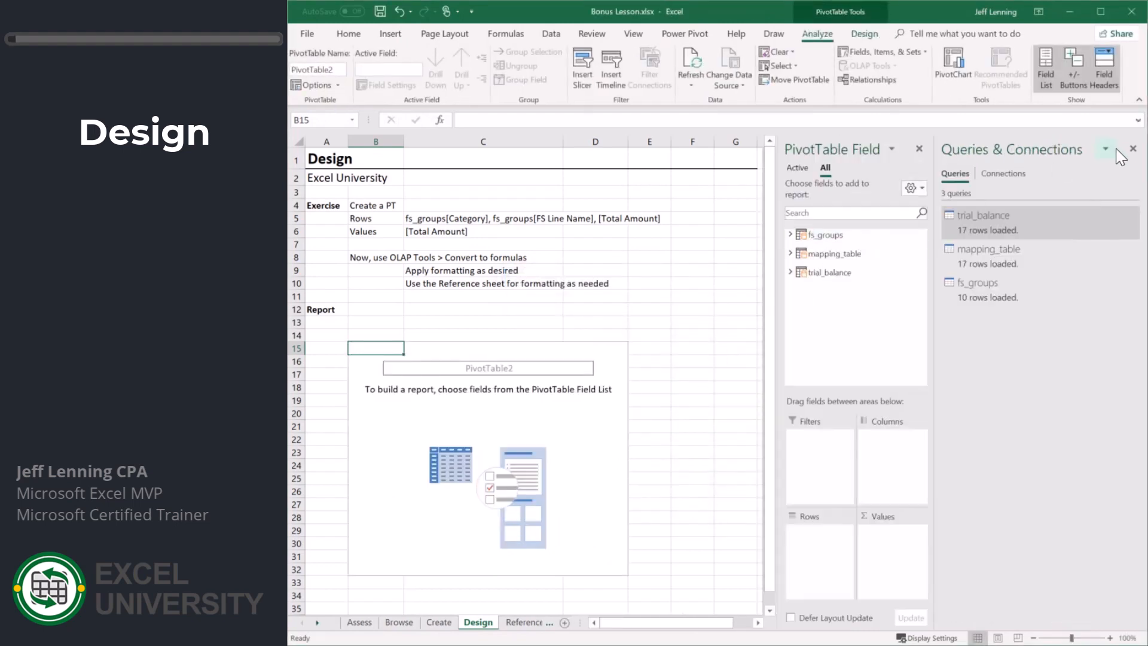
Fill the pivot with Category and FS Line Name rows and Total Amount values
left_click(1133, 149)
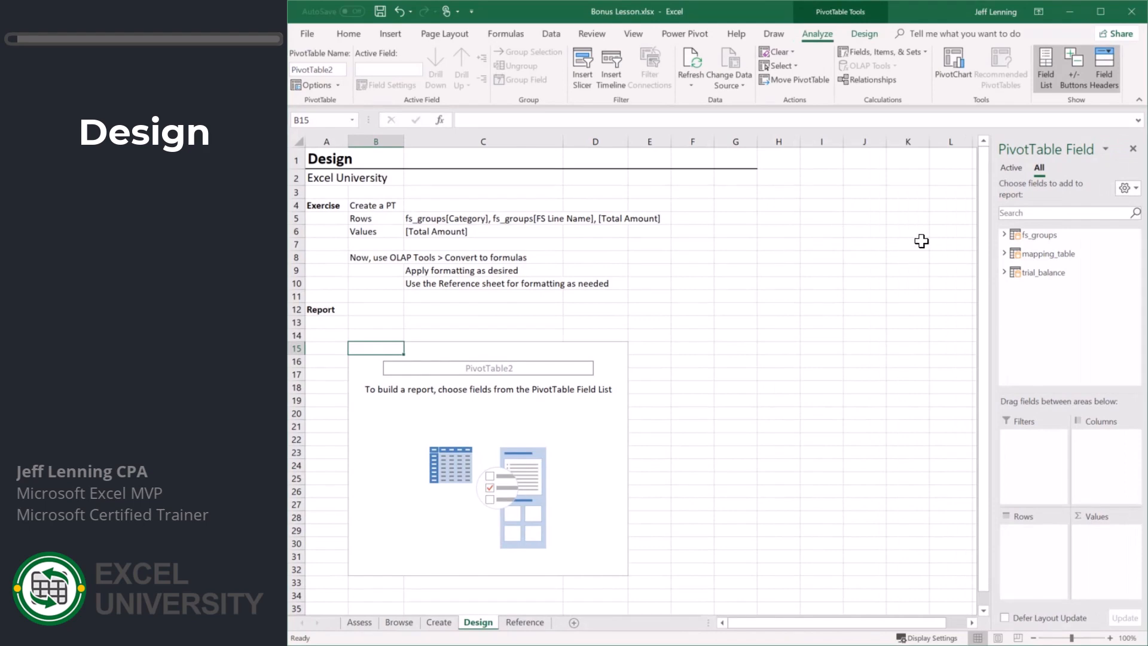
left_click(1005, 234)
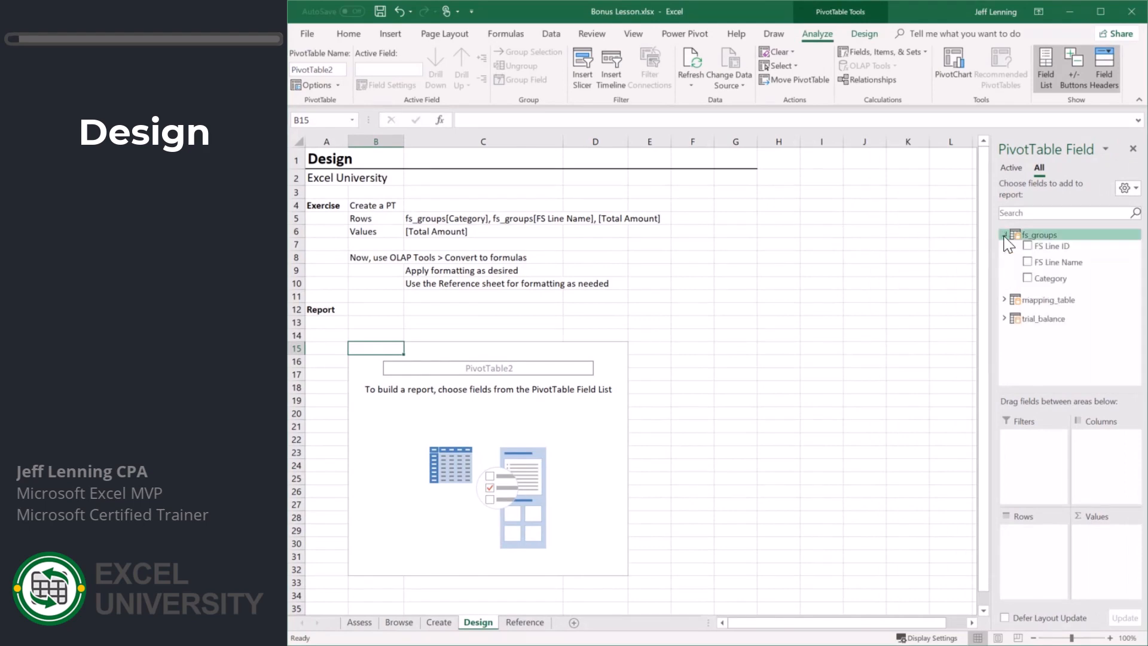
left_click(1028, 278)
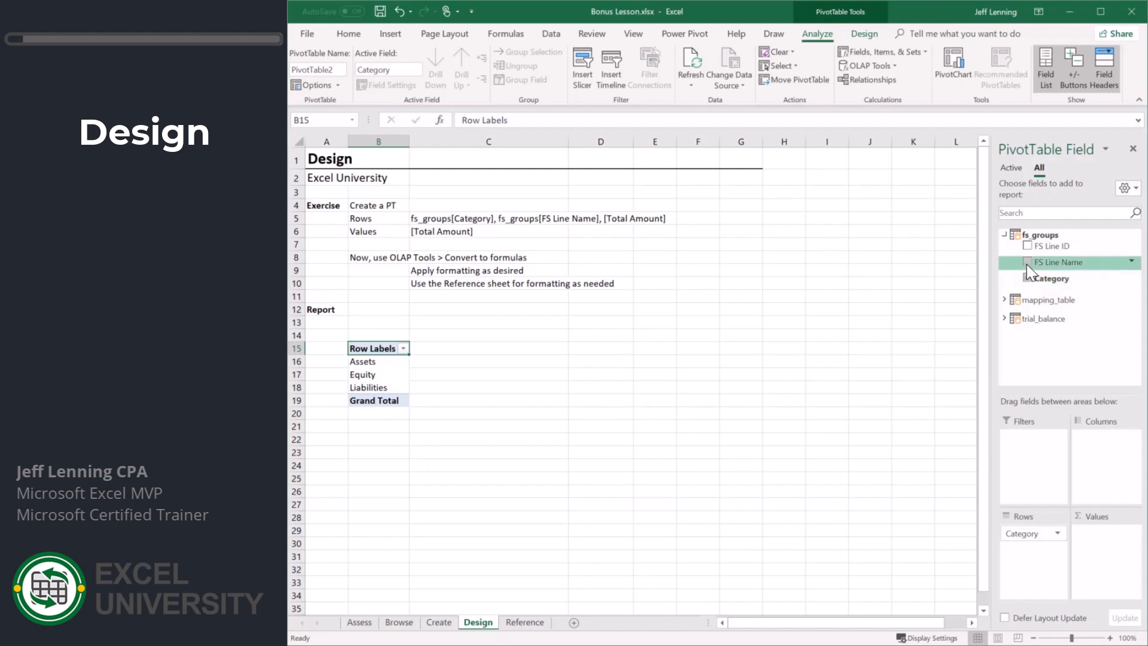
left_click(1028, 262)
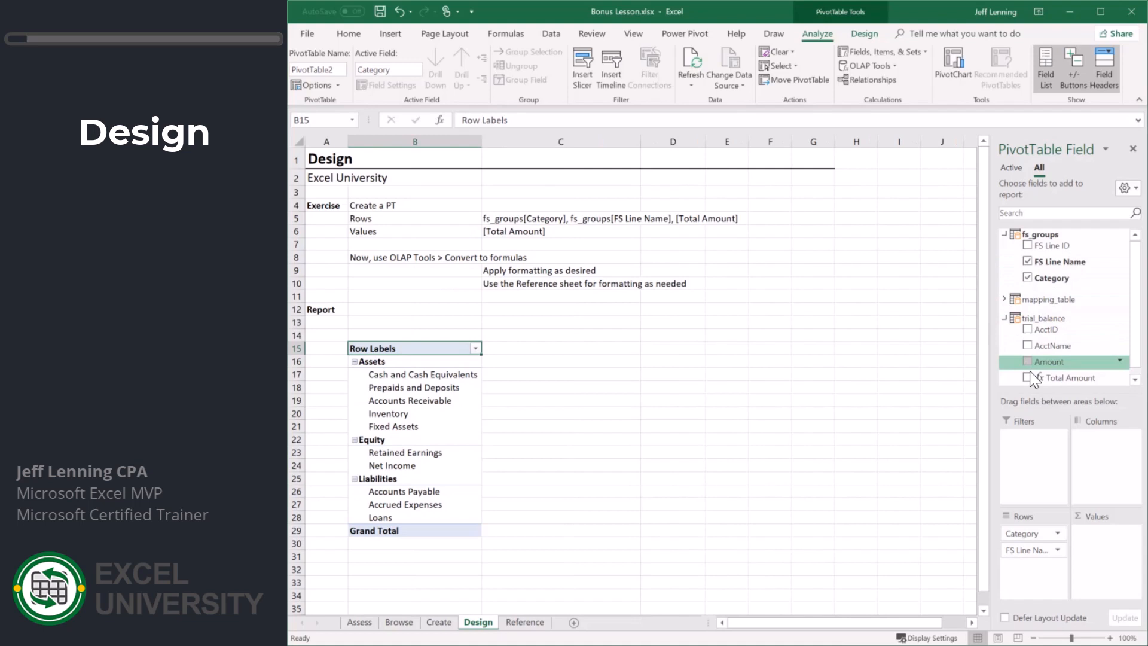
left_click(1027, 378)
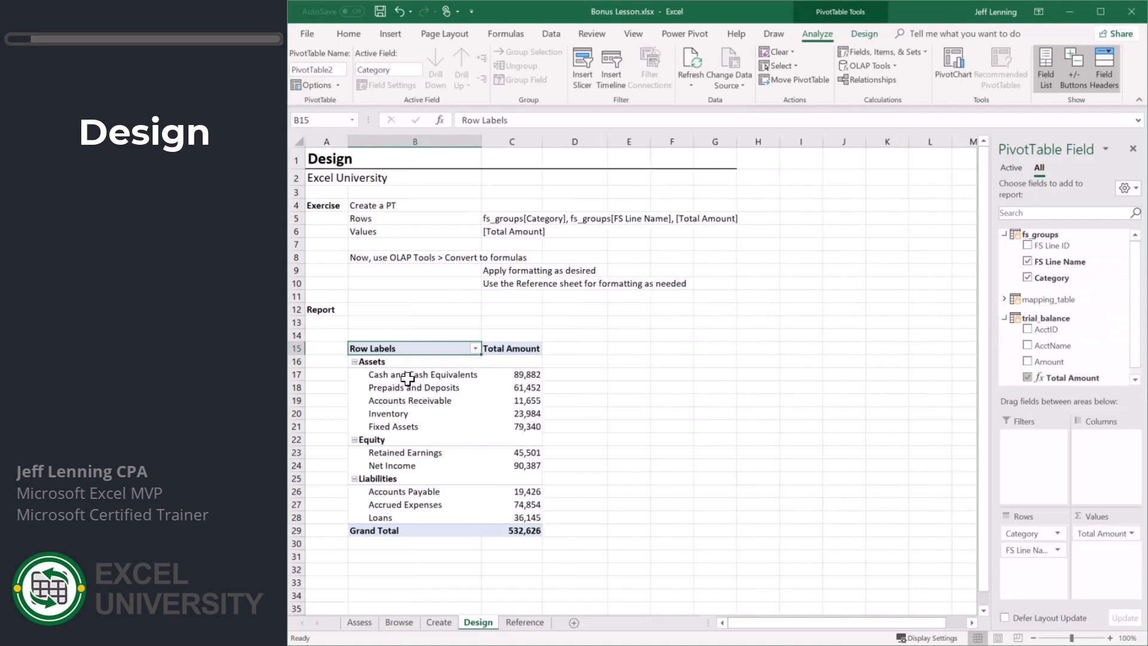
mouse_move(525, 375)
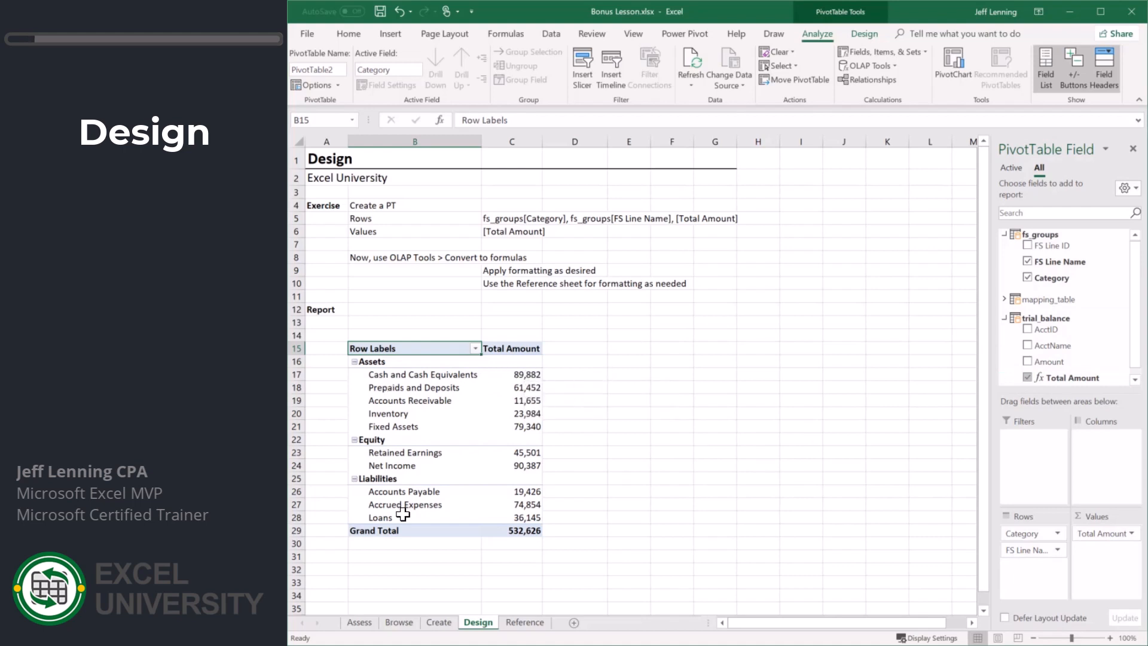
left_click(525, 623)
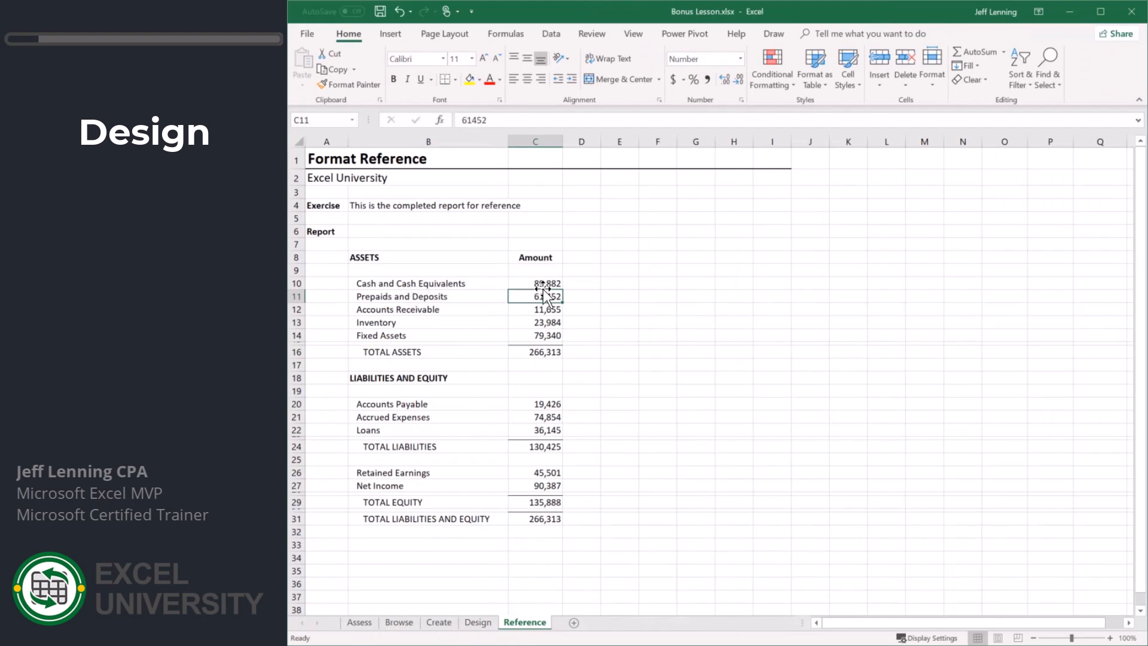
Compare the Design pivot with the Reference layout, noting the blank row after TOTAL ASSETS
left_click(477, 622)
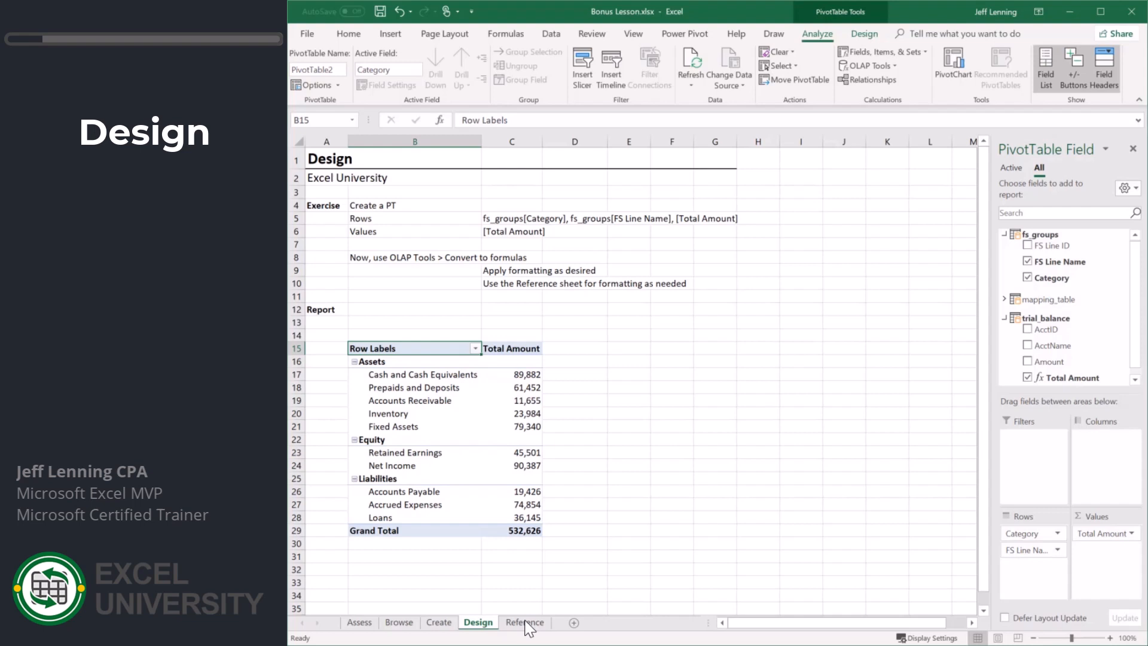
left_click(525, 623)
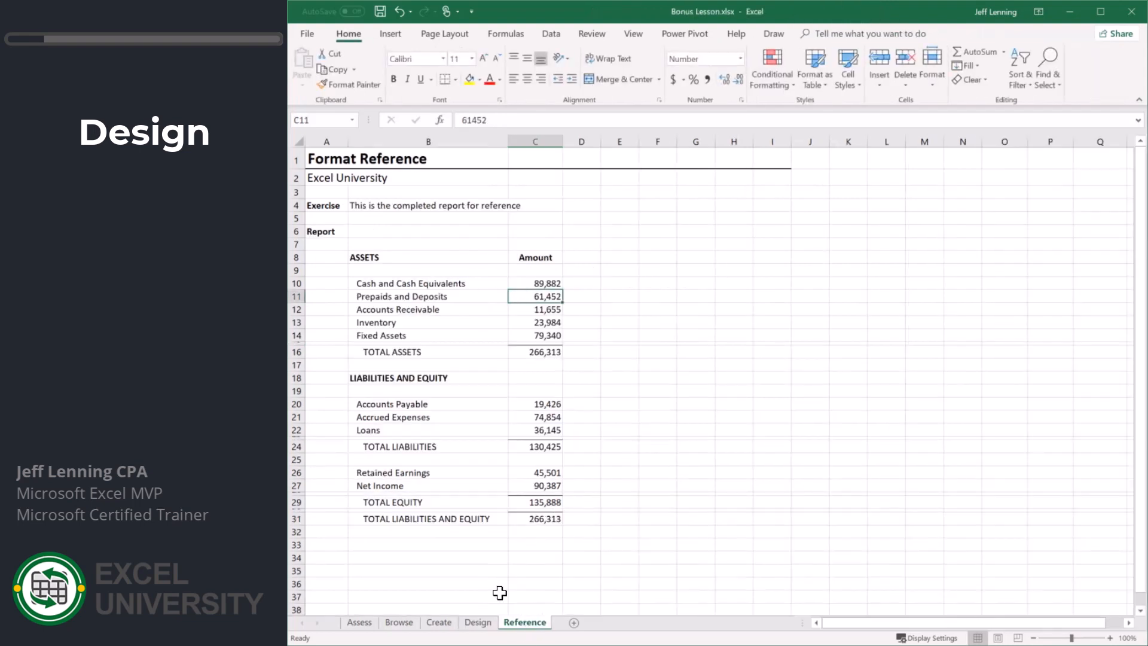
left_click(478, 622)
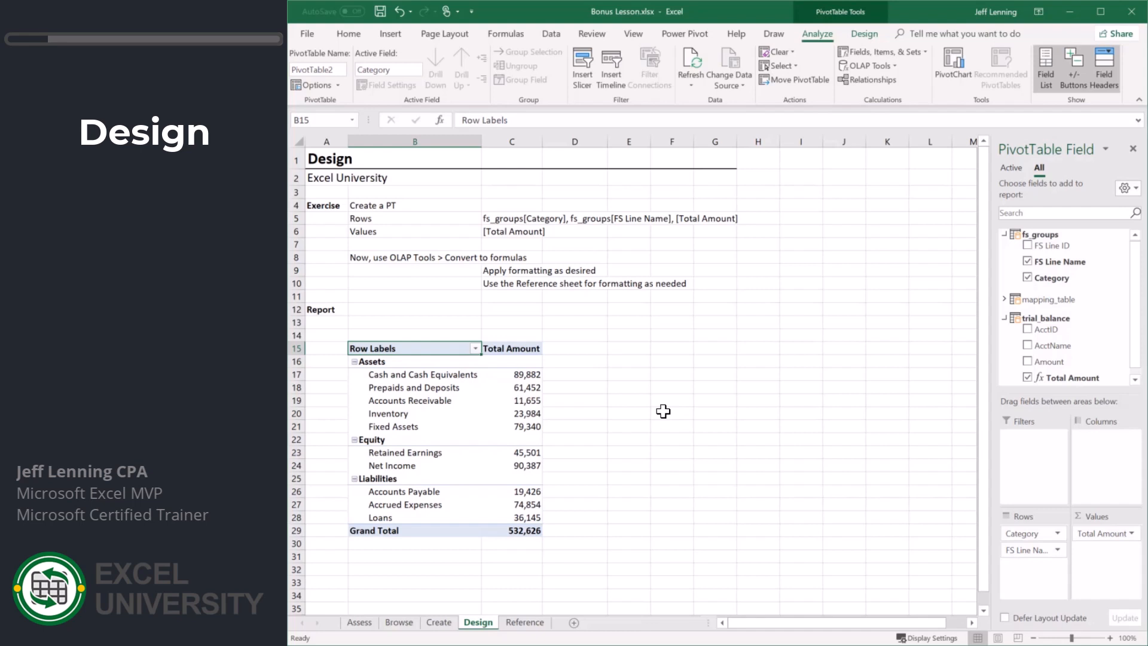
mouse_move(449, 374)
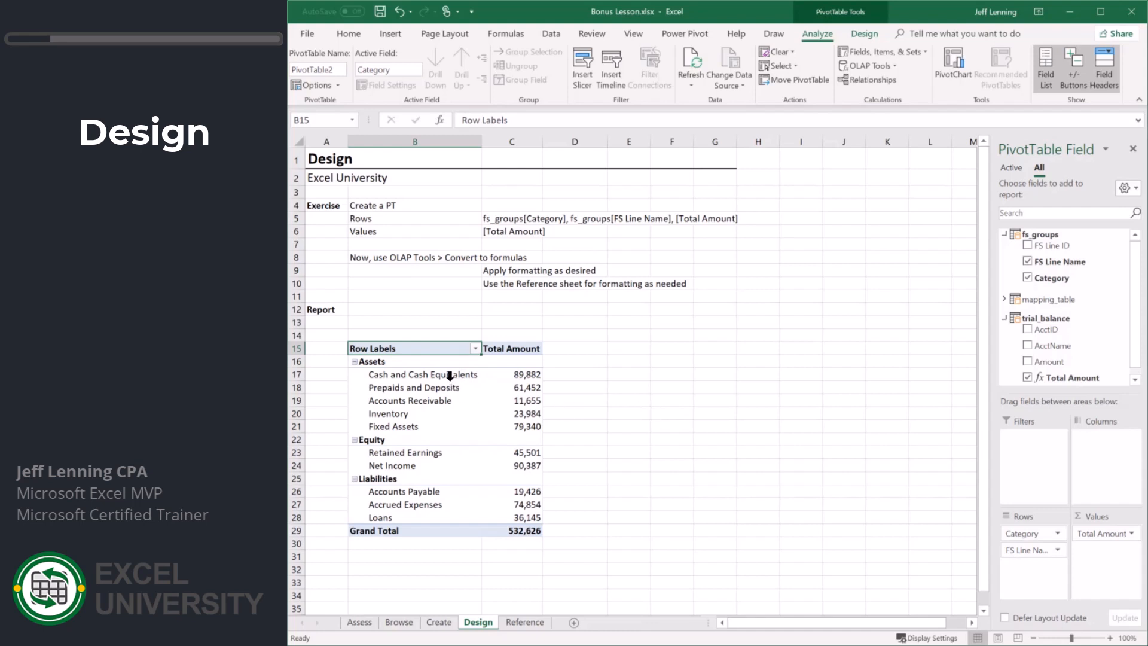
mouse_move(670, 353)
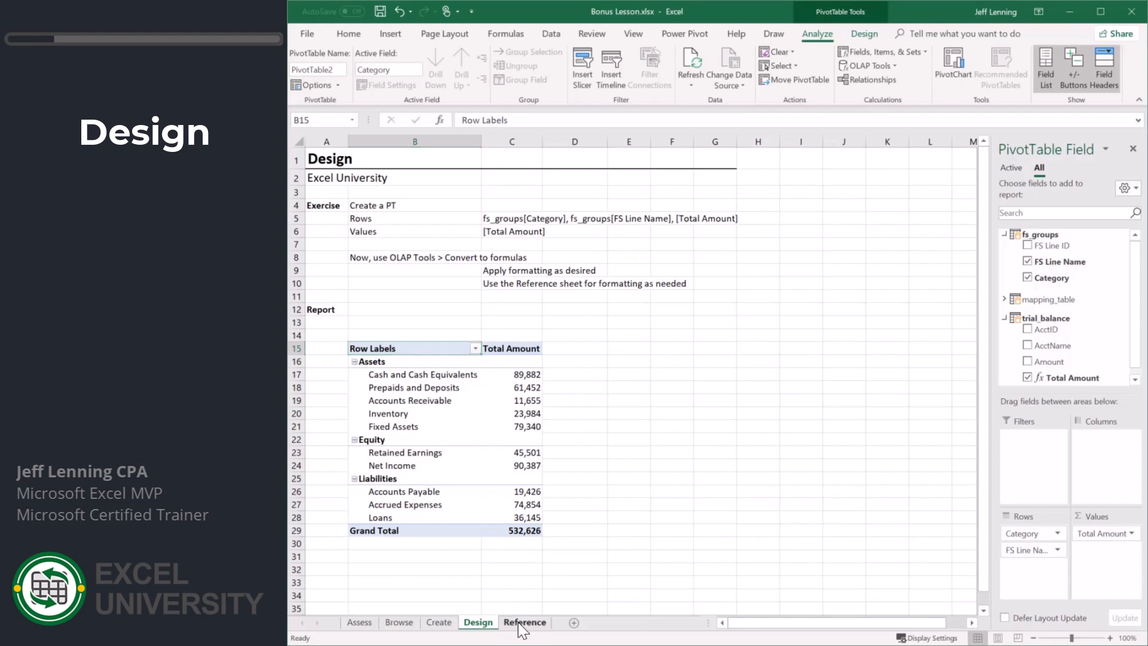
left_click(524, 623)
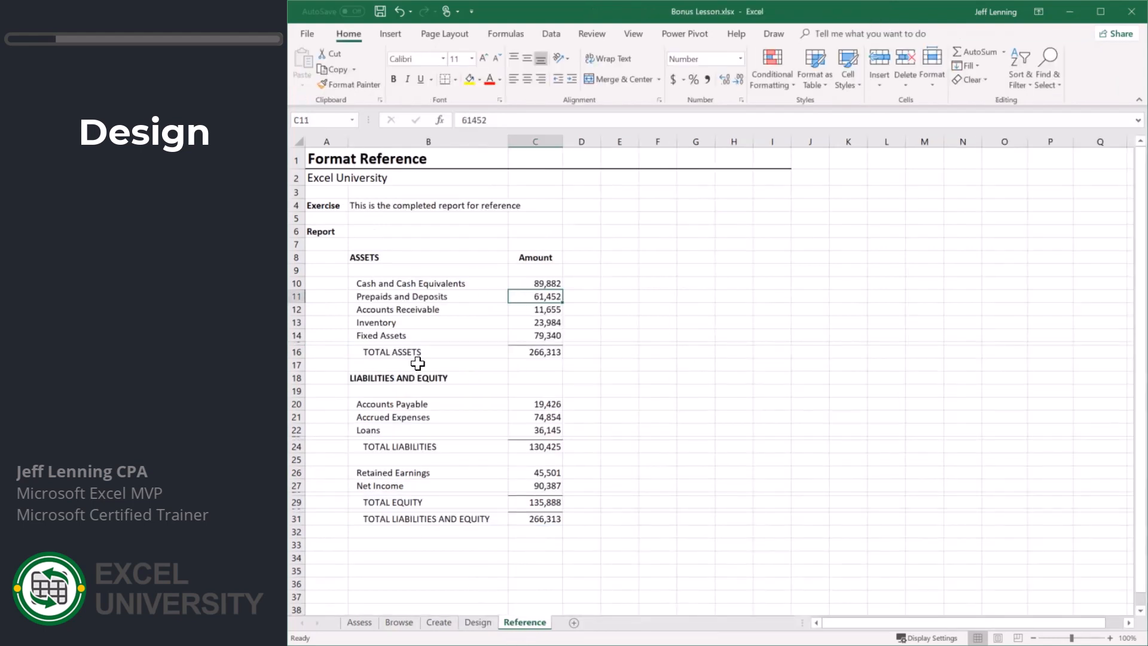
left_click_drag(428, 365, 428, 446)
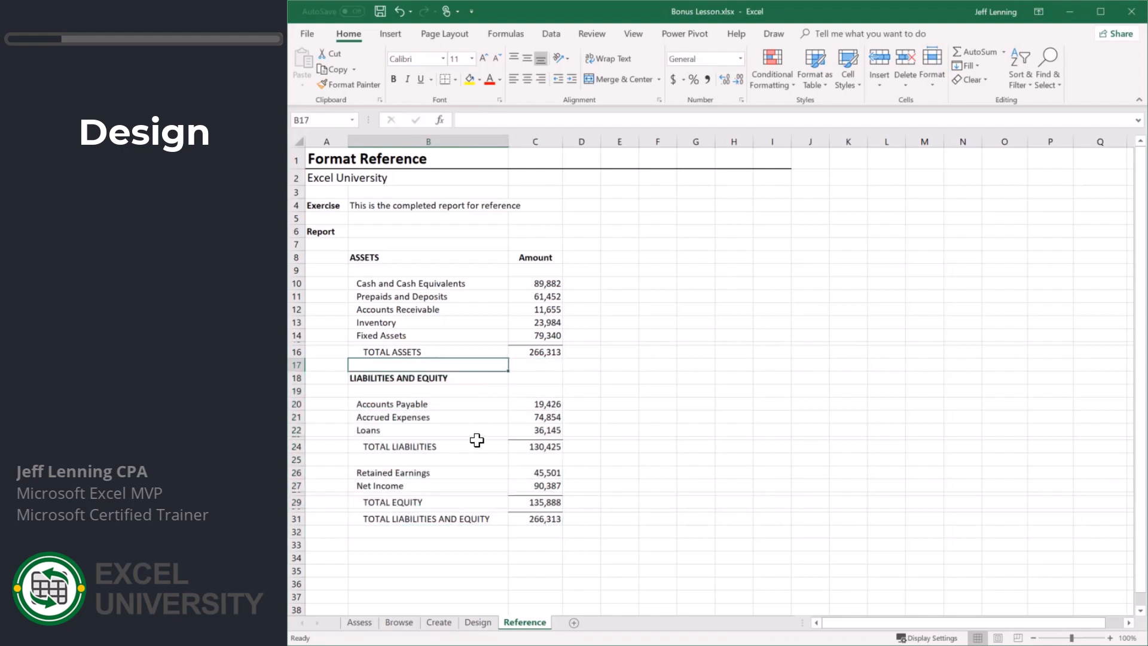
left_click(477, 622)
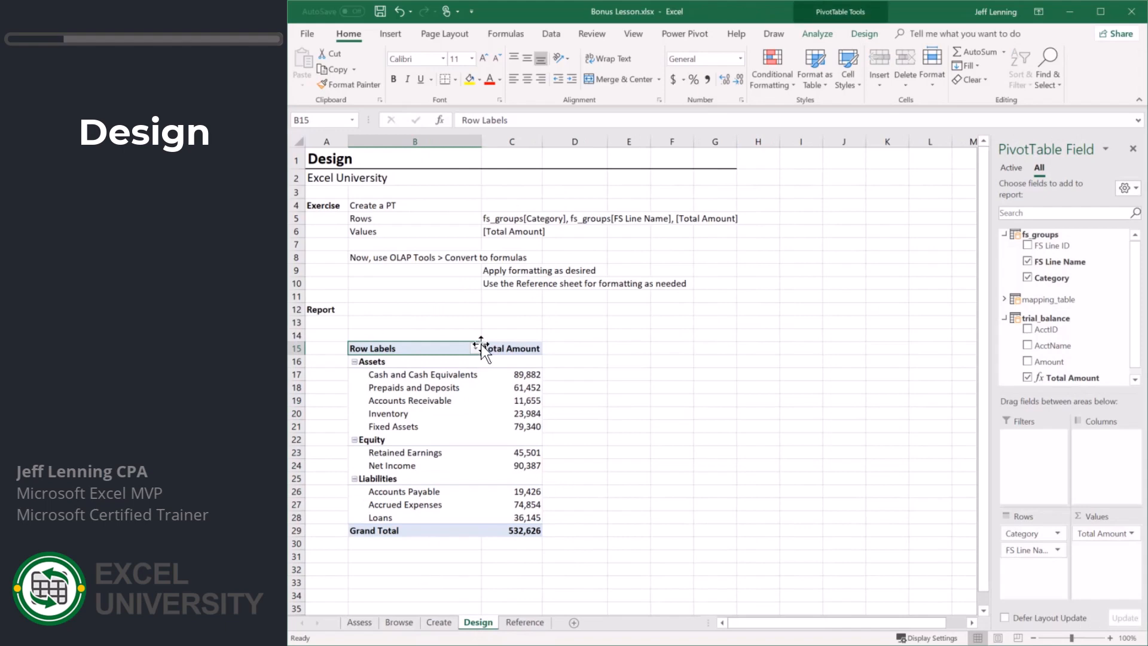
mouse_move(463, 454)
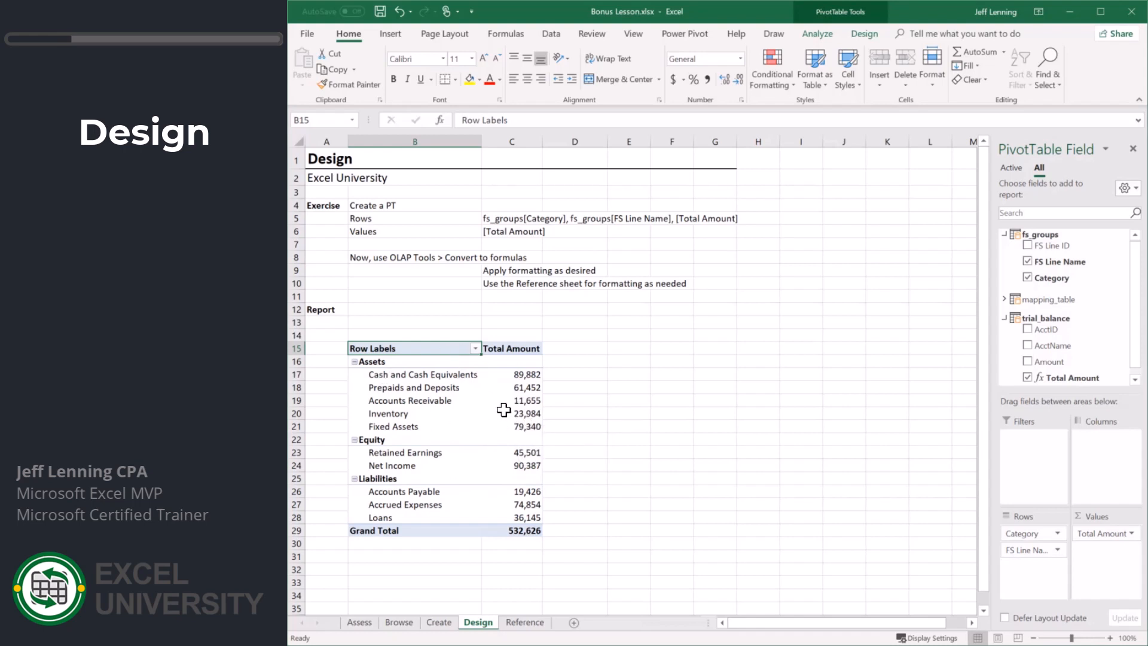
mouse_move(503, 410)
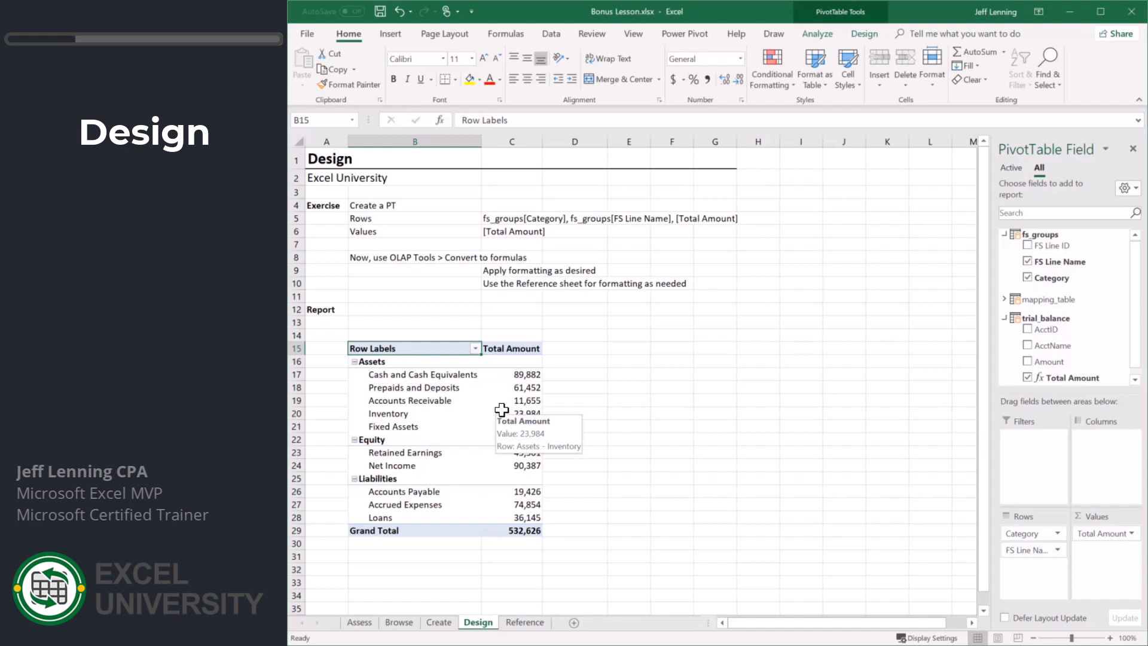
left_click(524, 621)
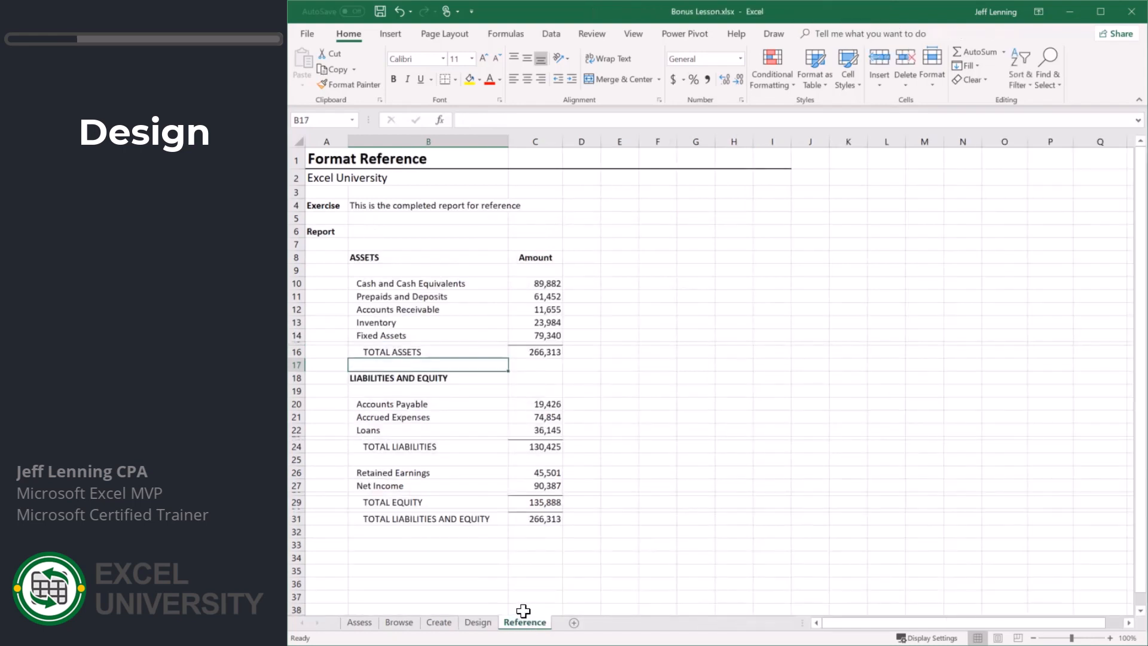
left_click(478, 623)
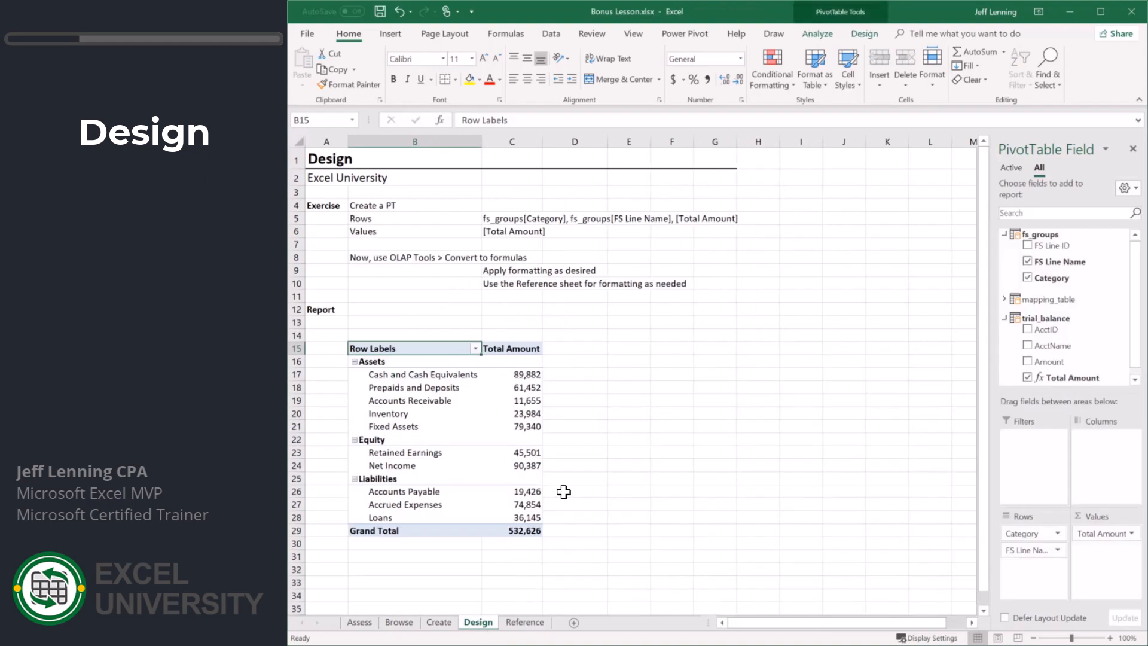
mouse_move(574, 471)
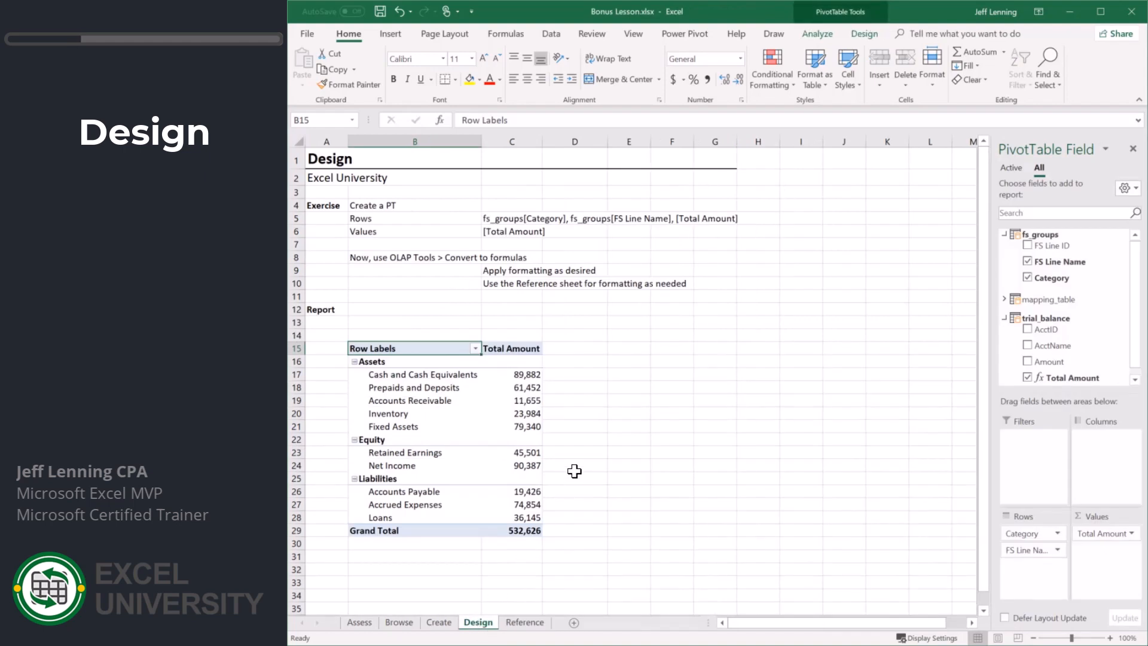
mouse_move(538, 382)
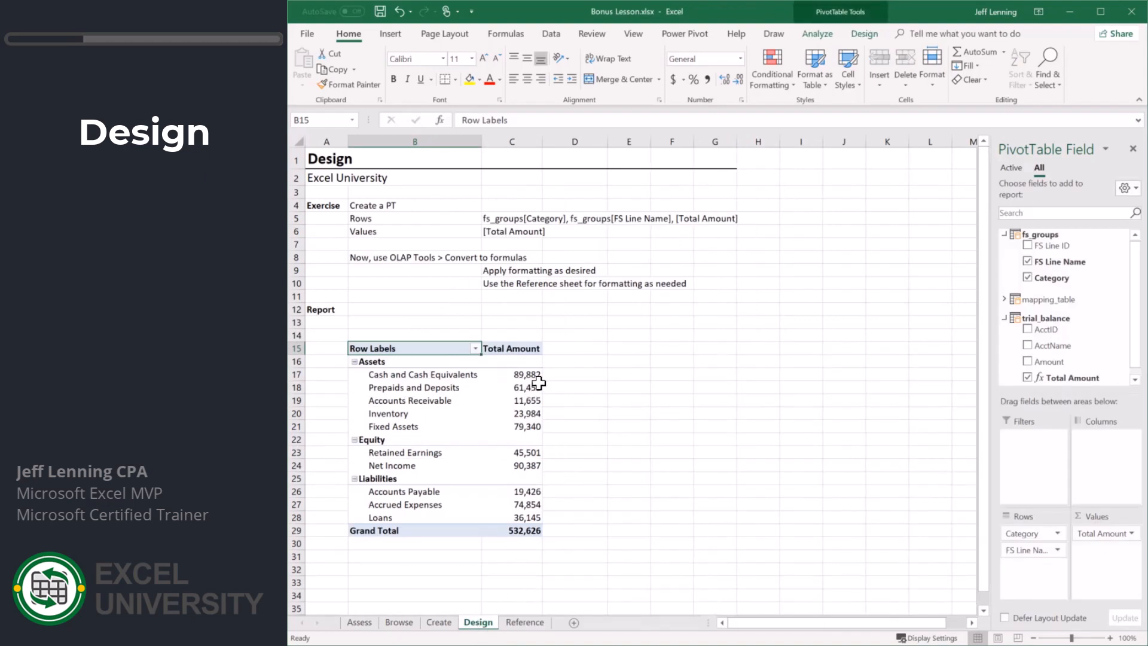
left_click(816, 34)
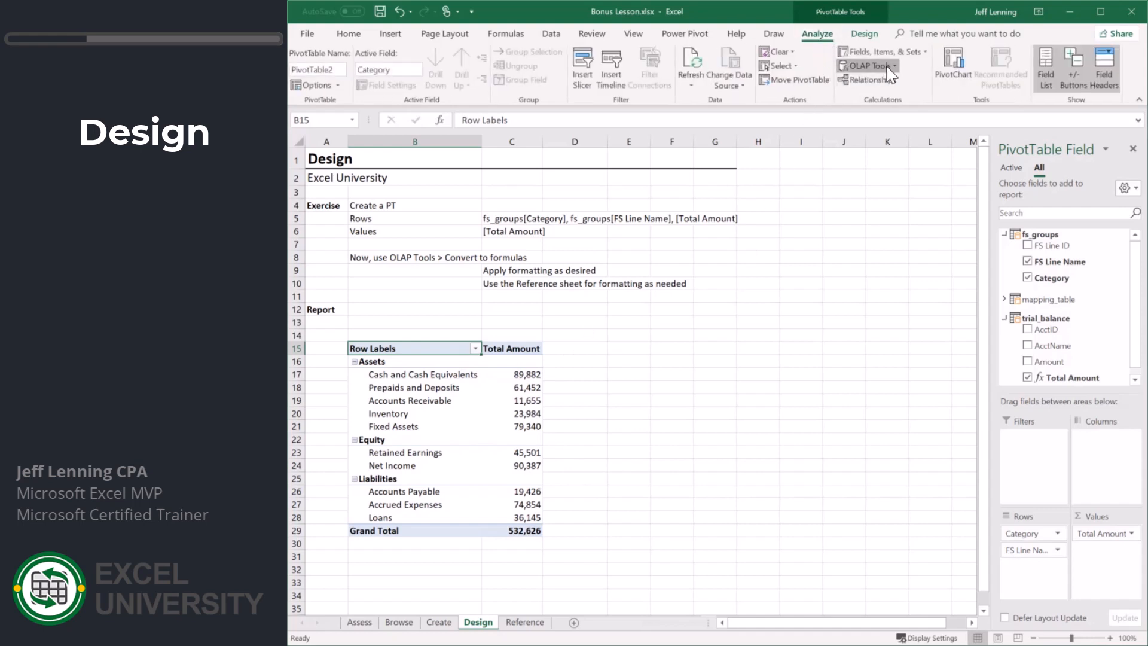
Convert the PivotTable to formulas via OLAP Tools and inspect C17's CUBEVALUE formula
left_click(868, 65)
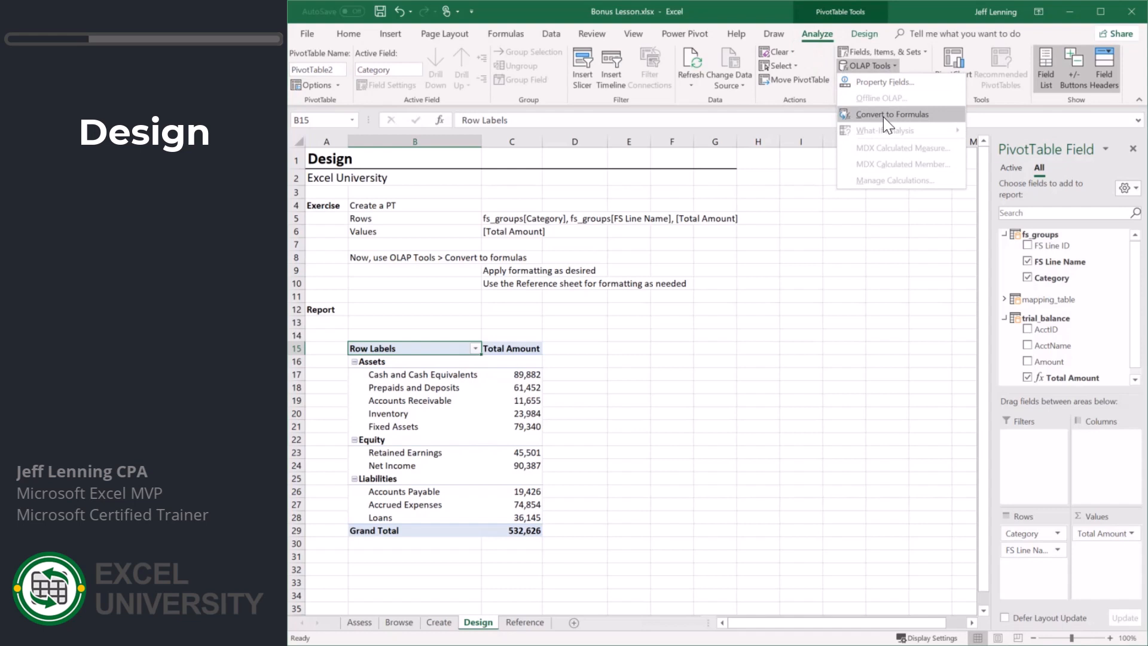
left_click(891, 114)
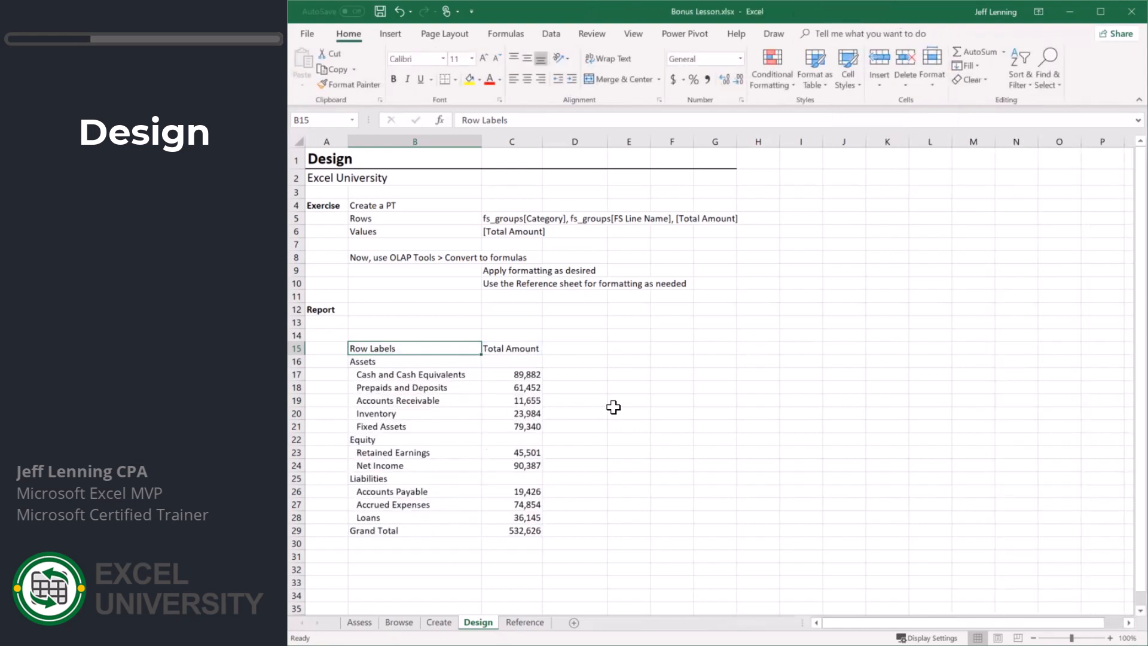
mouse_move(614, 404)
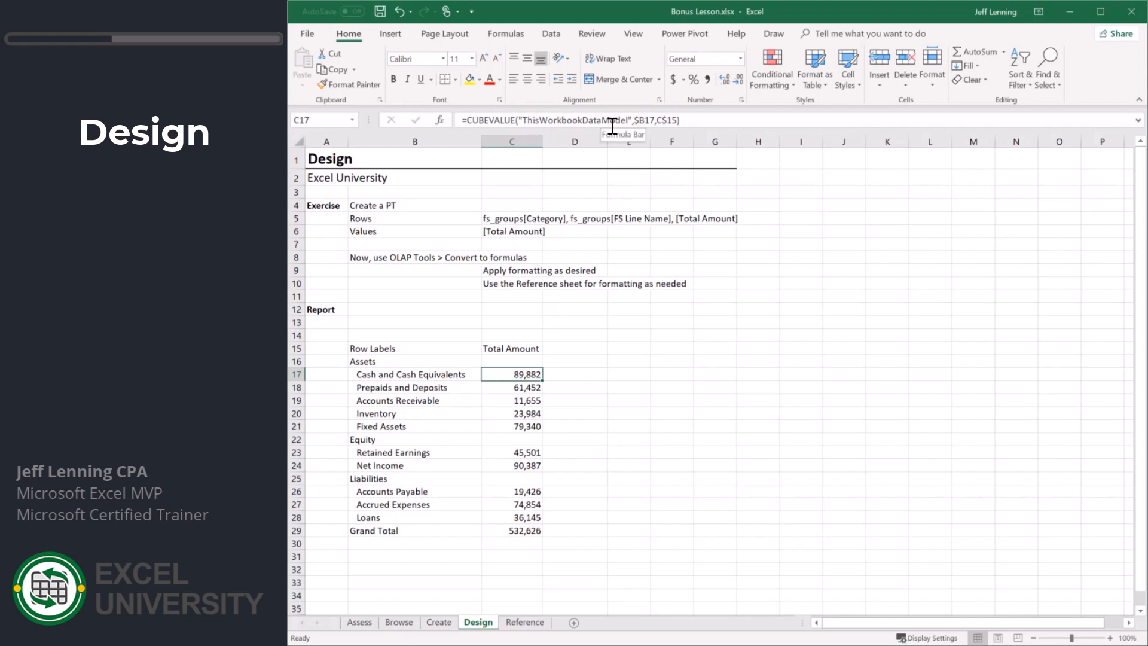
left_click(575, 401)
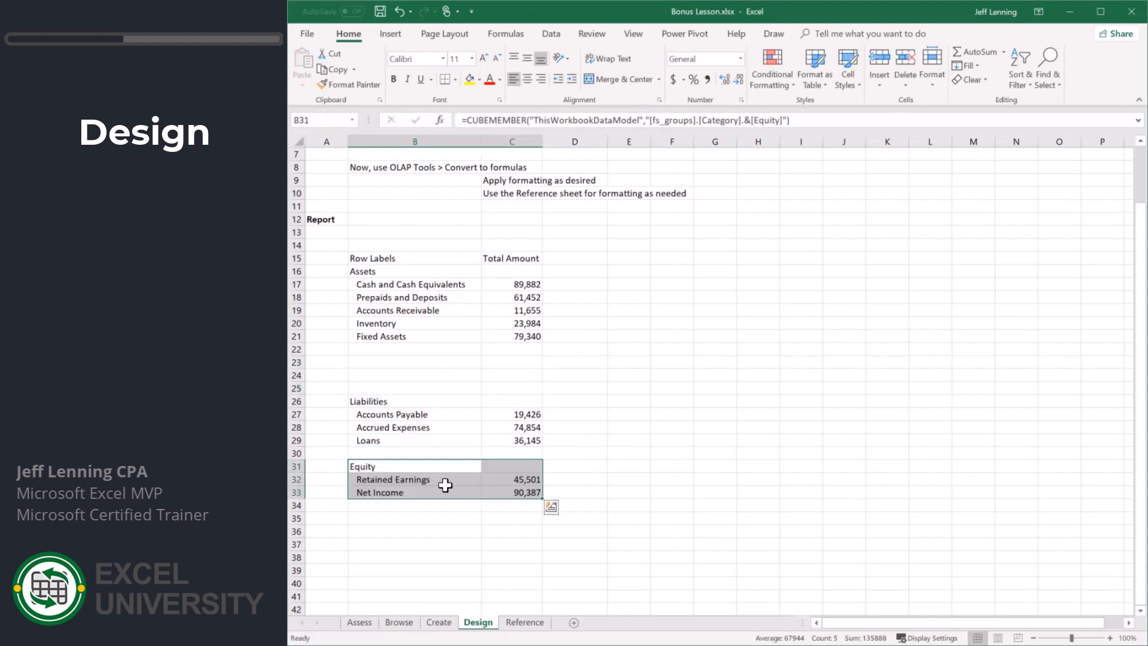
Label TOTAL ASSETS and enter =SUM(C17:C21) beside it, giving 266313
left_click(415, 453)
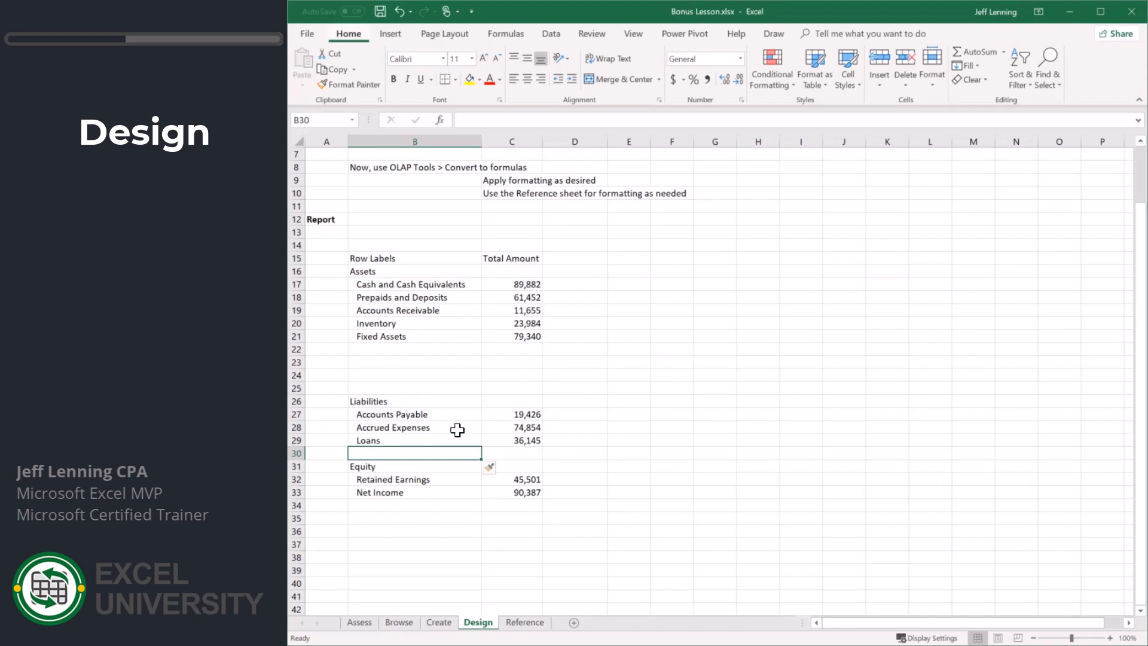
type("TOTAL ASSETS")
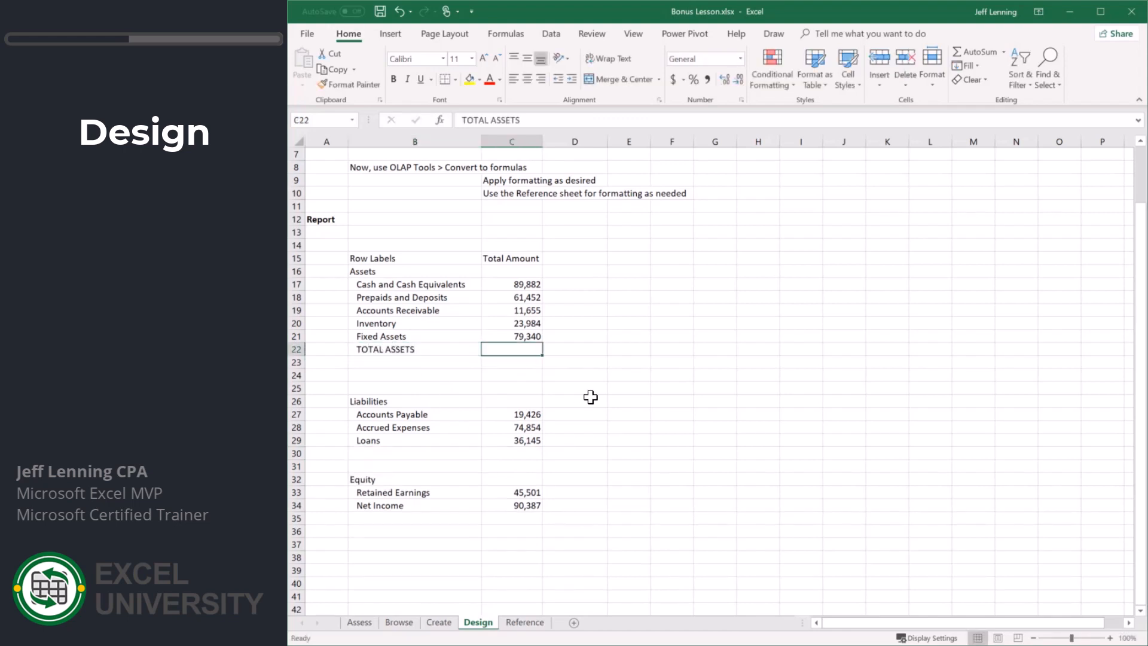
type("=s")
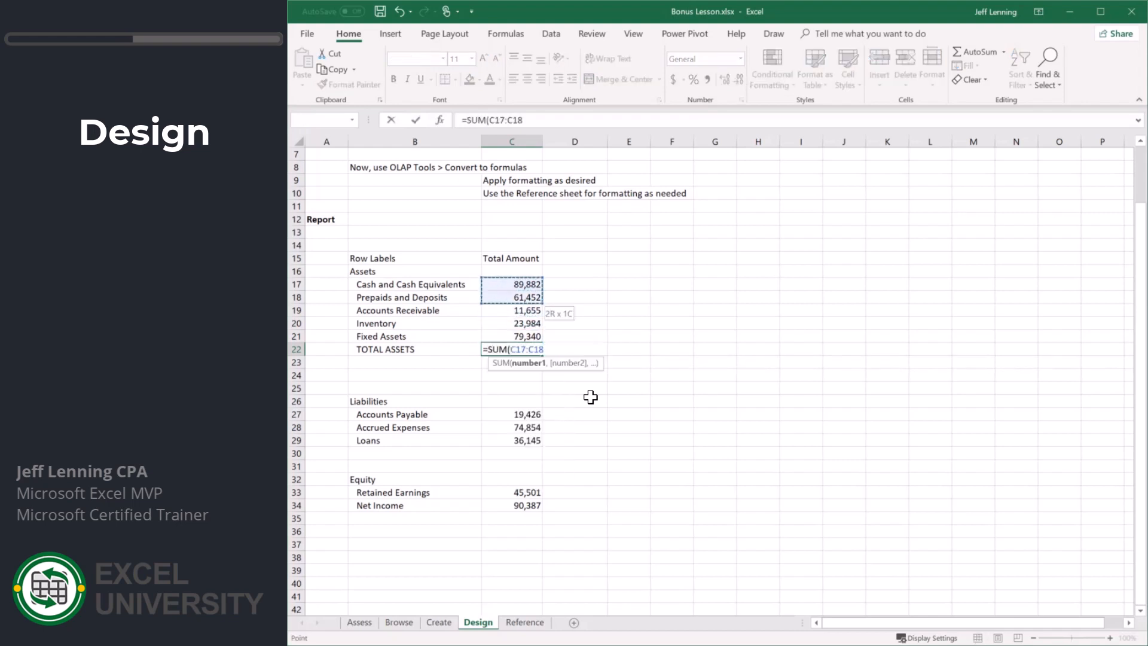
key("Enter")
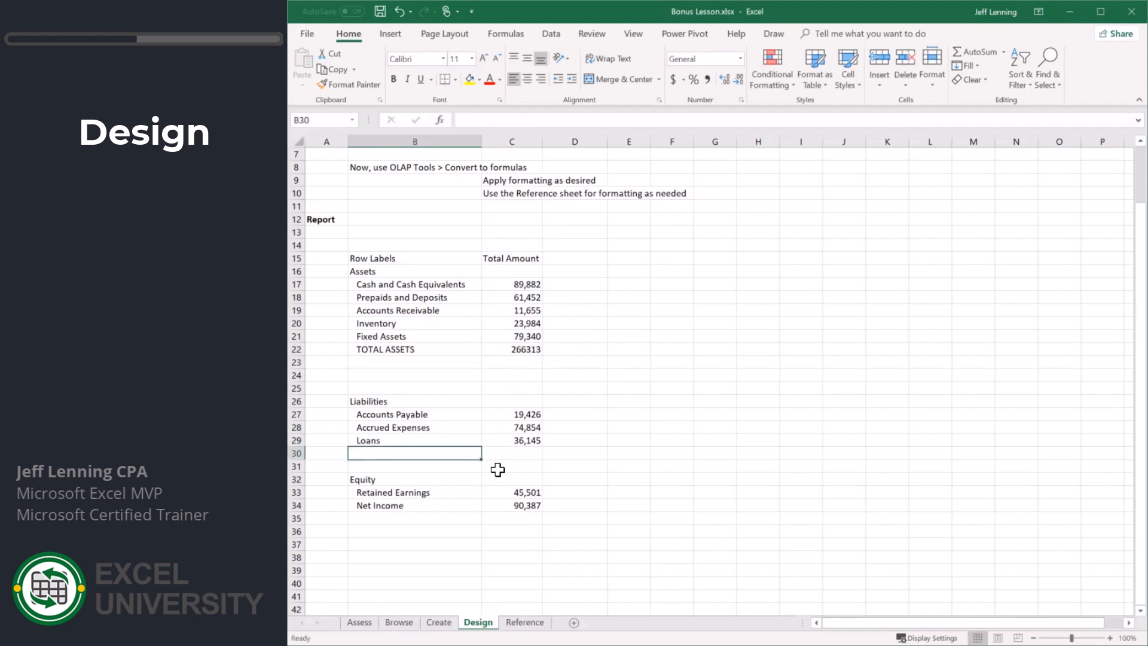
Type the TOTAL LIABILITIES and TOTAL EQUITY labels in the report
type("TOTA")
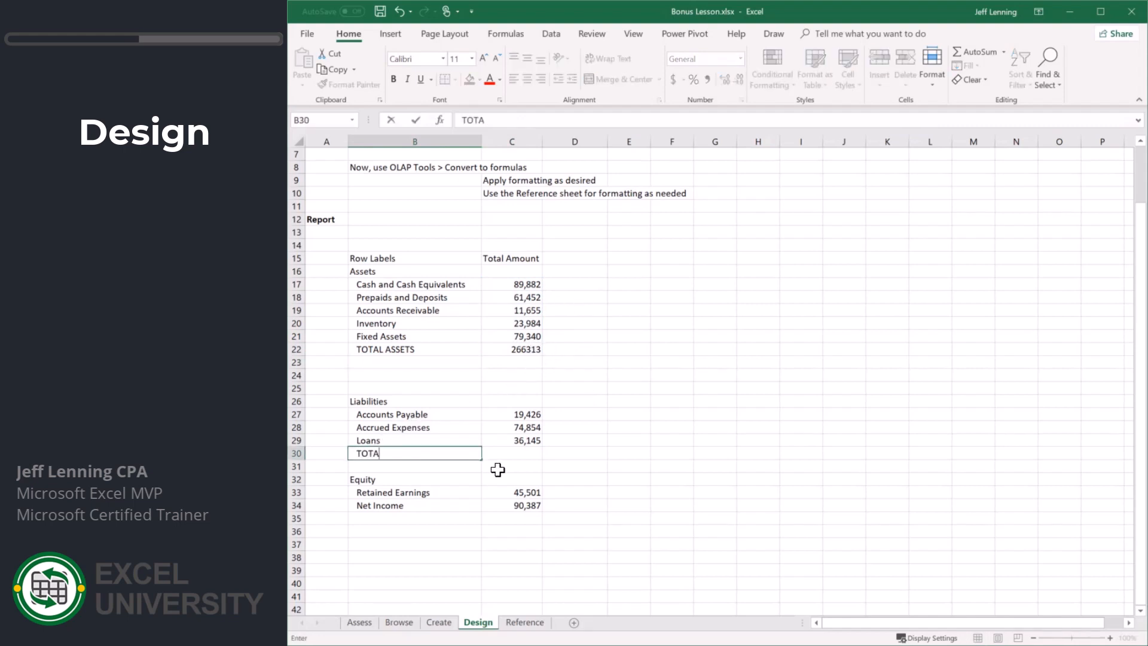
type("L LIABILITIES")
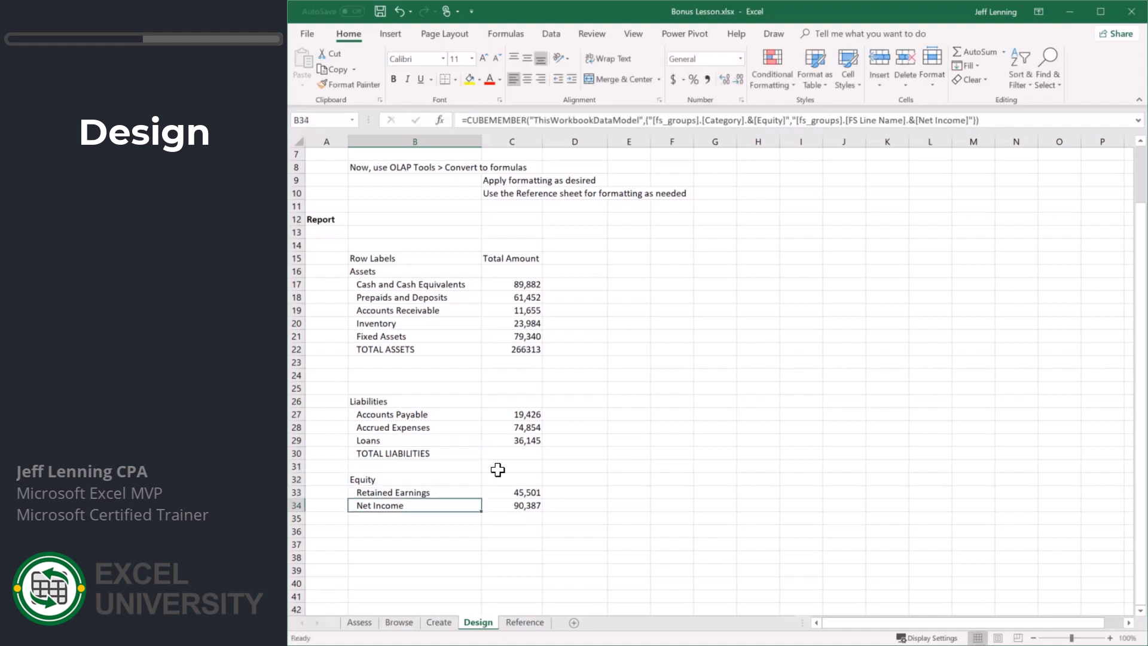
type("TOTAL EQUITY")
left_click(415, 543)
type("TOTAL LIABILITIES AND EQUITY")
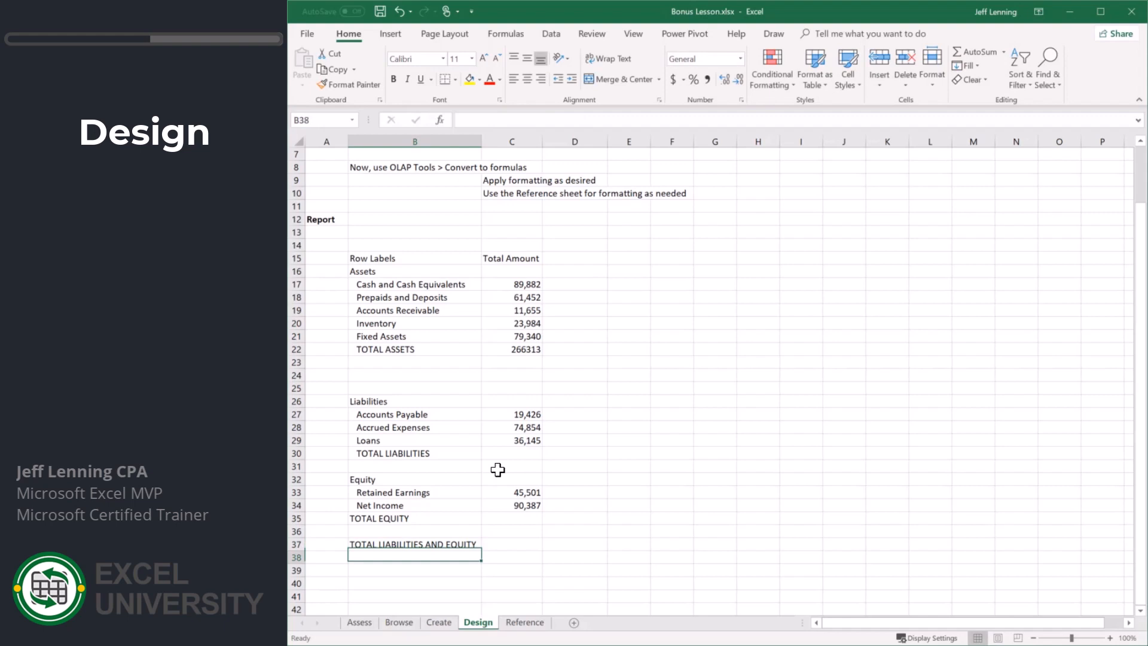
Enter =SUM(C27:C29) for TOTAL LIABILITIES, then select the extra blank rows below TOTAL ASSETS
left_click(511, 453)
type("=SUM(C27:C29")
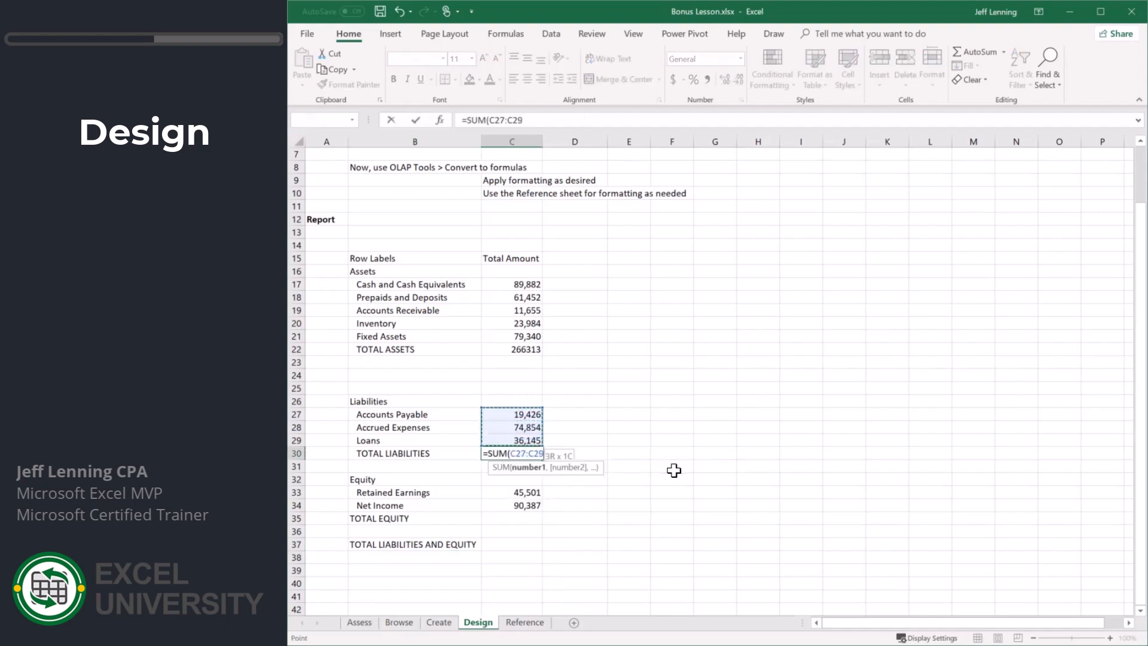
key("Enter")
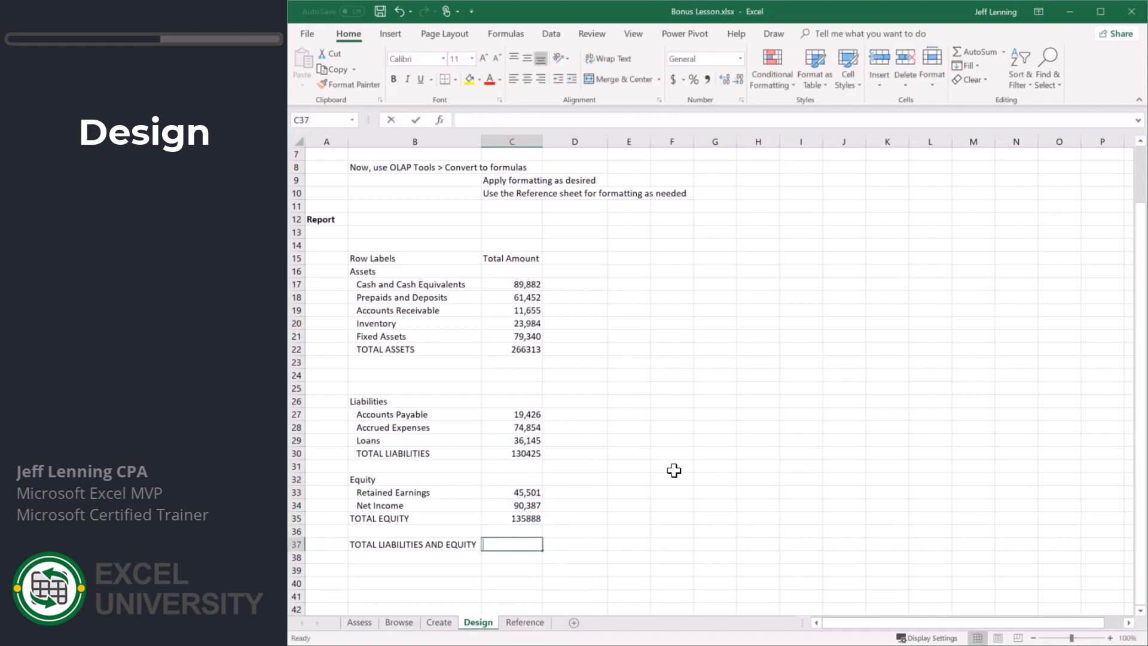
left_click(511, 453)
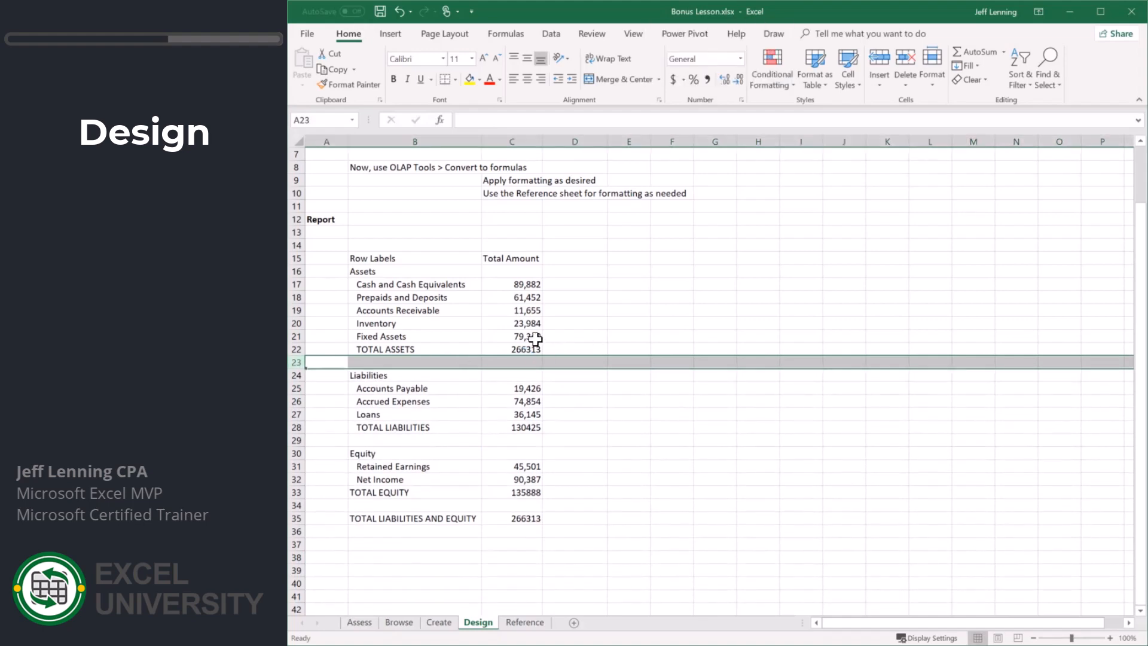
Add bottom borders under the Fixed Assets, Loans and Net Income amounts (C21, C27, C32)
left_click(512, 336)
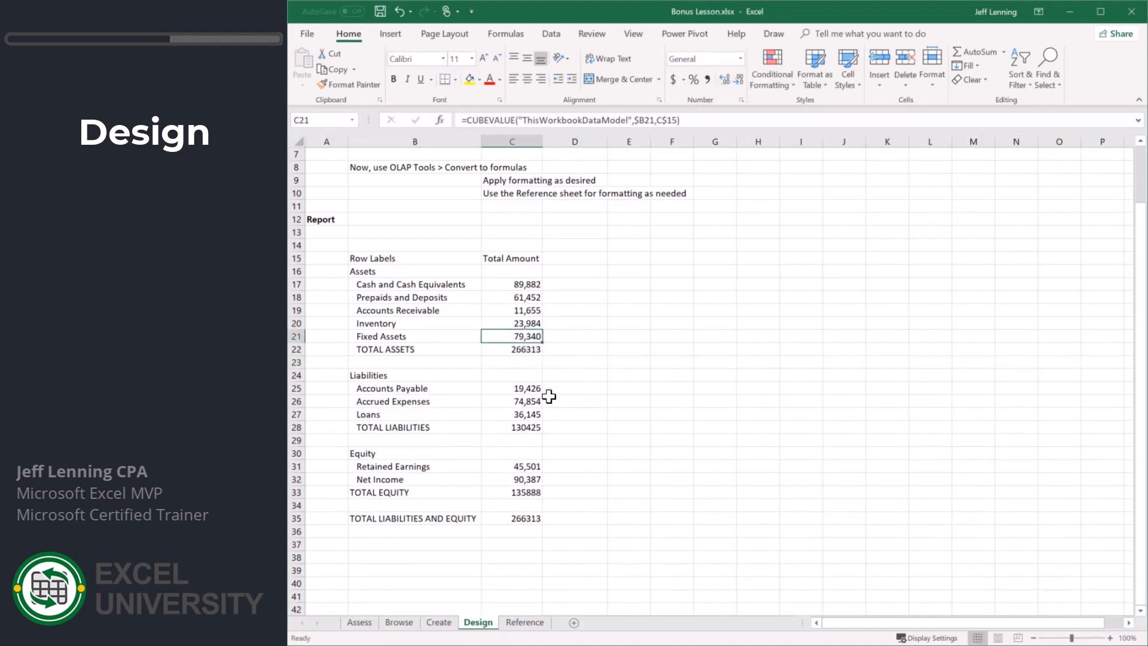
left_click(527, 414)
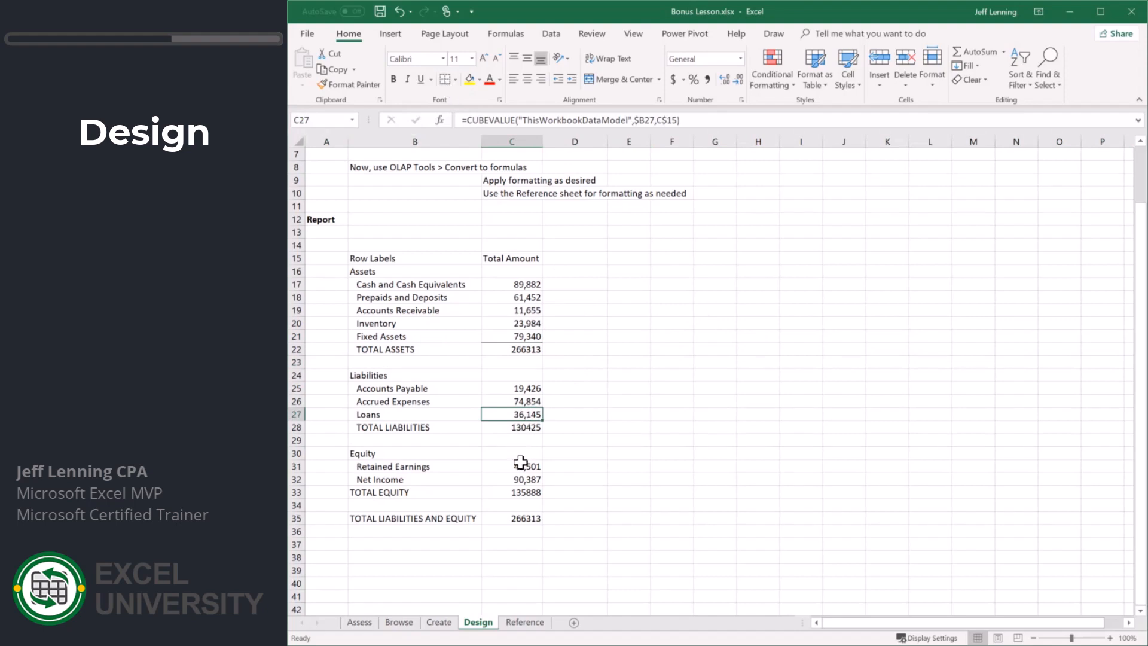
left_click(511, 480)
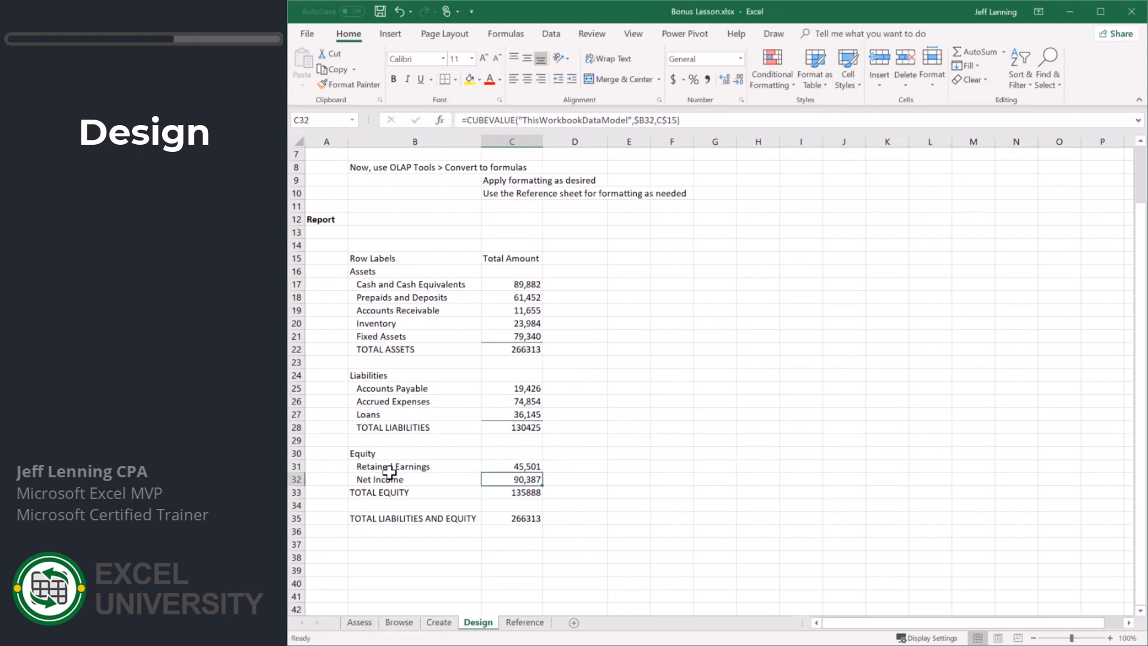
Indent the TOTAL EQUITY and TOTAL LIABILITIES AND EQUITY labels, then select C17:C35
left_click(415, 491)
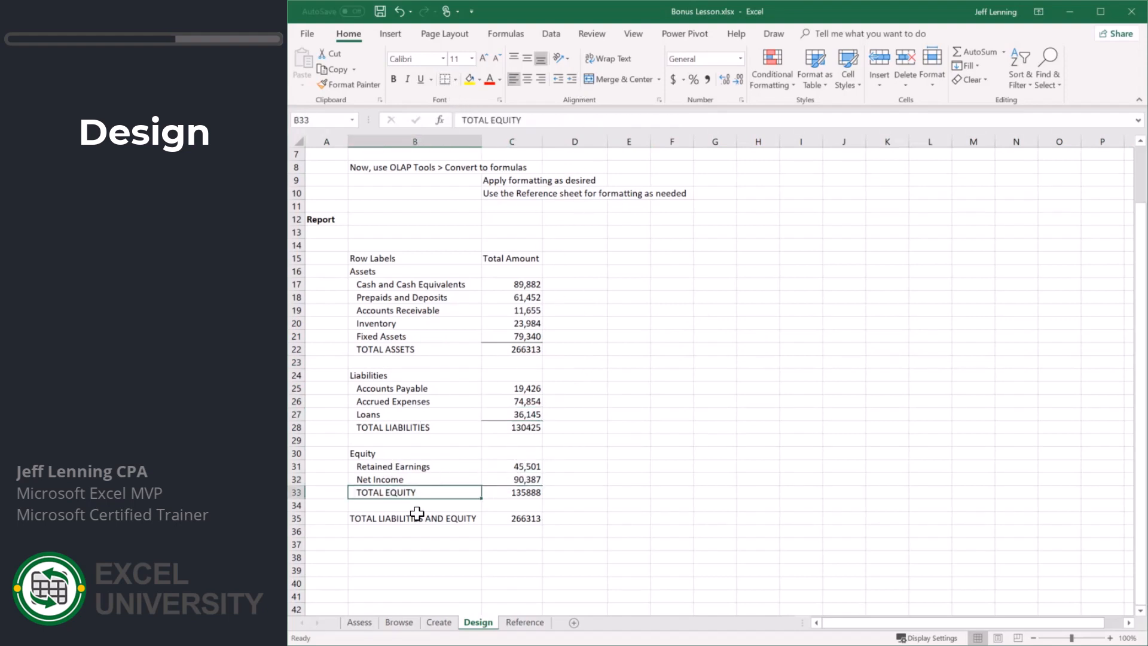
left_click(414, 518)
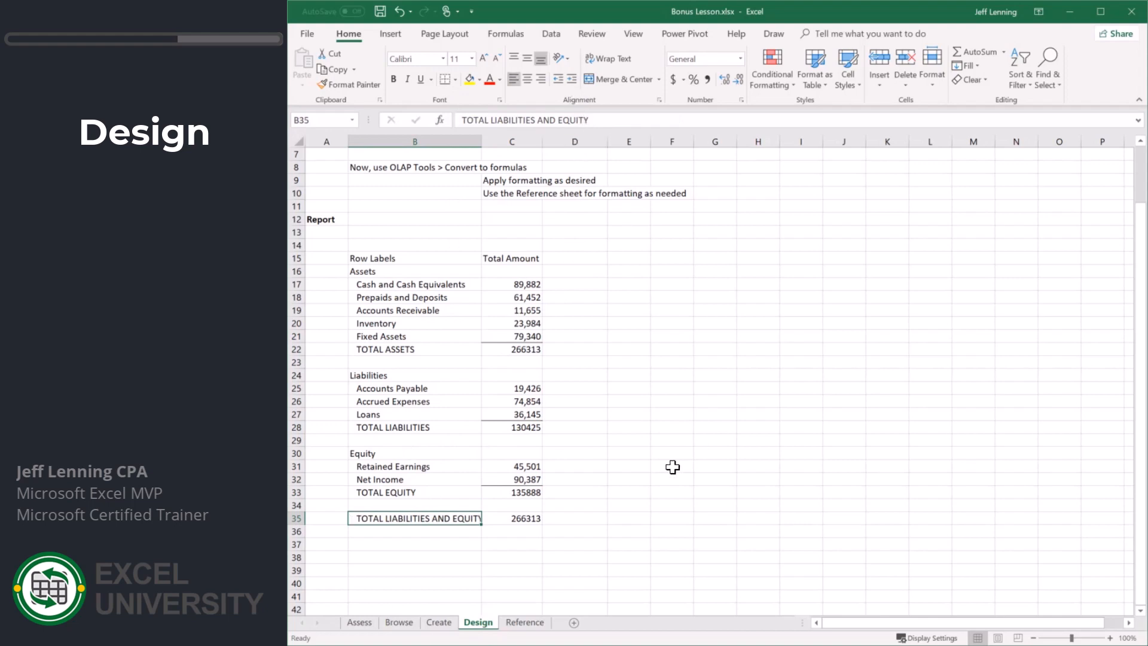
left_click_drag(511, 284, 511, 518)
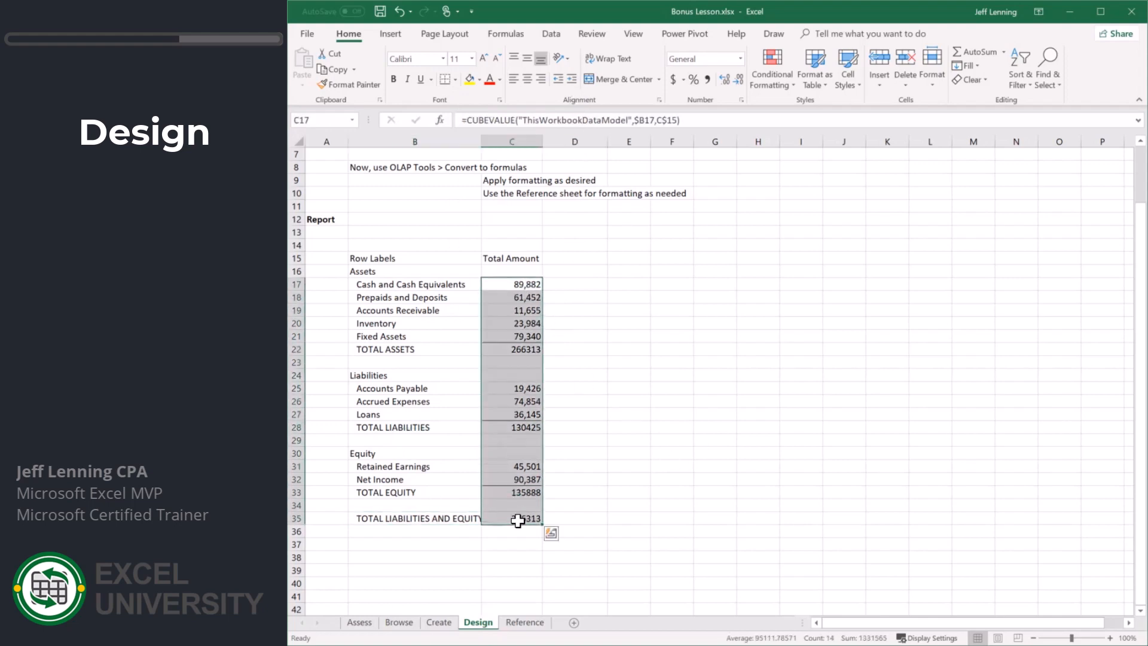
Format the amounts as Number with 0 decimals and a thousands separator
key("ctrl+1")
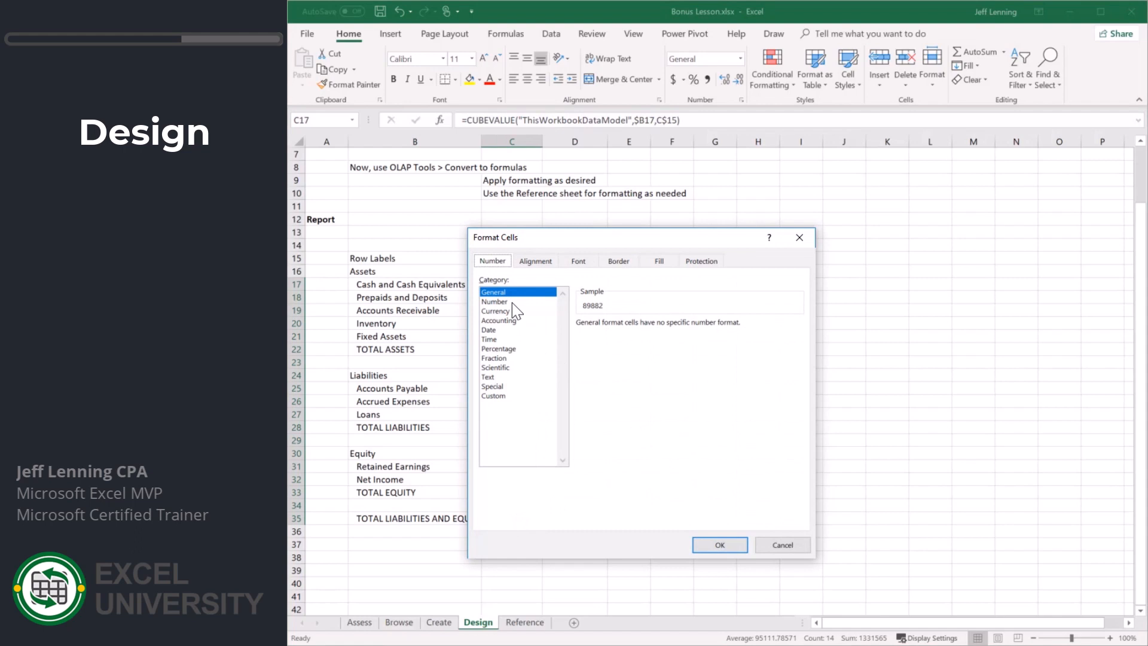
left_click(495, 301)
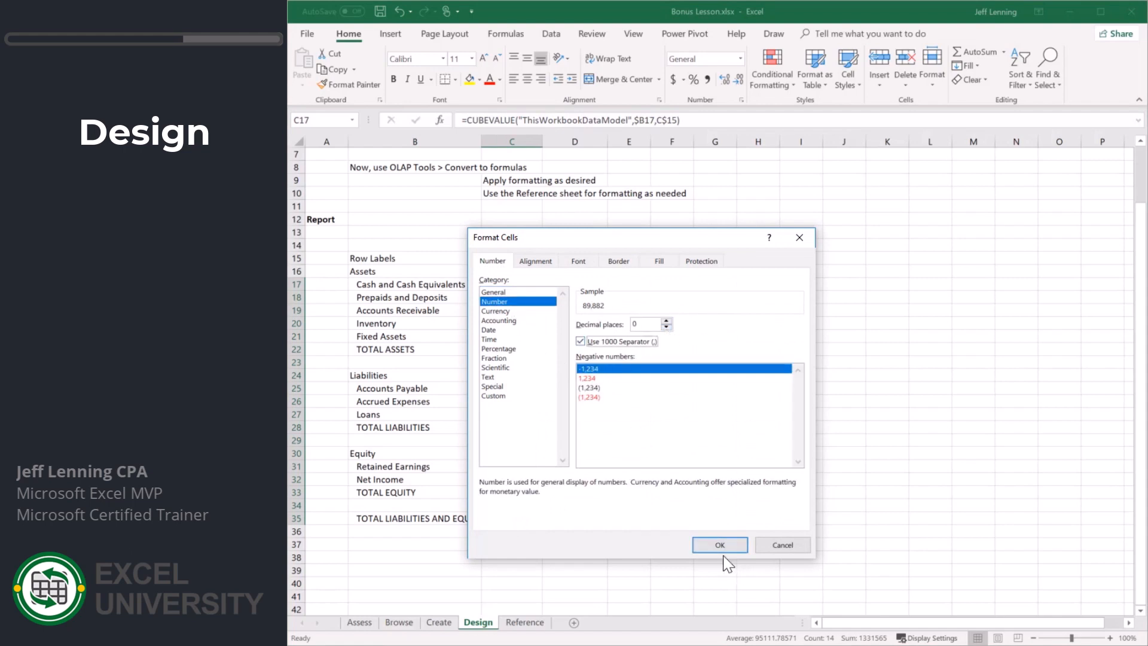
left_click(719, 545)
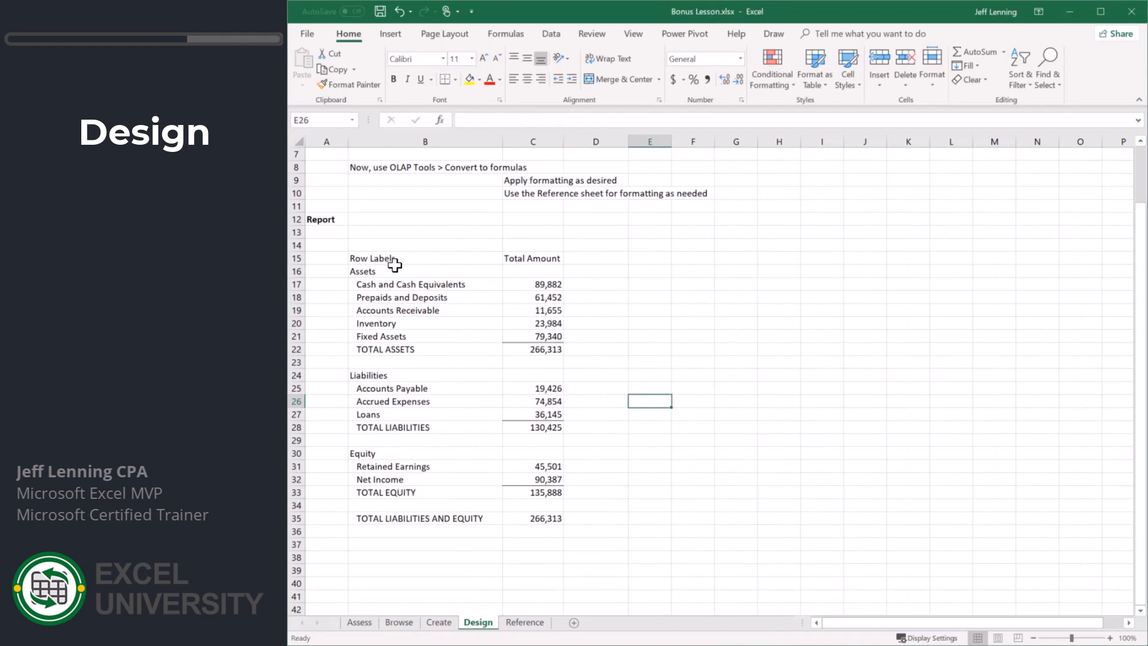
Retype the ASSETS and LIABILITIES section headings in uppercase
left_click(362, 271)
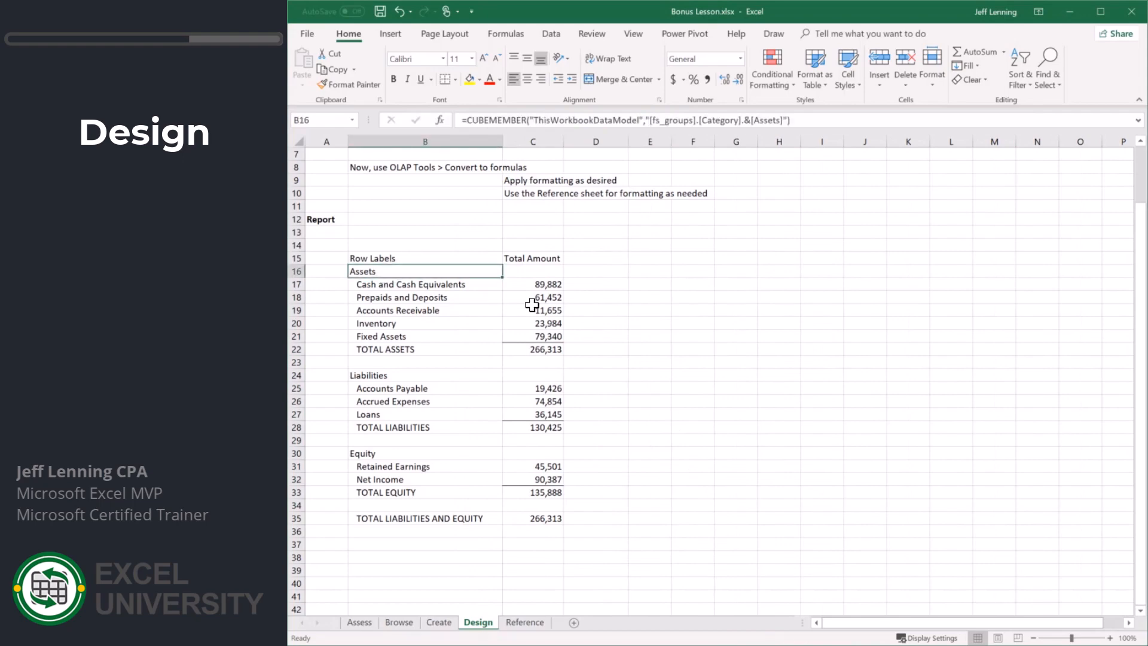
type("Accounts Receivable")
type("ASSETS")
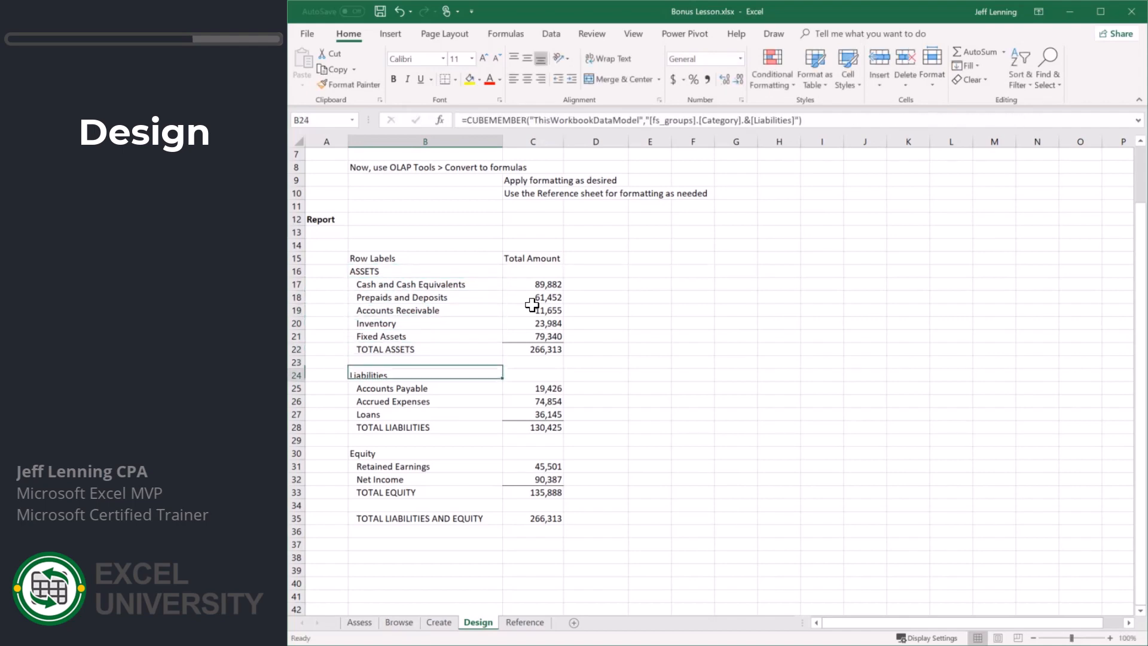
type("LIABILITIES")
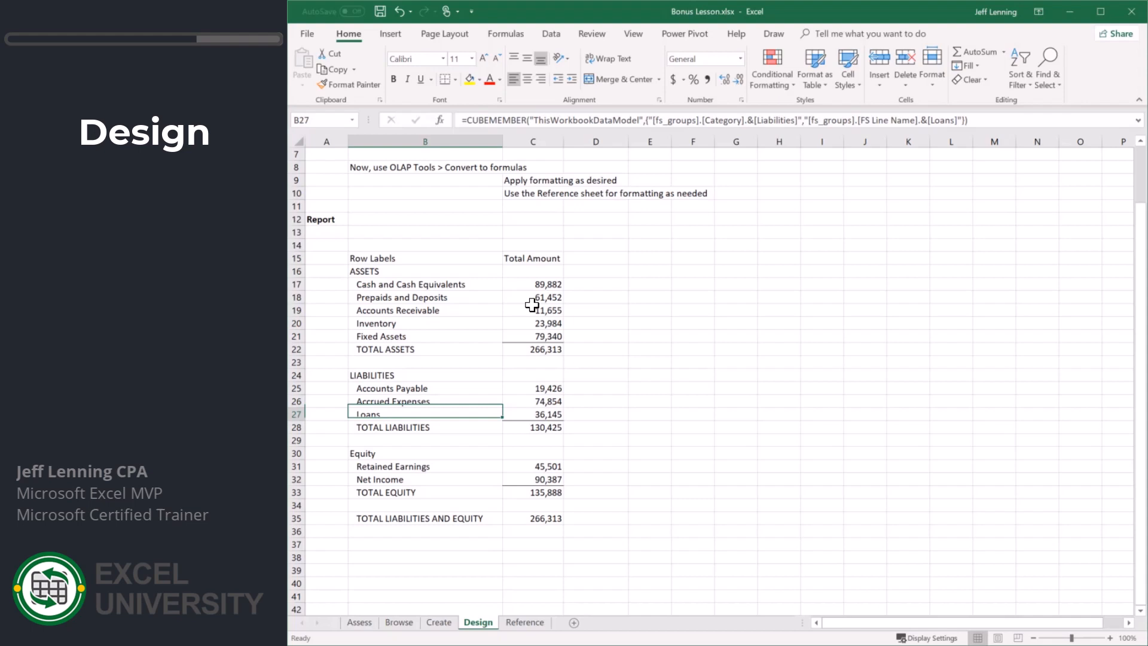
left_click(424, 467)
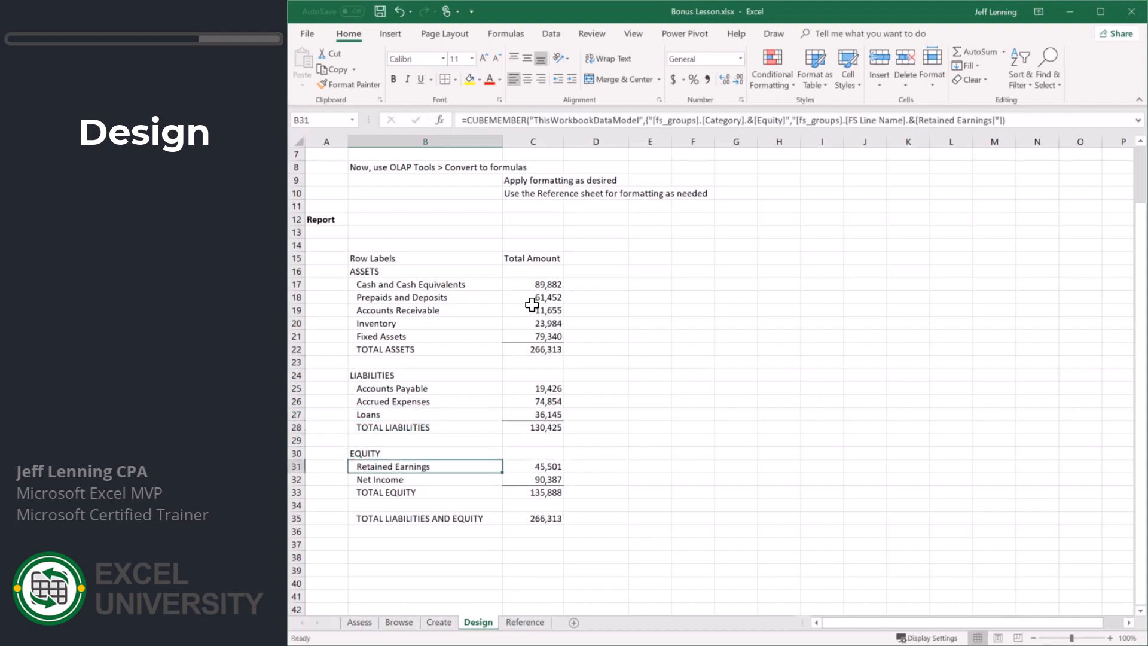
mouse_move(569, 412)
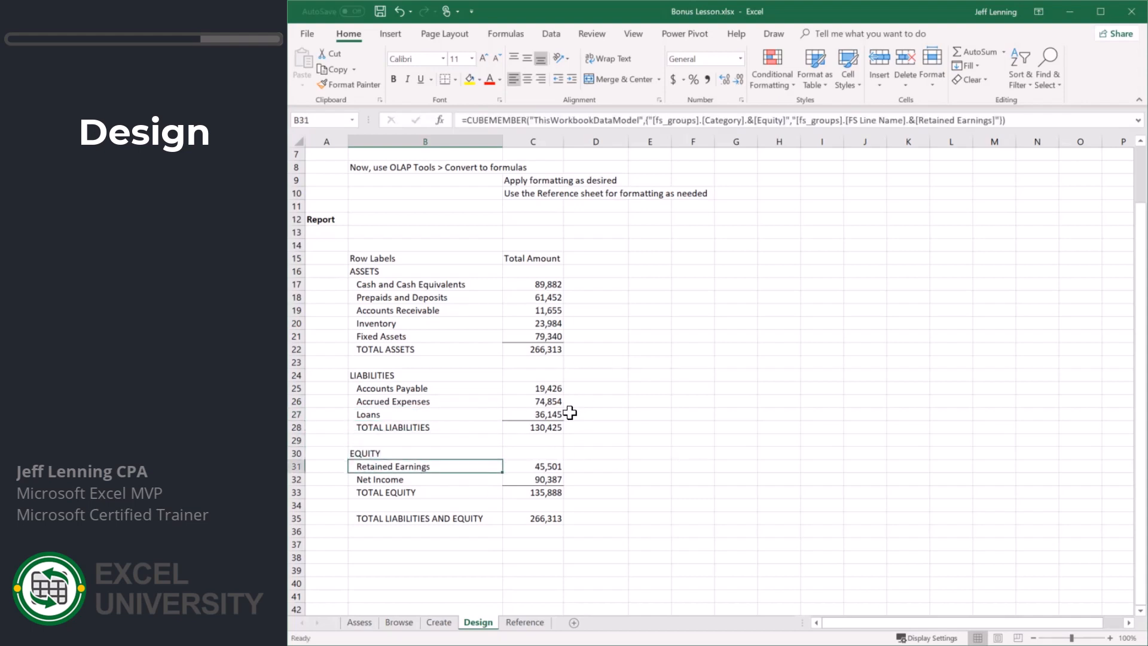
mouse_move(380, 262)
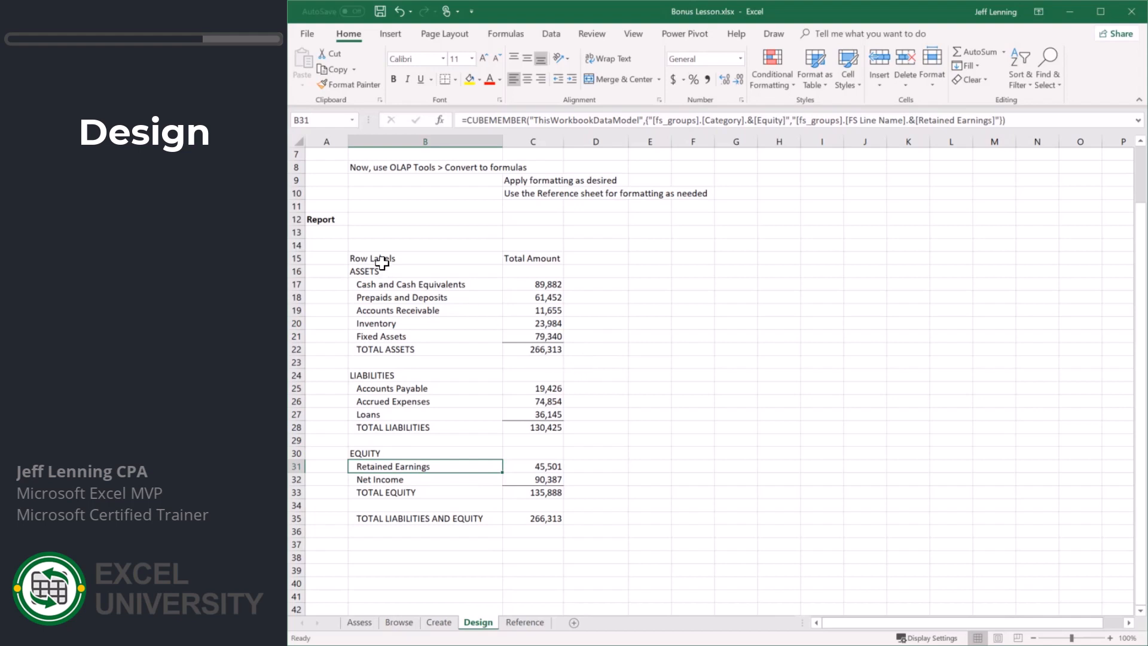
Clear the Row Labels heading from cell B15
left_click(424, 258)
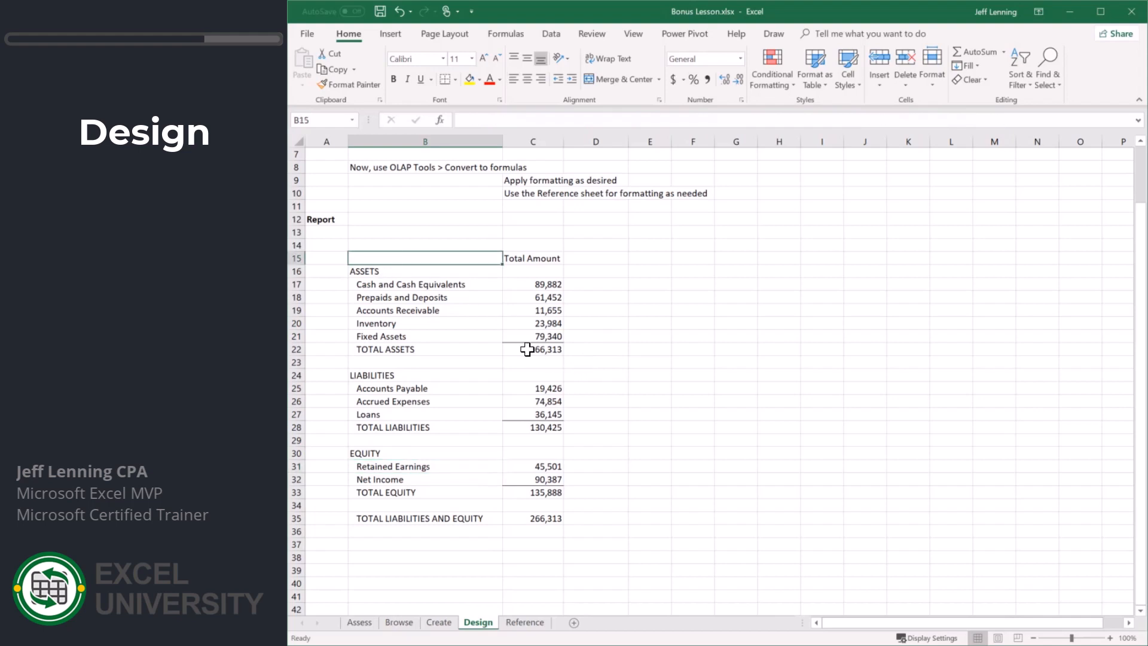
left_click(532, 257)
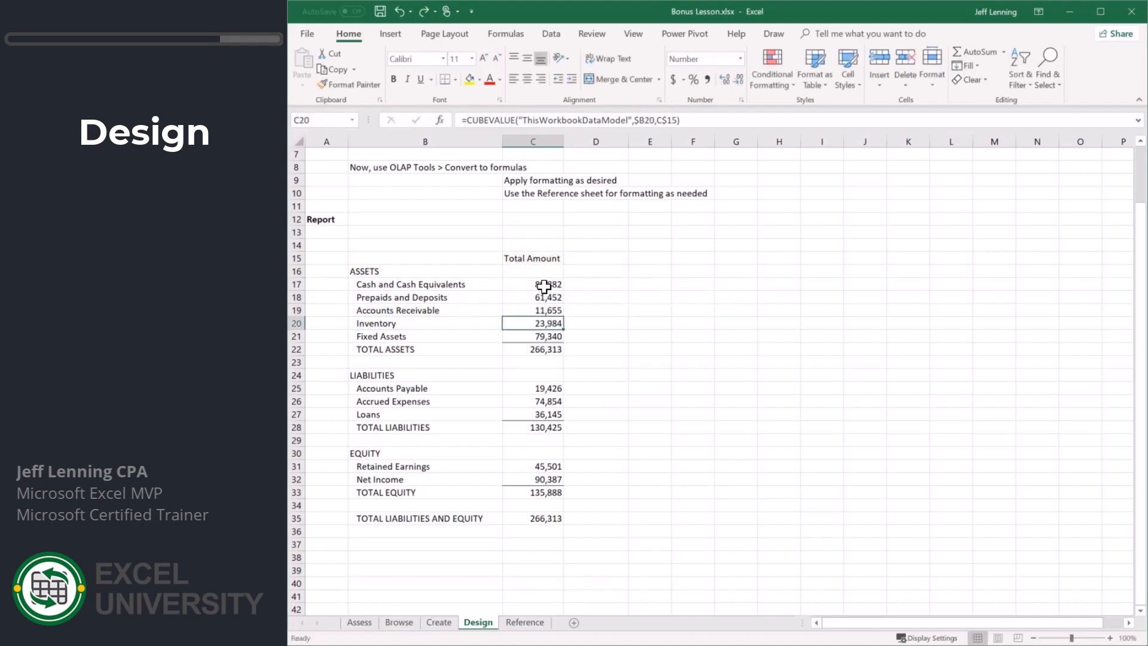
Edit C17's formula to reference [Measures].[Total Amount] instead of C$15
double_click(532, 284)
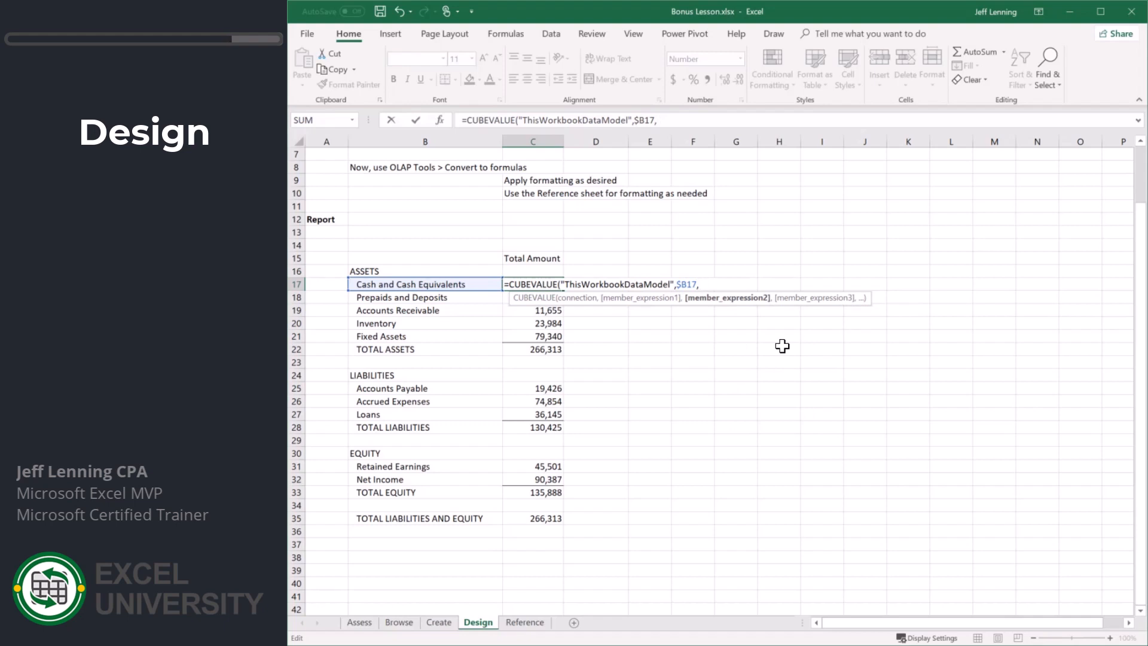
type(",")
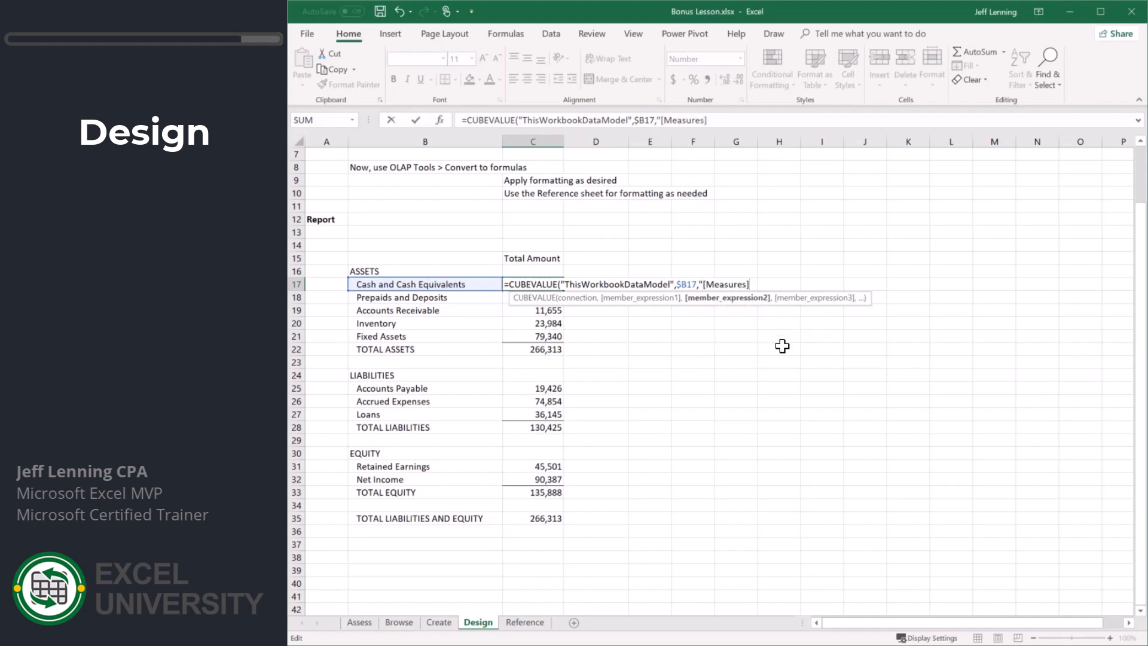
type(".[Total Amount]\")")
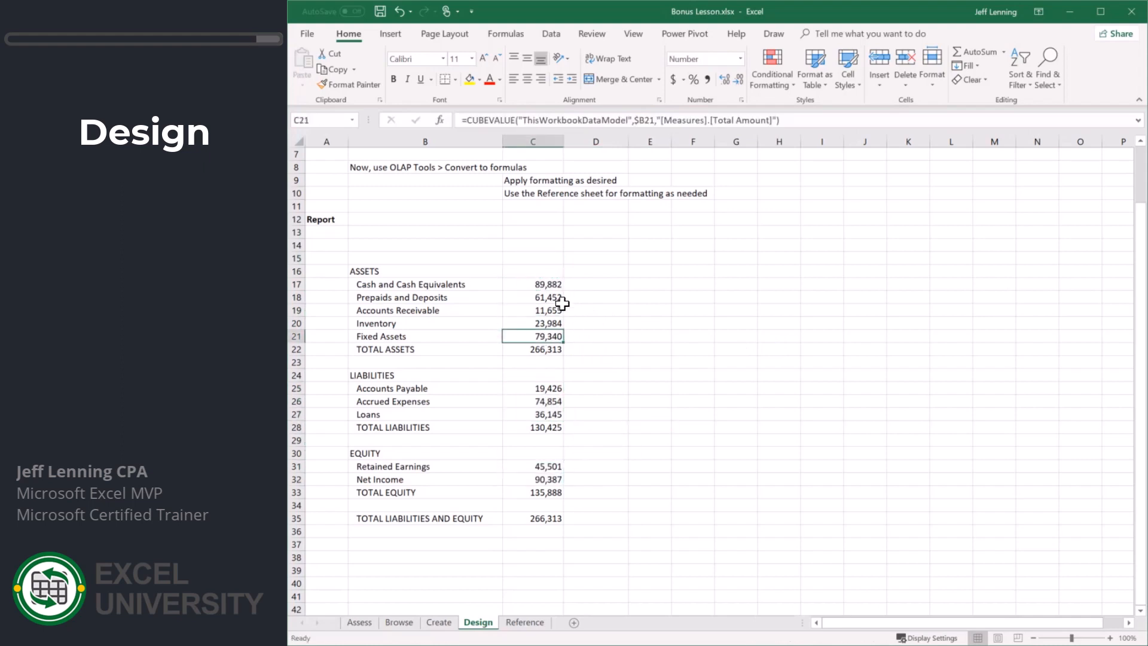
left_click(532, 375)
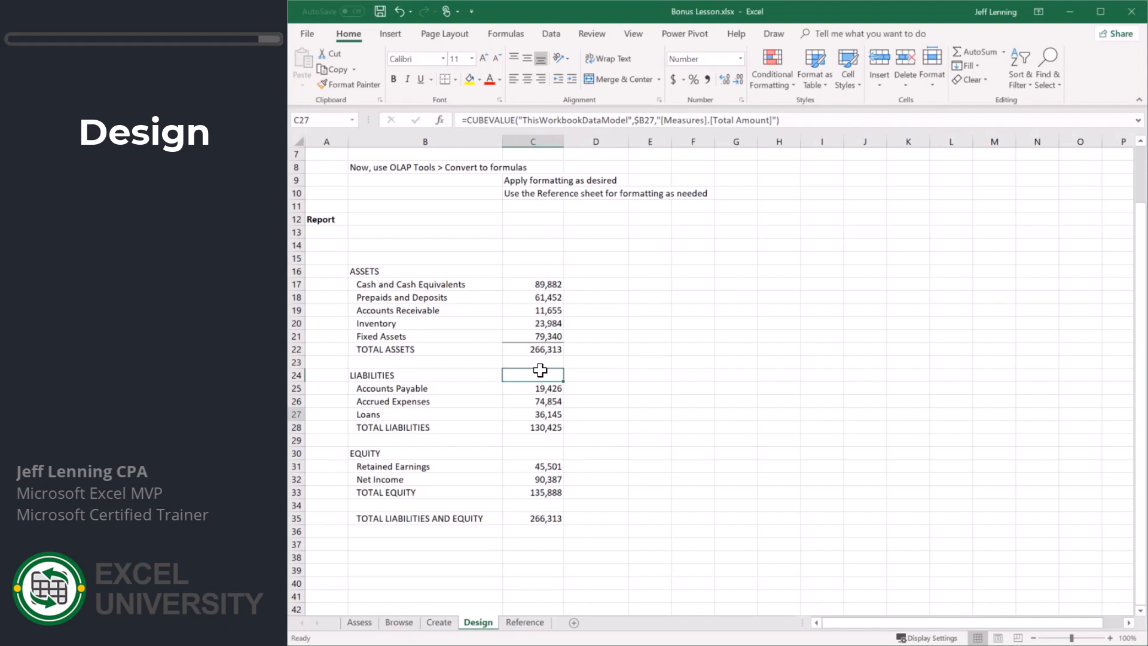
left_click(532, 479)
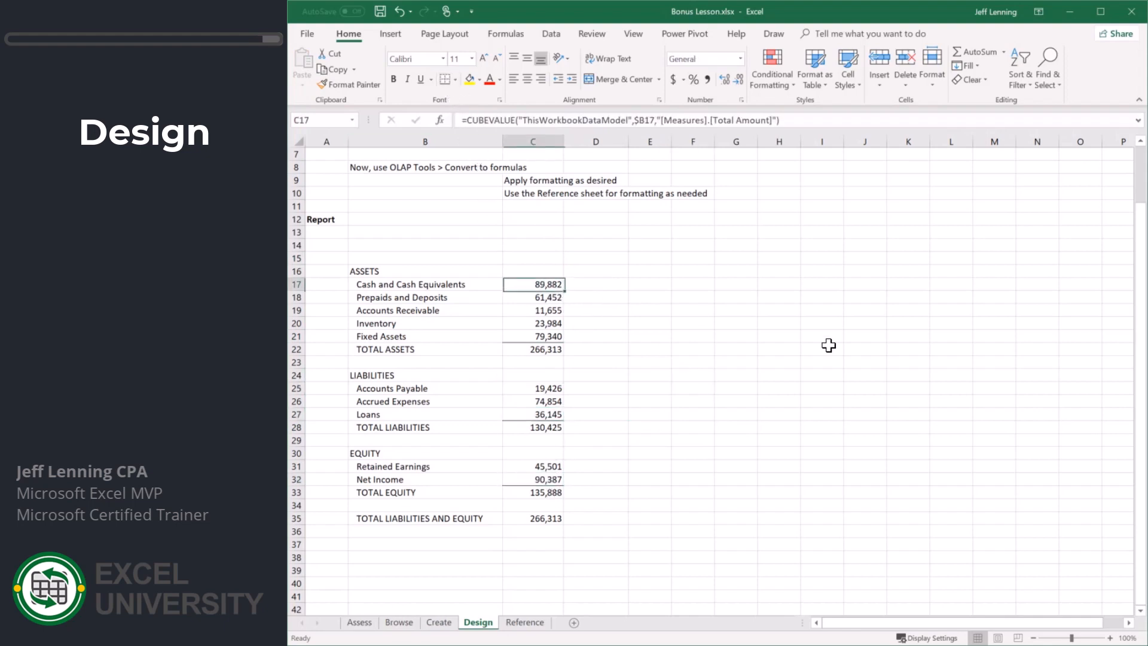
left_click(532, 310)
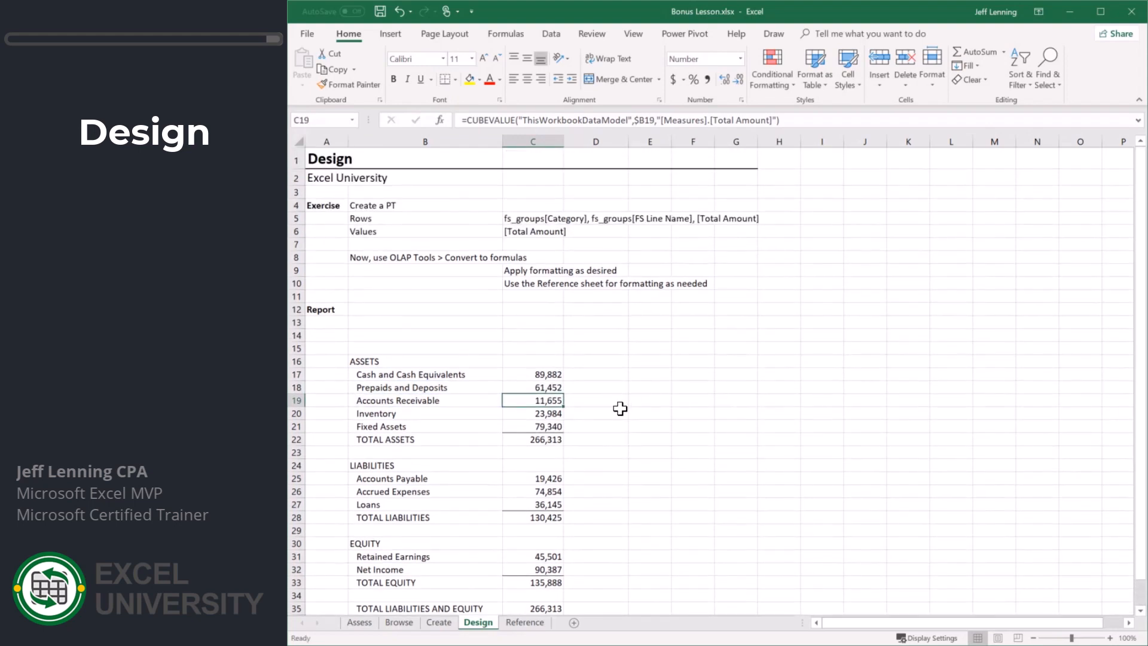
scroll("down", 3)
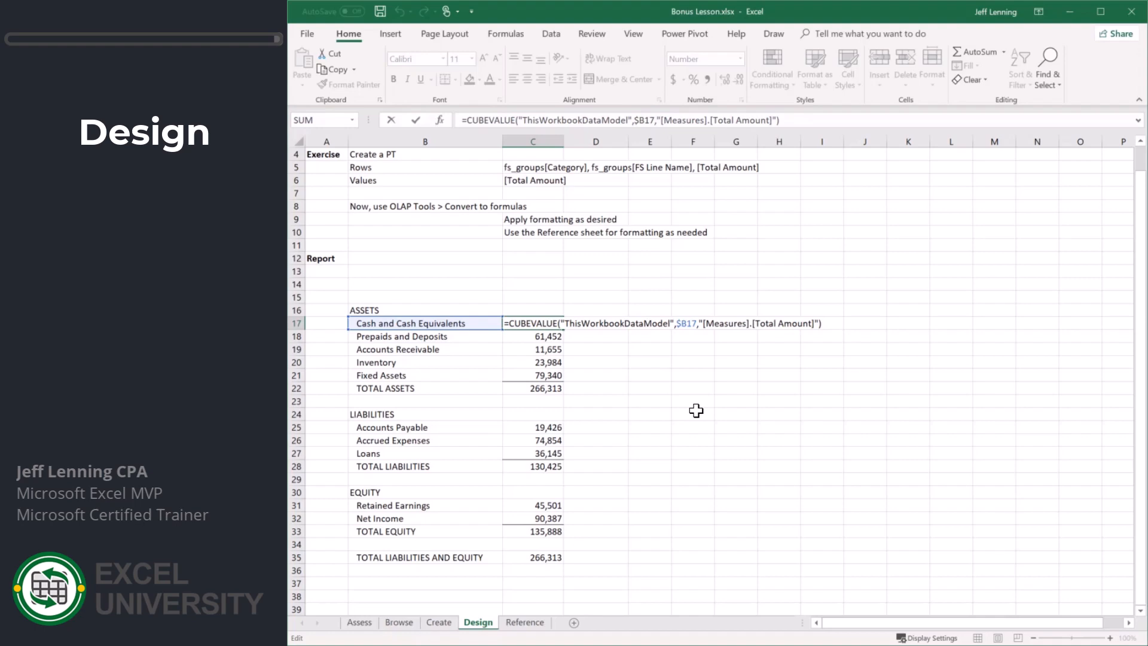
mouse_move(650, 394)
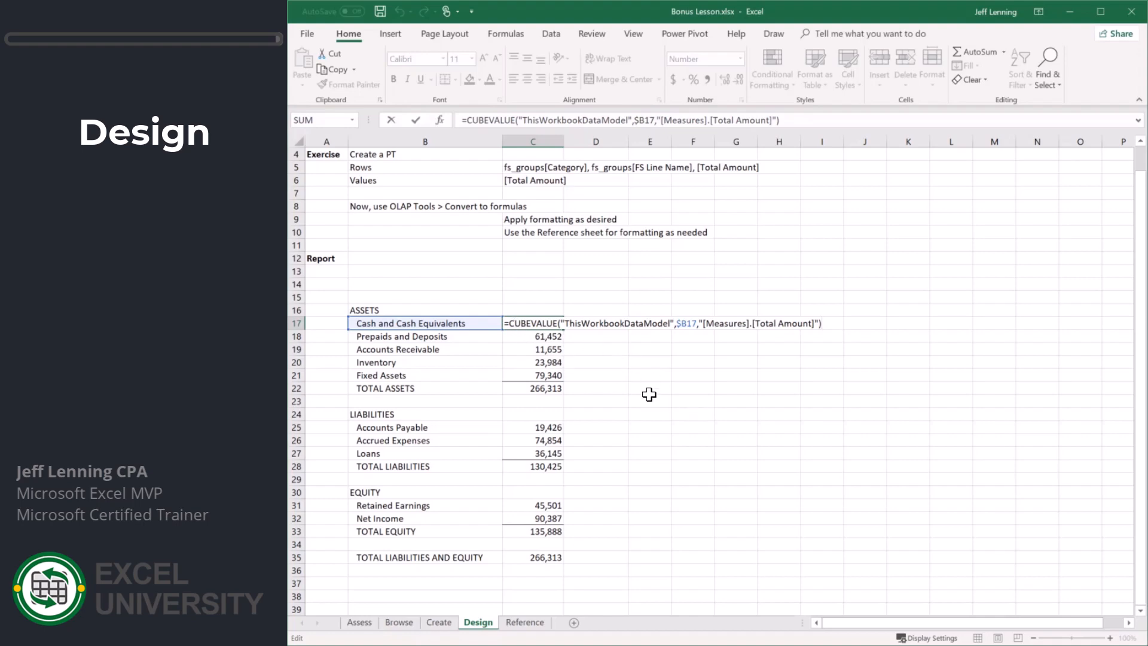